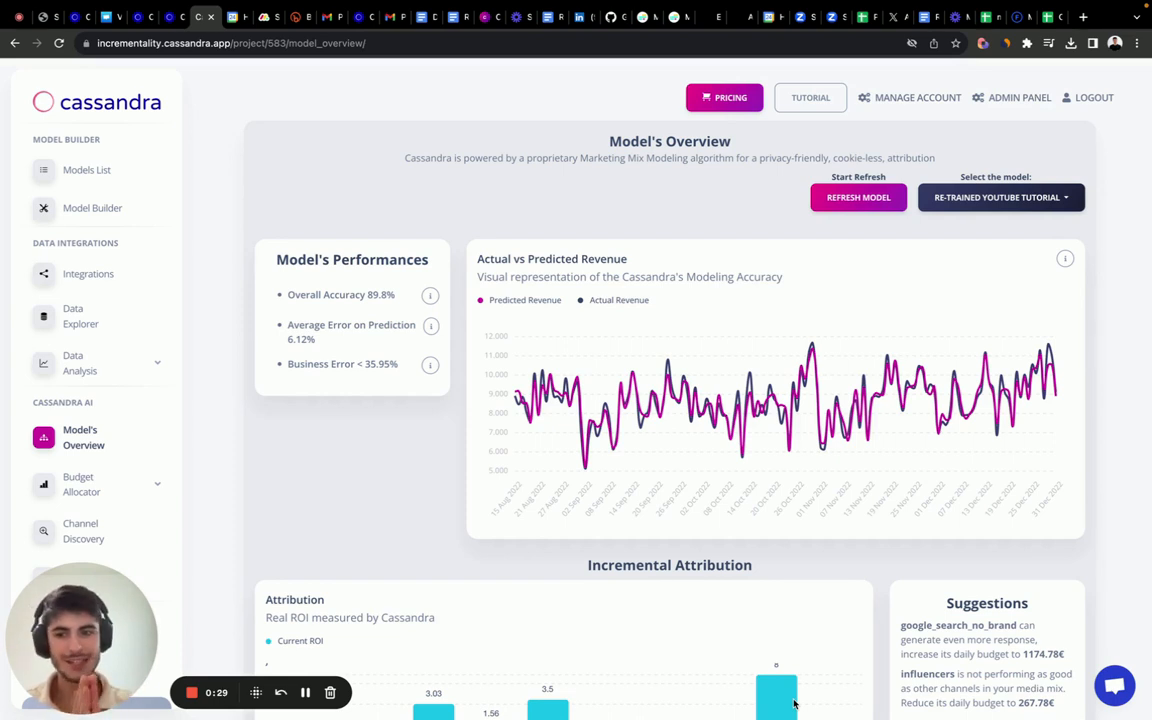
# Bring up the model refresh form from the Start Refresh section.
pyautogui.click(856, 198)
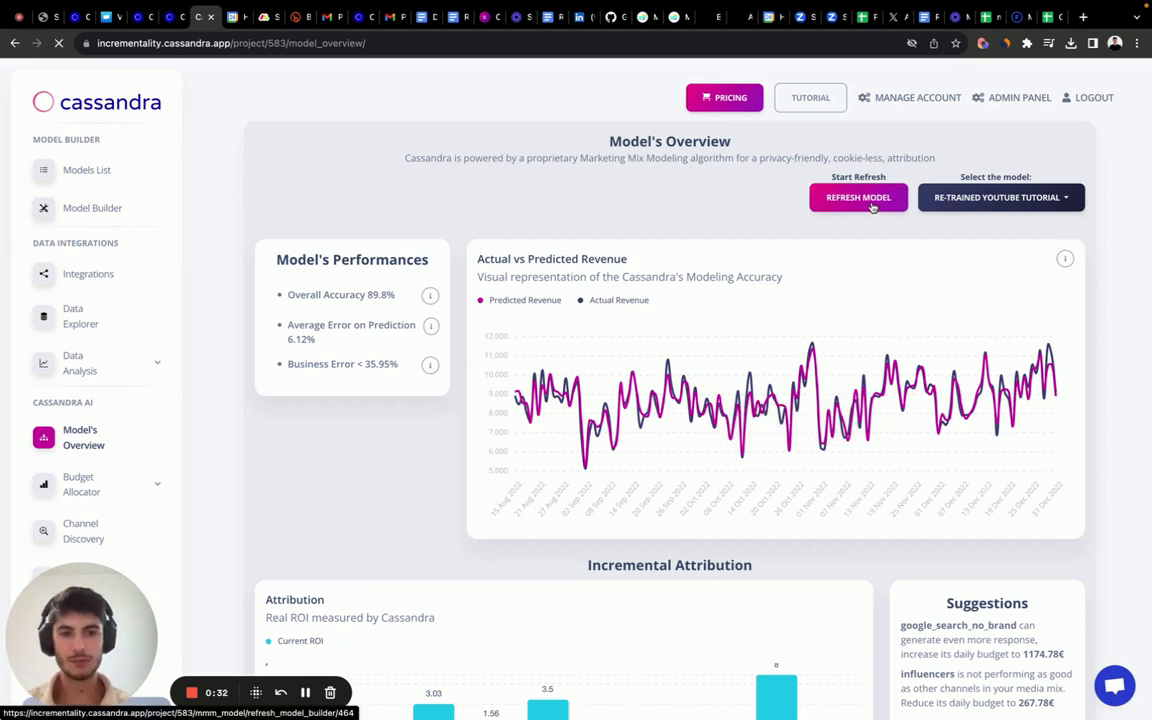
pyautogui.click(856, 198)
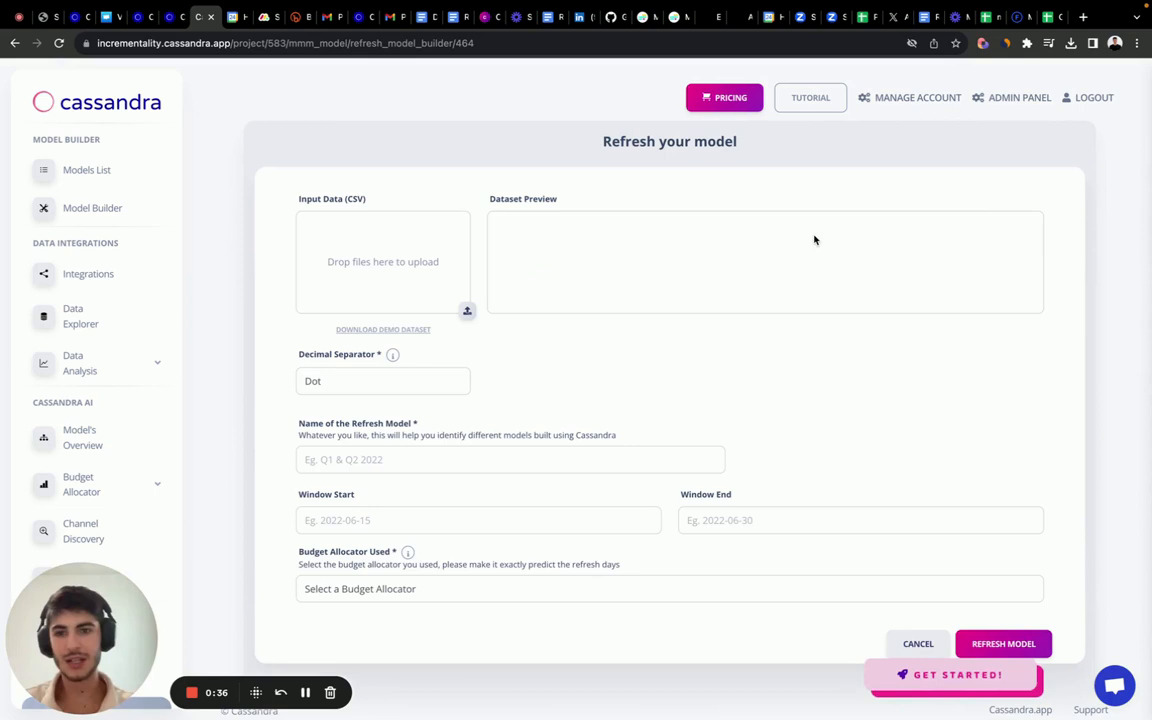
pyautogui.moveTo(364, 264)
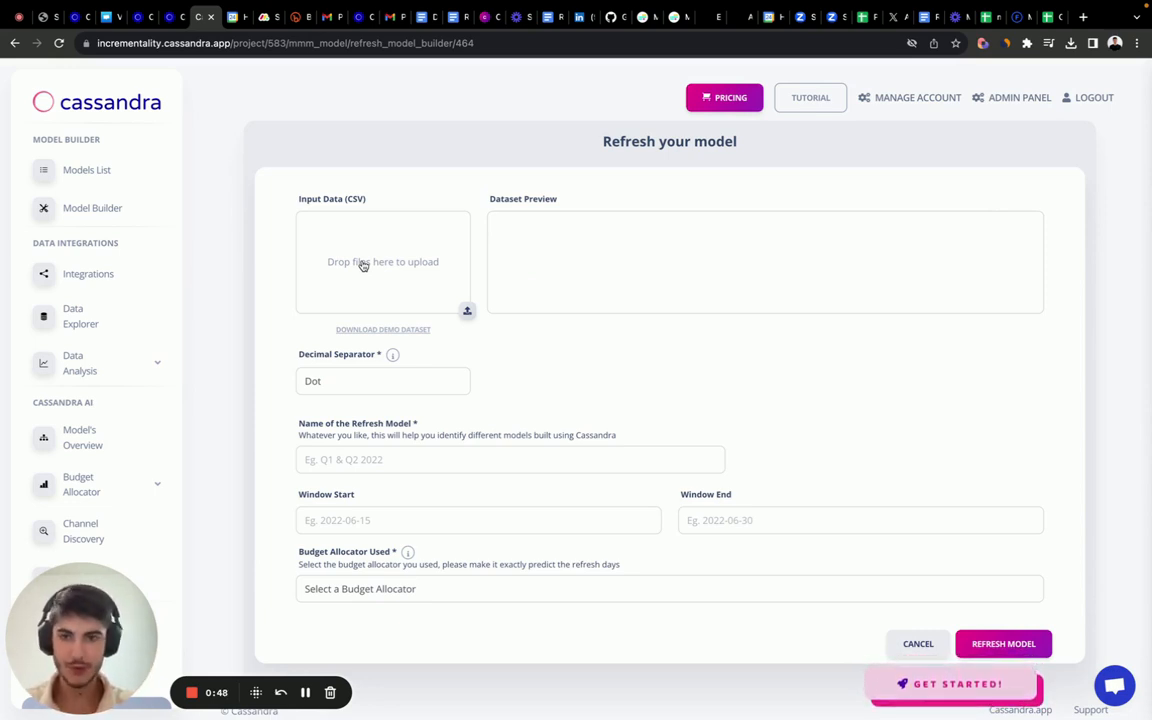
# Upload the marketing data CSV and name the refresh 'Refresh Youtube'.
pyautogui.click(384, 260)
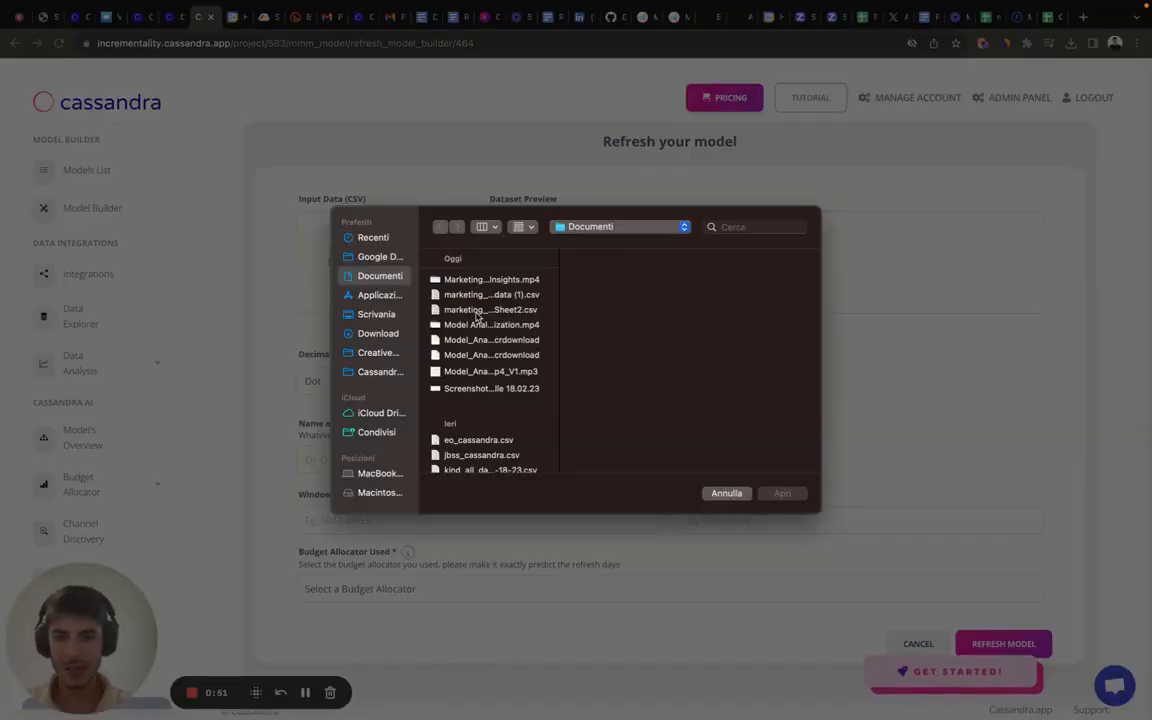
pyautogui.click(782, 492)
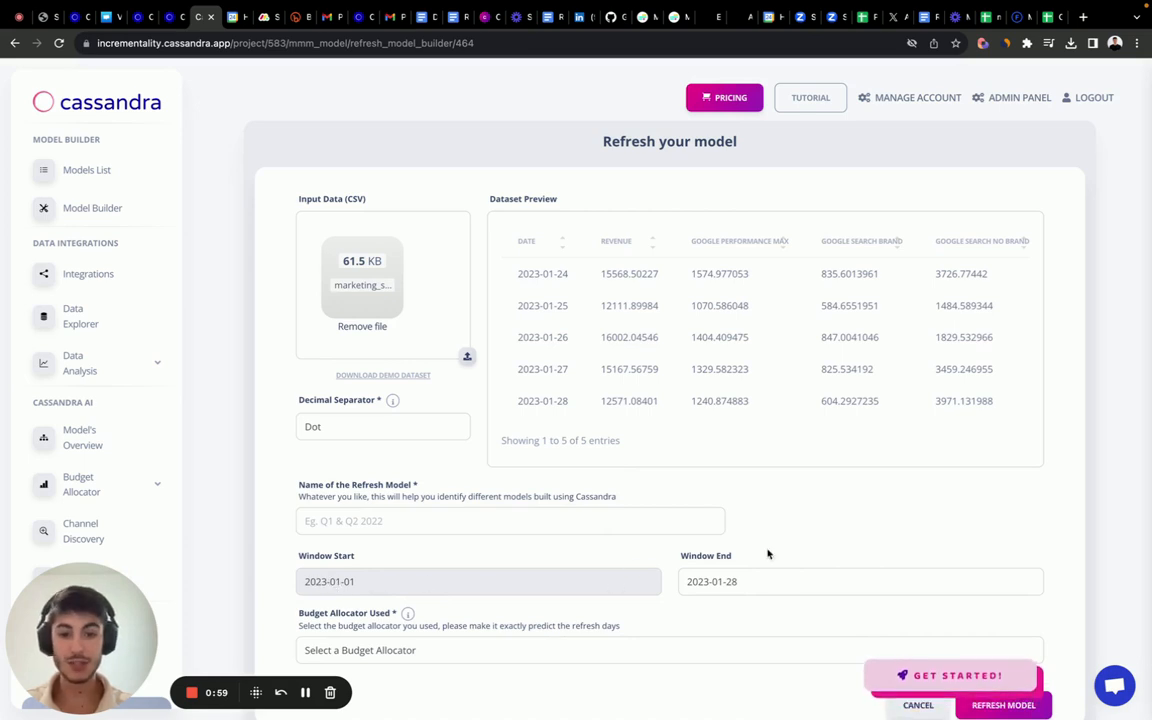
pyautogui.write('Re')
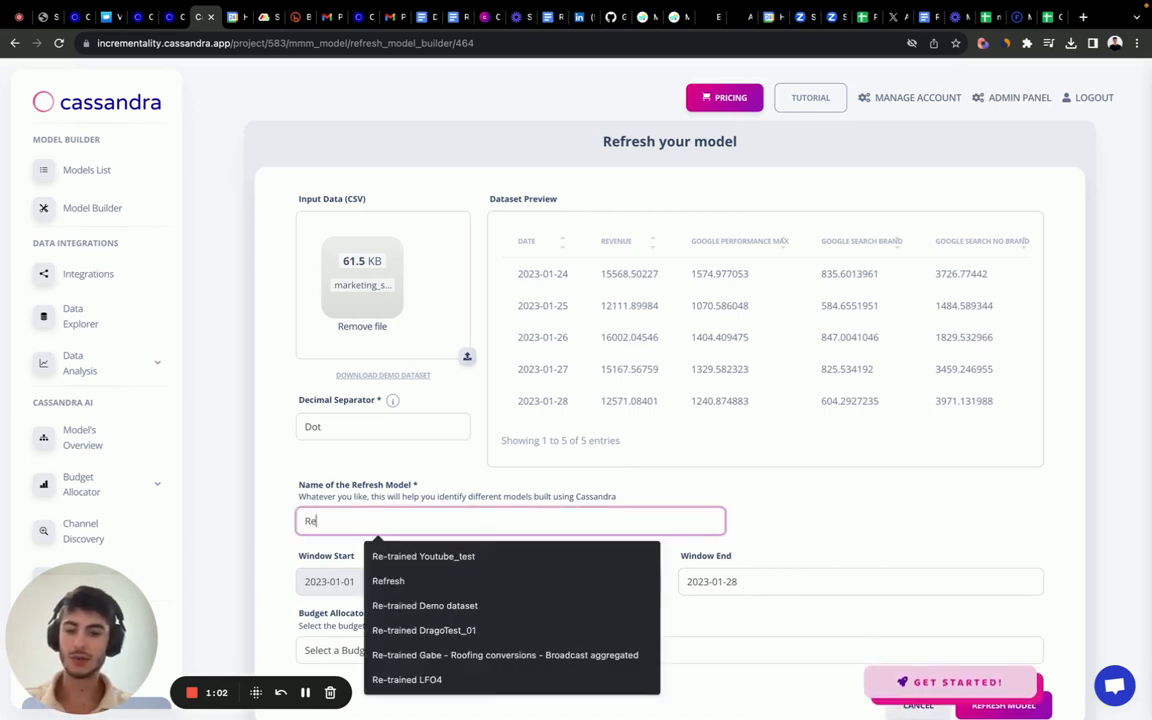
pyautogui.write('Refresh Youtube')
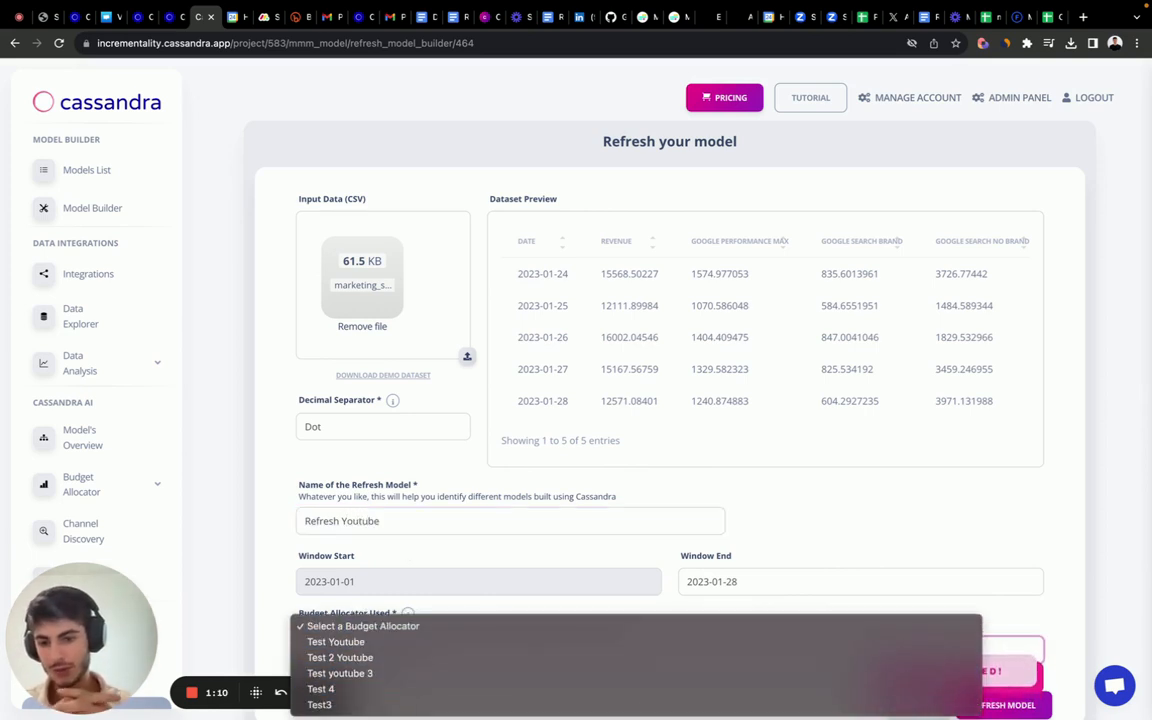
# Choose Test 4 as the budget allocator and submit the refresh request.
pyautogui.click(320, 688)
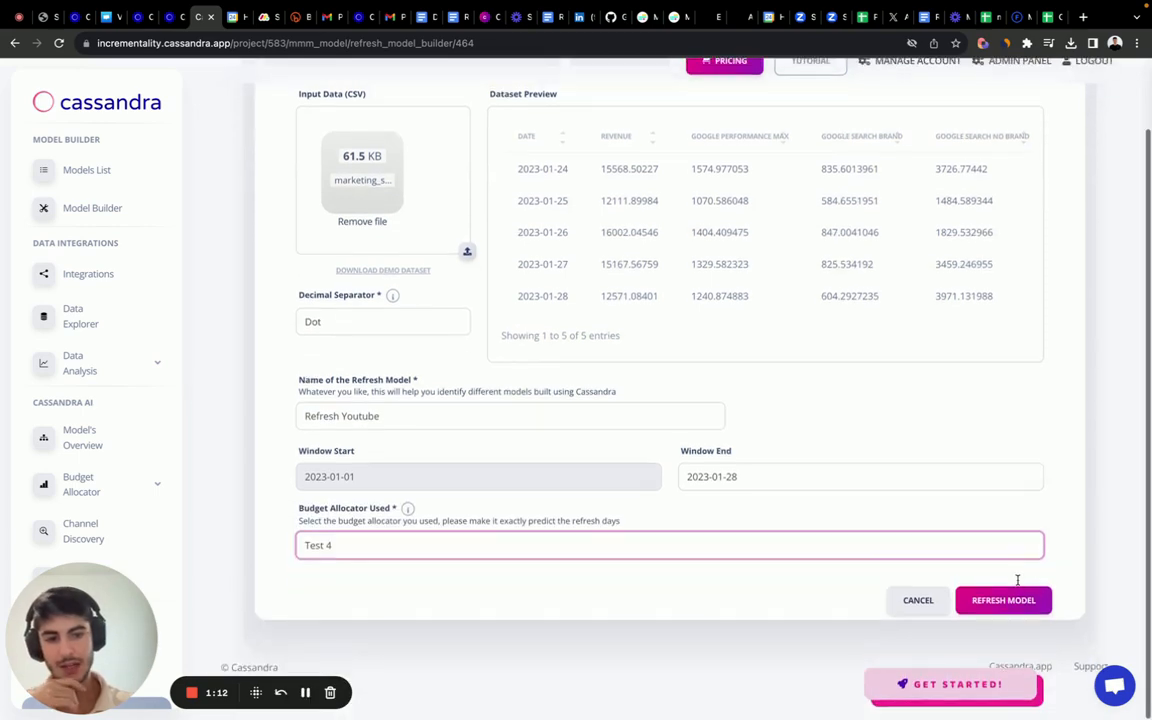
pyautogui.click(1004, 600)
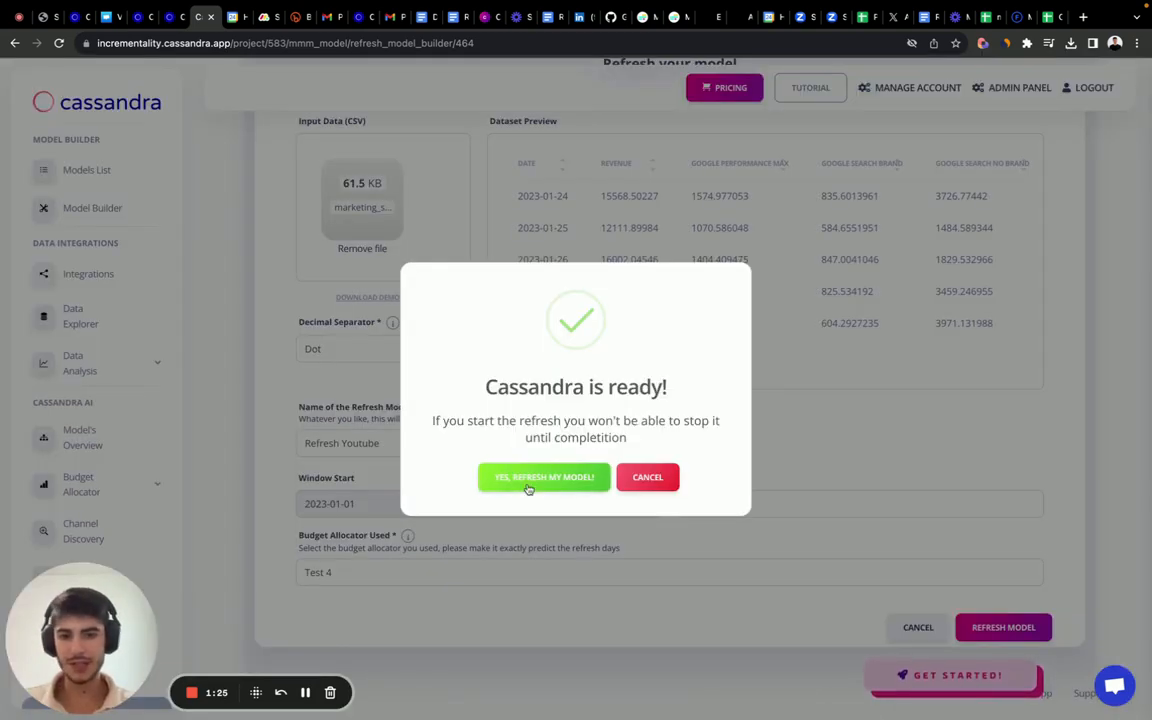
# Confirm starting the refresh and check Refresh Youtube's training status (trial 1, 1%).
pyautogui.click(544, 476)
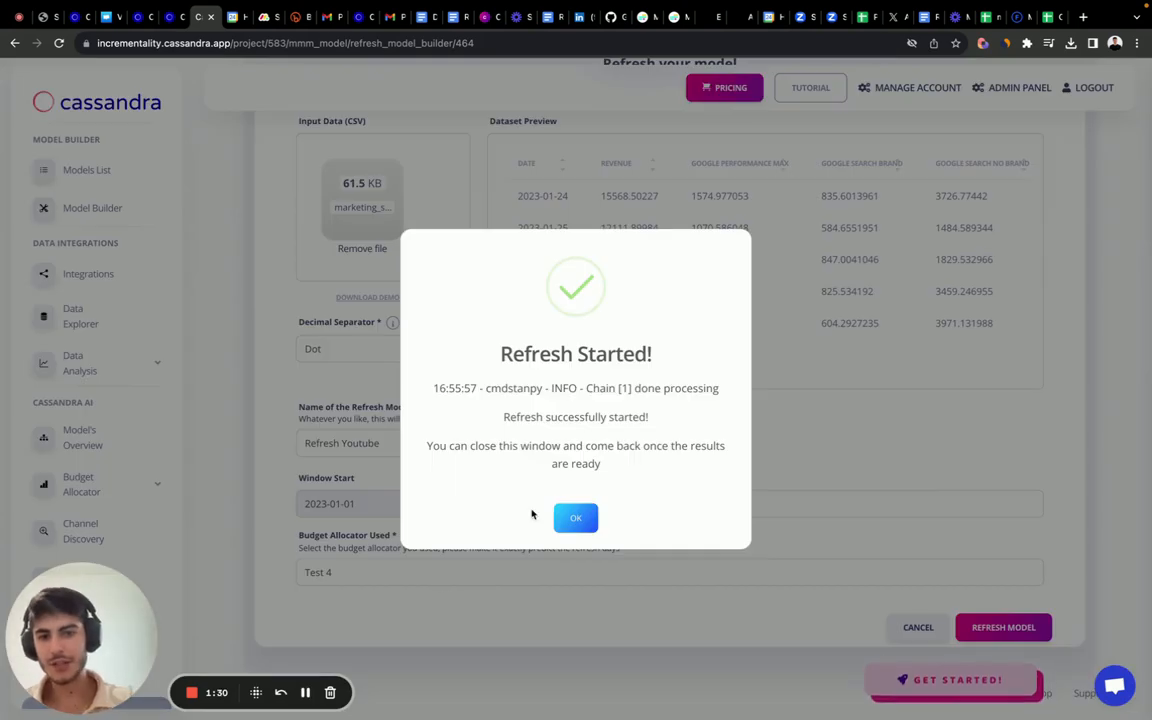
pyautogui.click(576, 518)
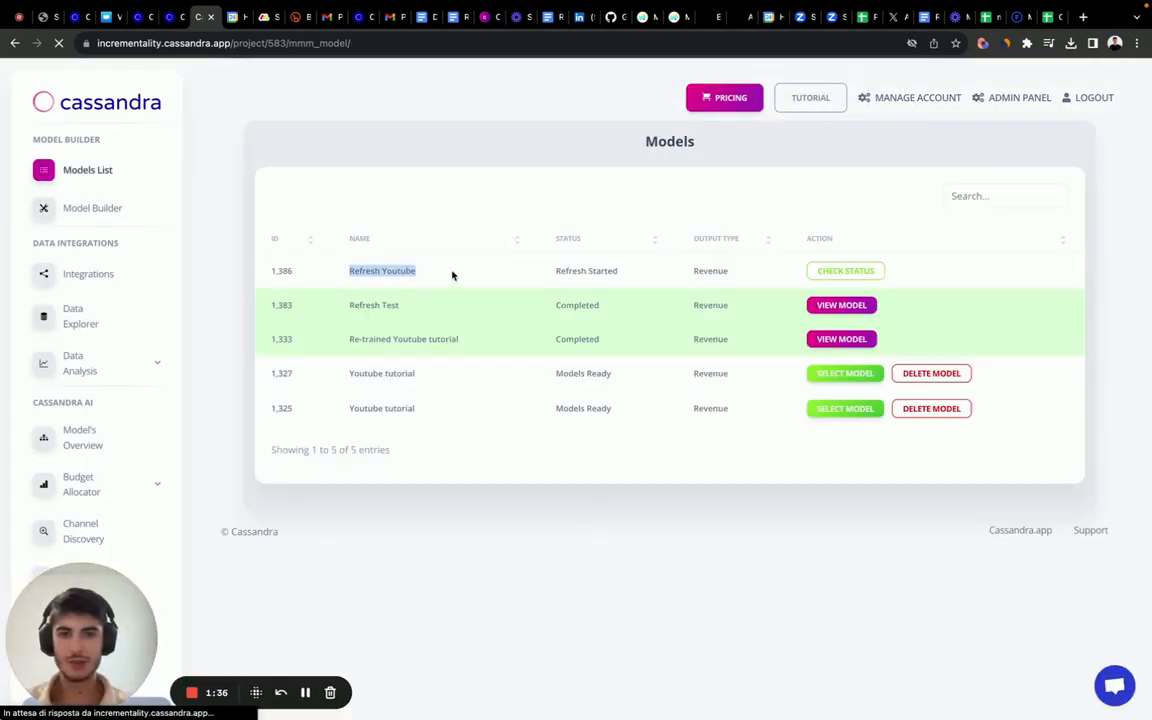
pyautogui.click(844, 270)
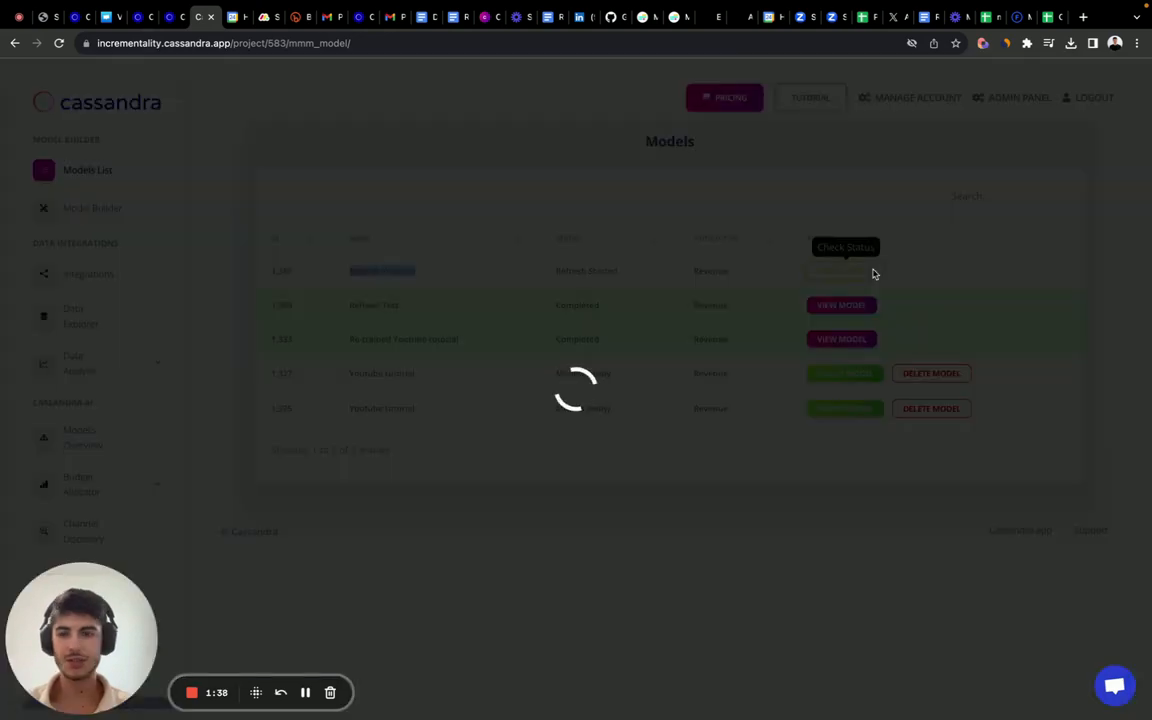
pyautogui.click(844, 270)
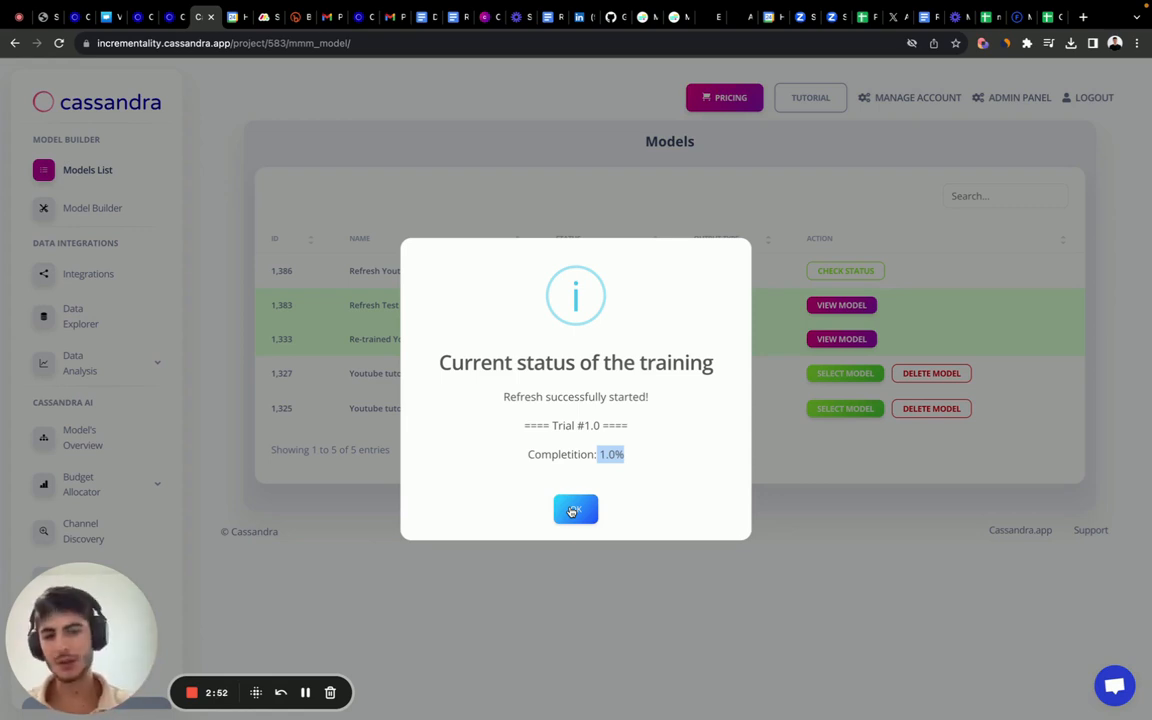
# Close the status window and scroll through the Refresh Test overview (71.6% accuracy).
pyautogui.click(576, 510)
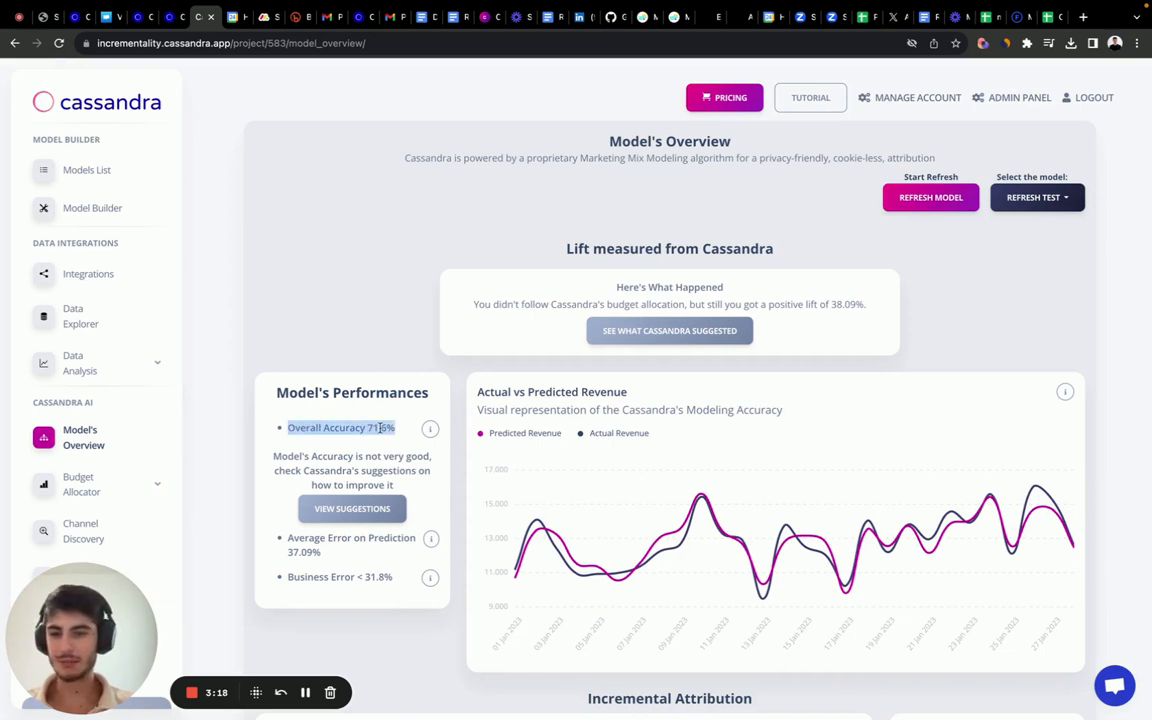
pyautogui.scroll(-3)
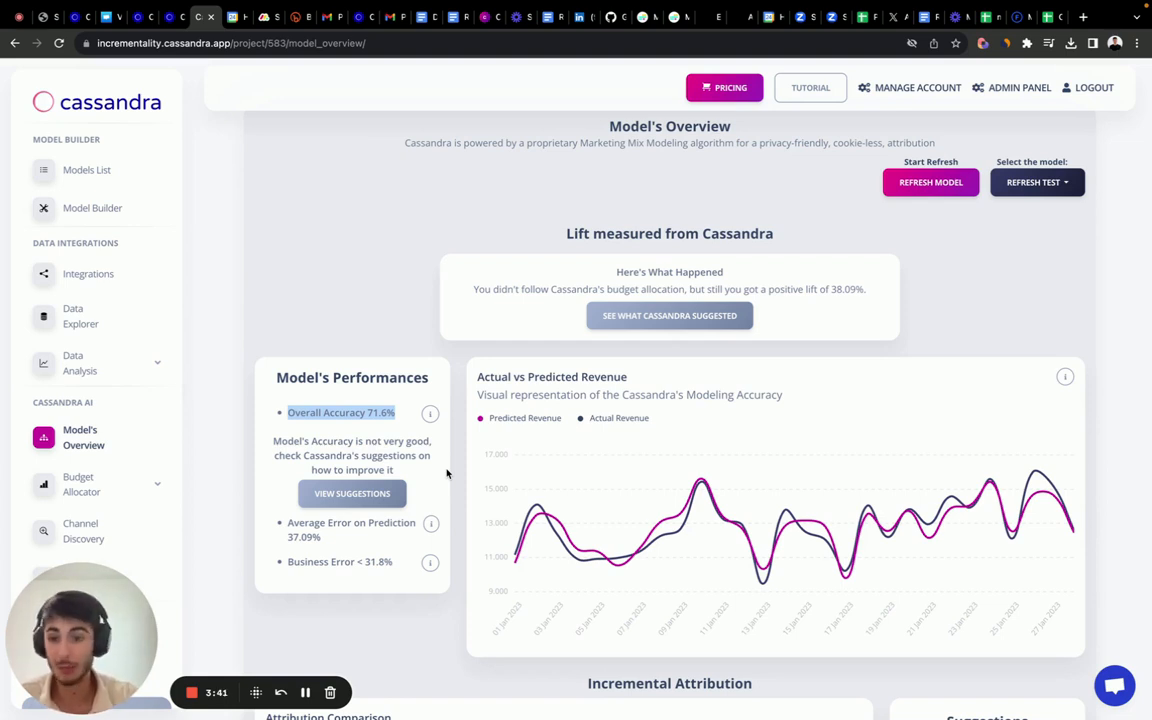
pyautogui.moveTo(540, 532)
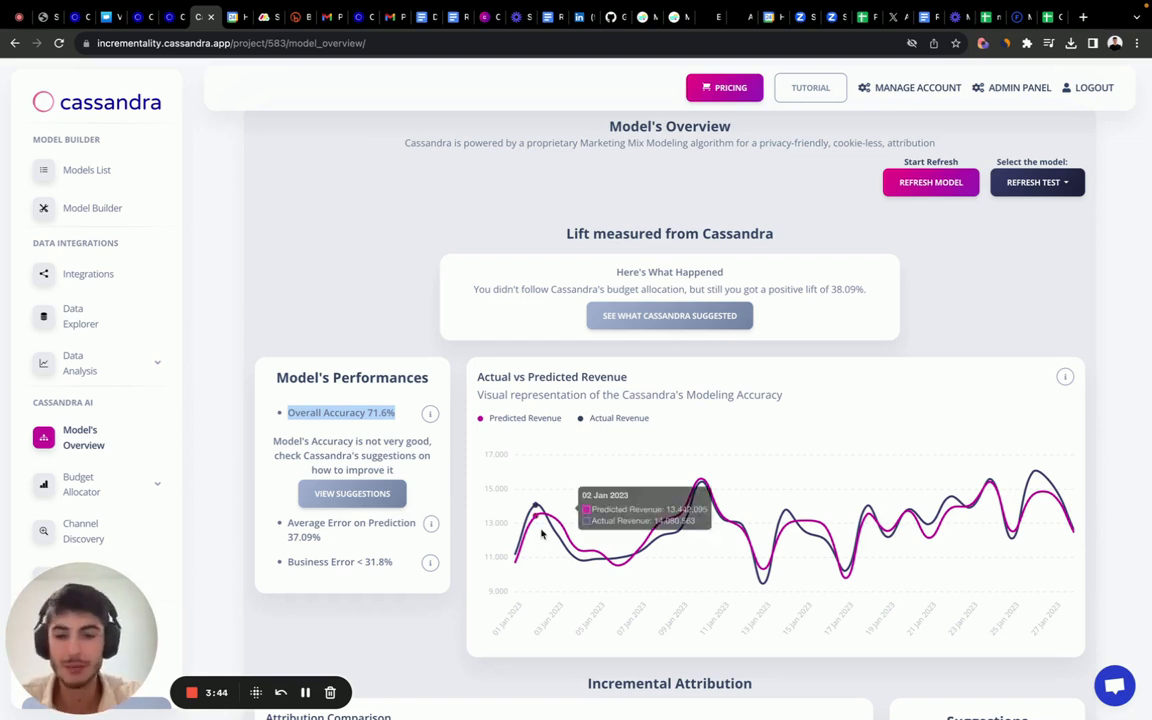
pyautogui.moveTo(700, 500)
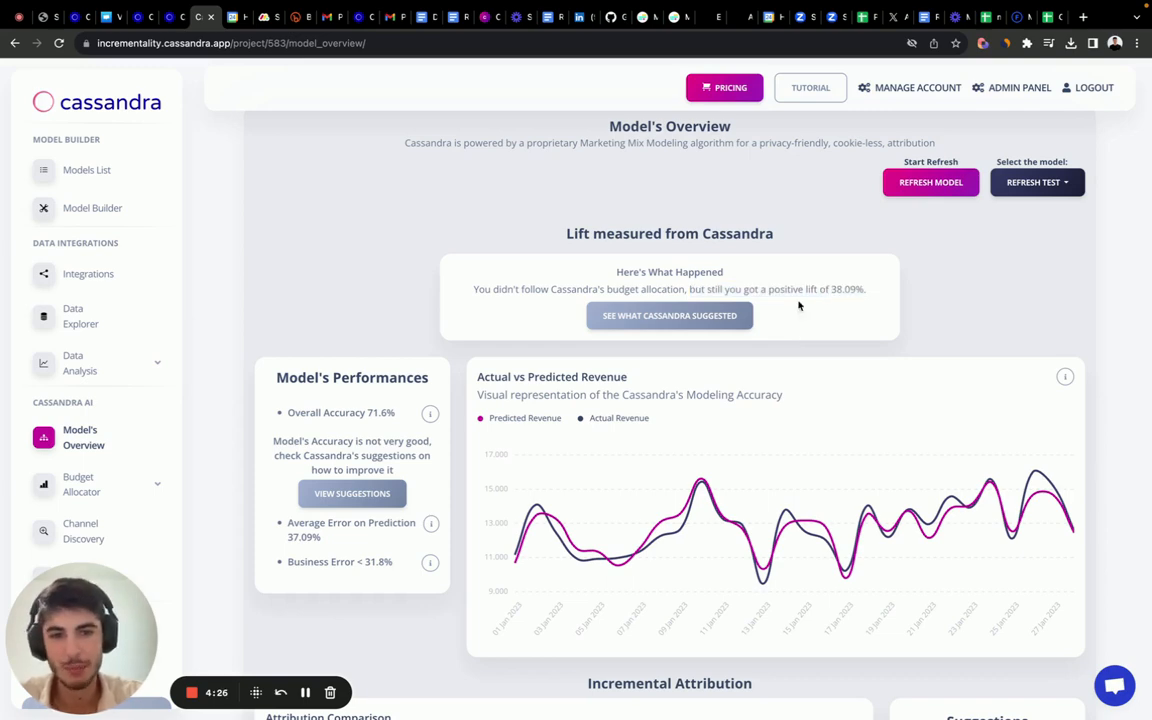
pyautogui.click(668, 316)
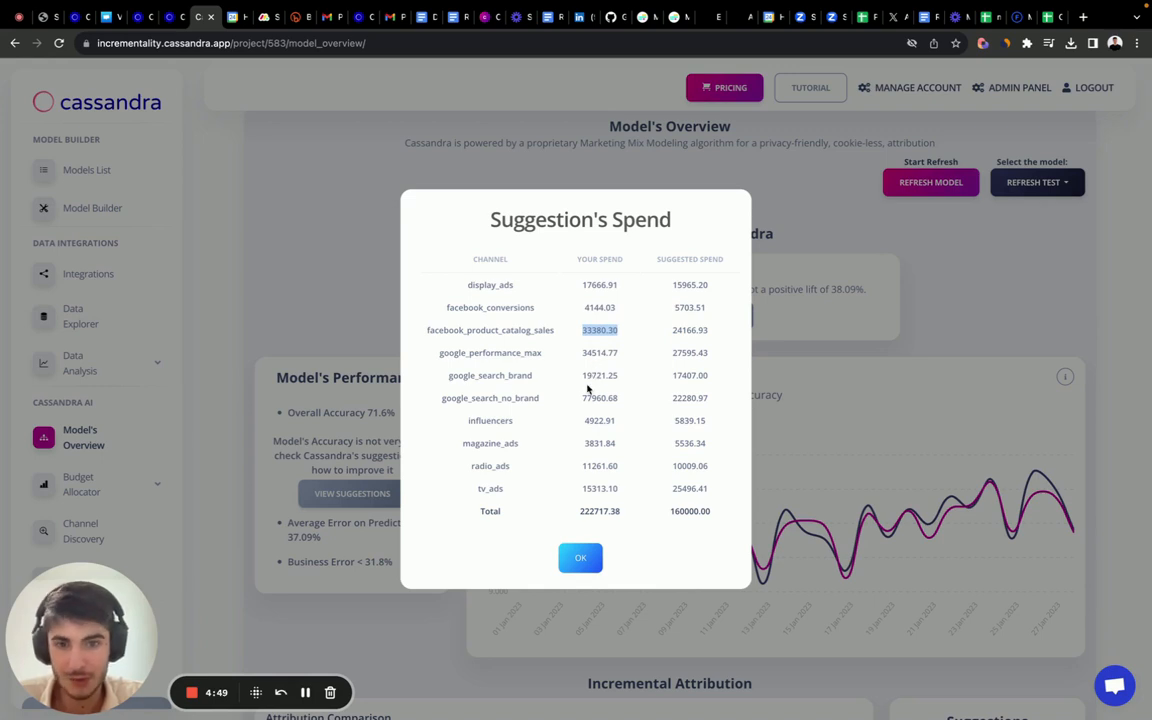
pyautogui.moveTo(504, 400)
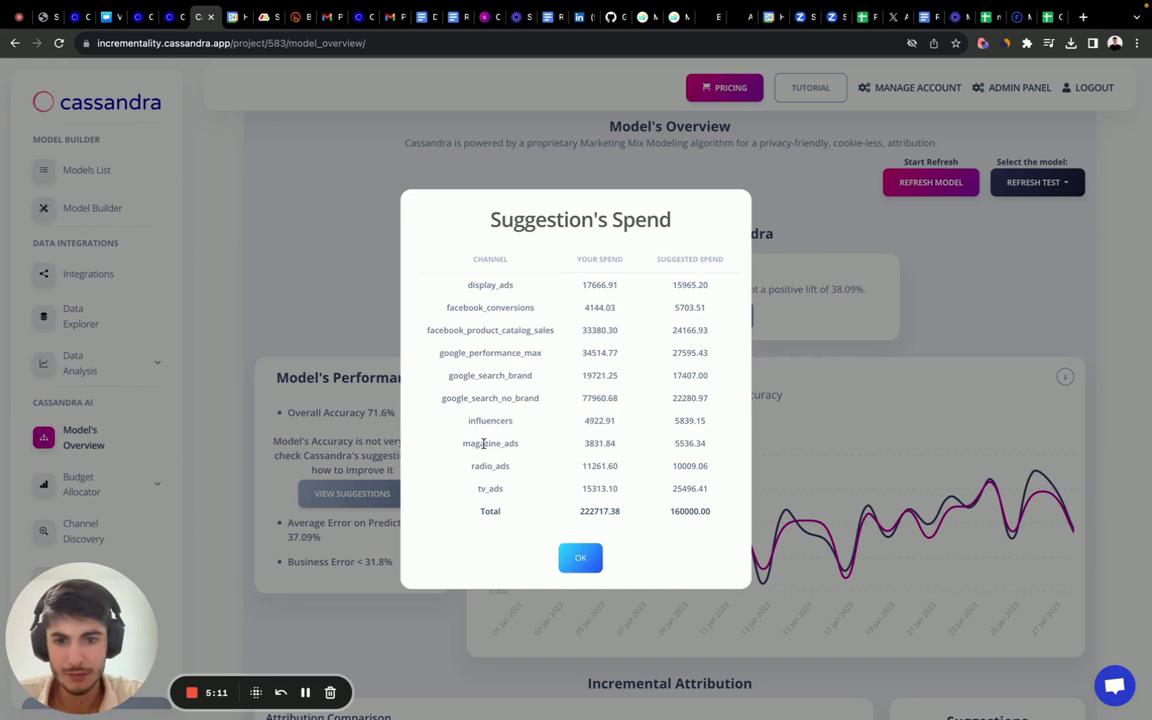
pyautogui.moveTo(530, 464)
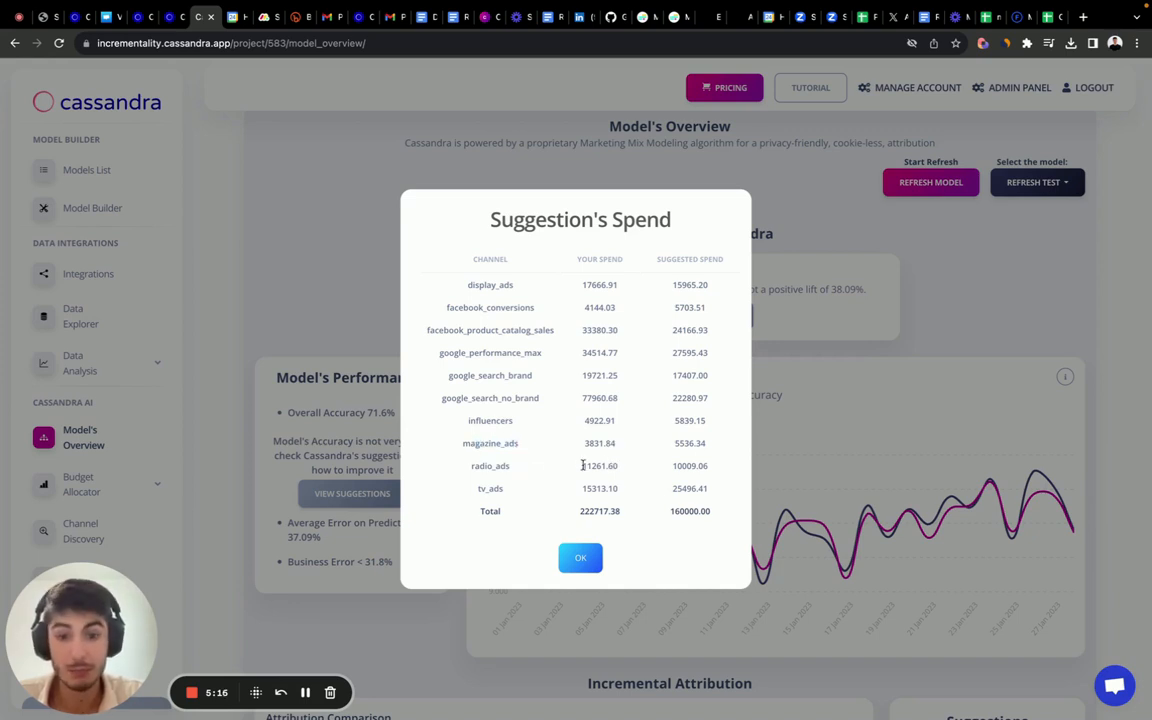
pyautogui.doubleClick(600, 464)
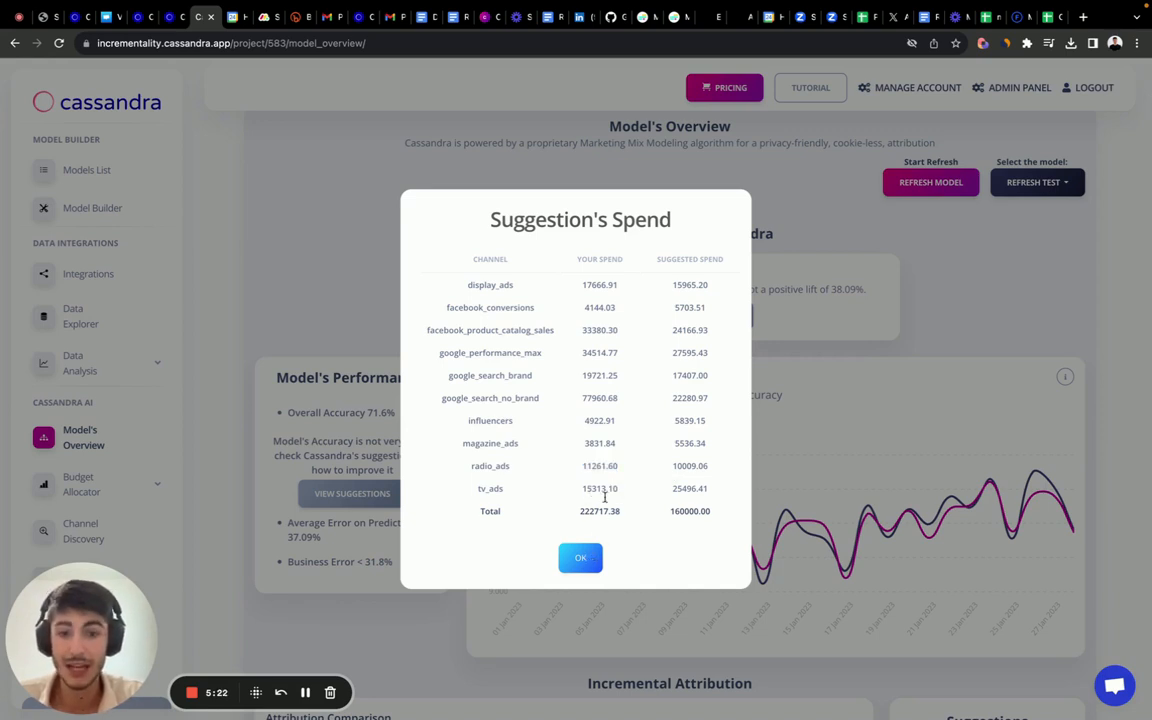
pyautogui.click(580, 556)
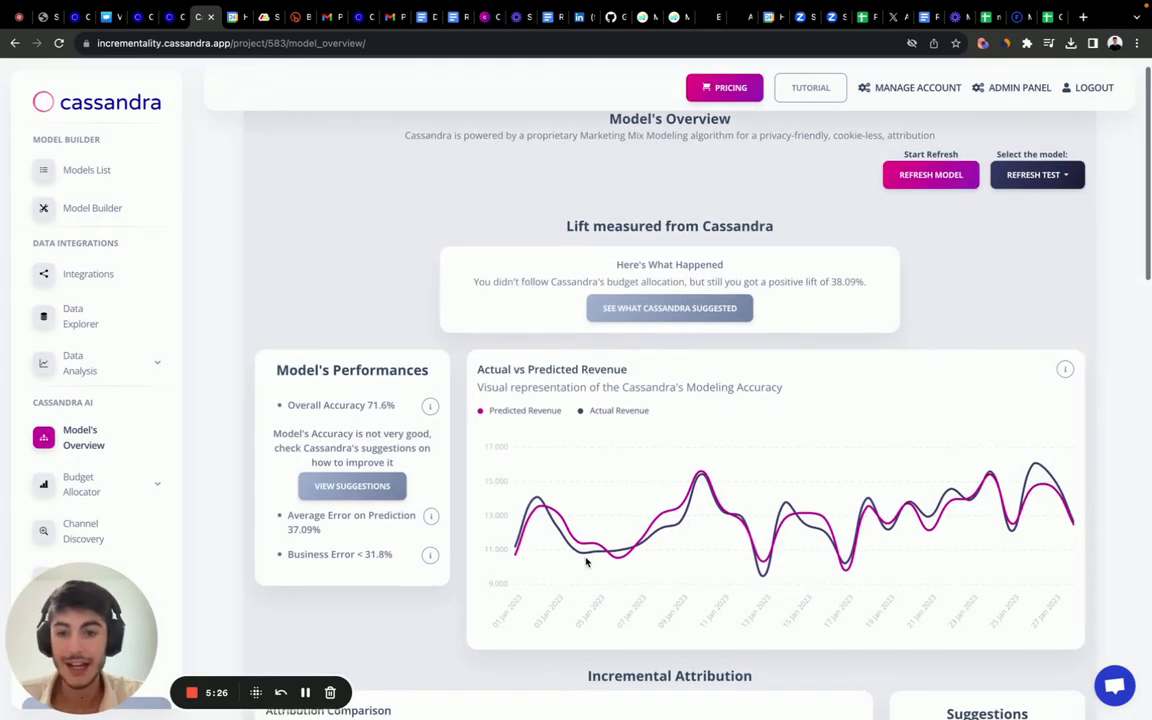
pyautogui.scroll(-3)
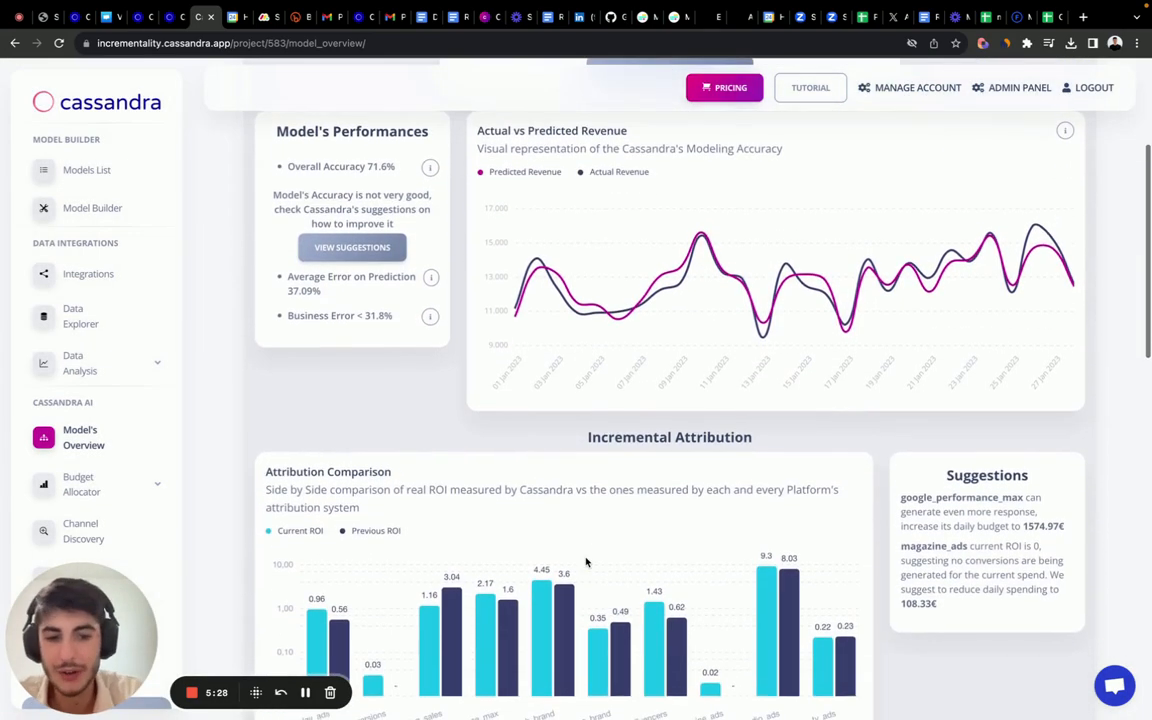
pyautogui.scroll(-3)
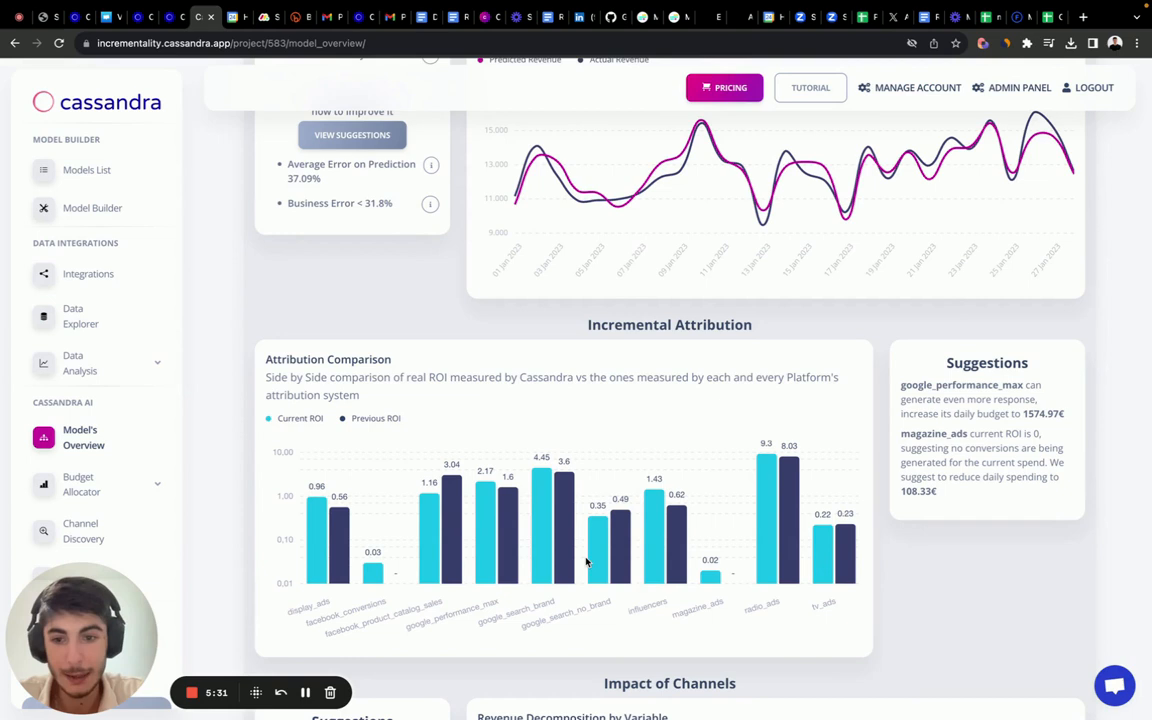
pyautogui.scroll(-3)
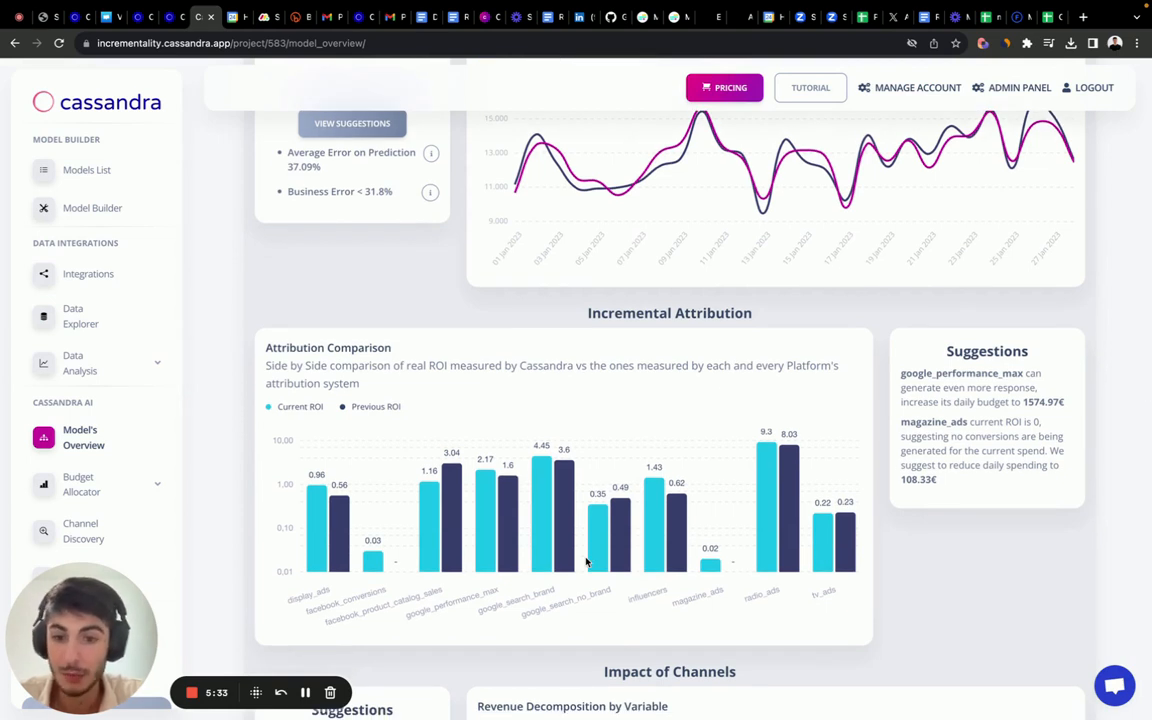
pyautogui.moveTo(436, 540)
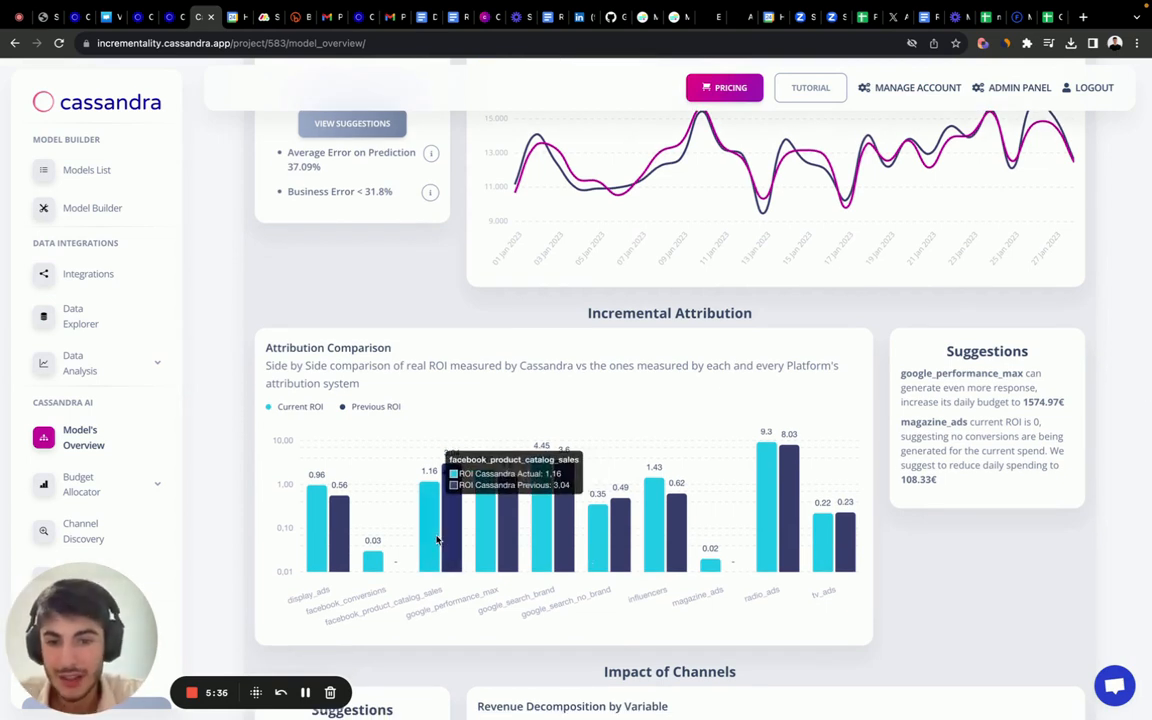
pyautogui.moveTo(448, 536)
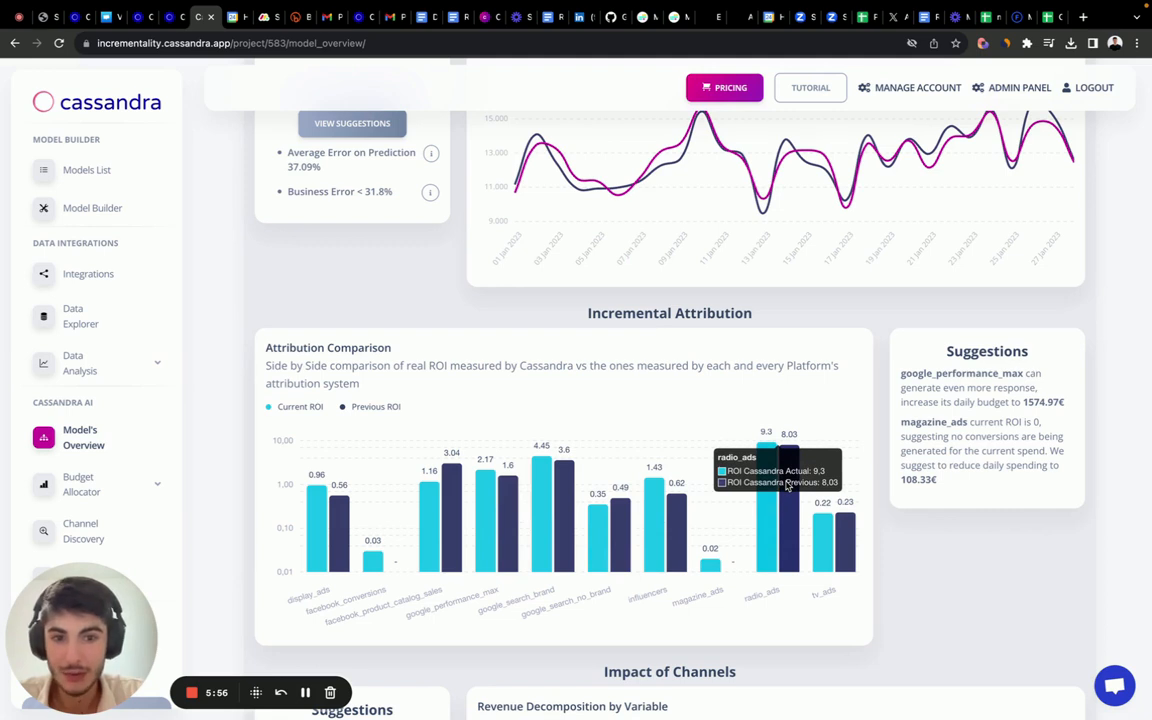
pyautogui.moveTo(540, 476)
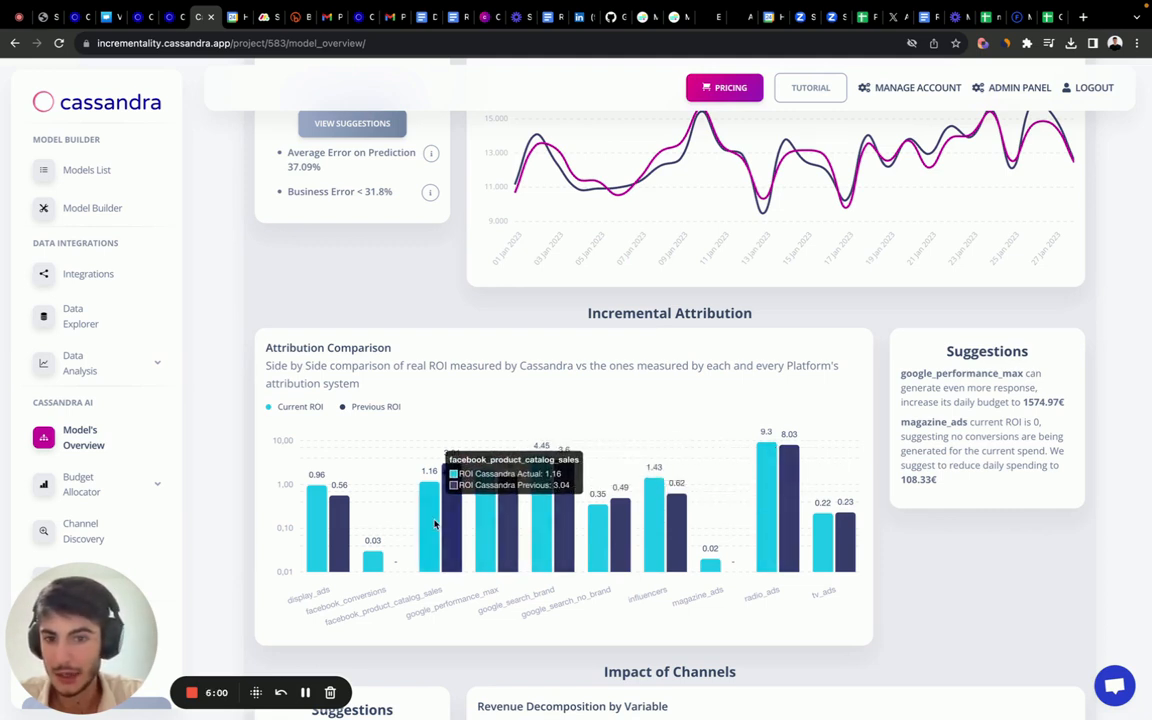
pyautogui.moveTo(336, 530)
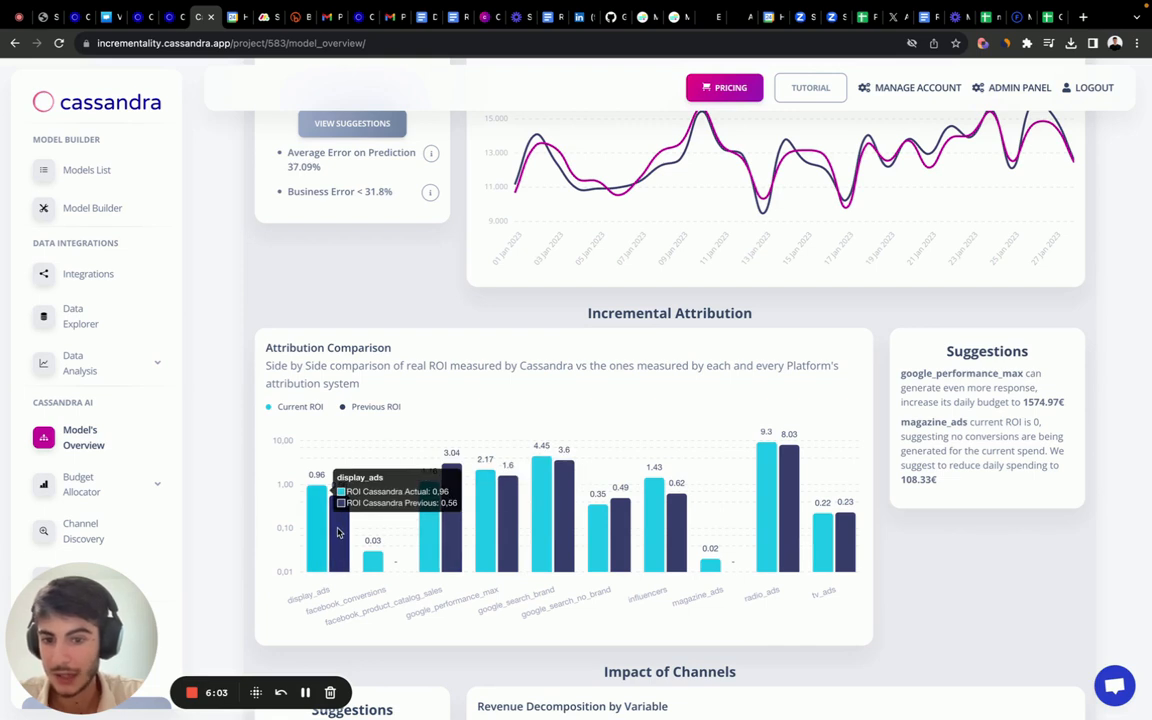
pyautogui.moveTo(848, 560)
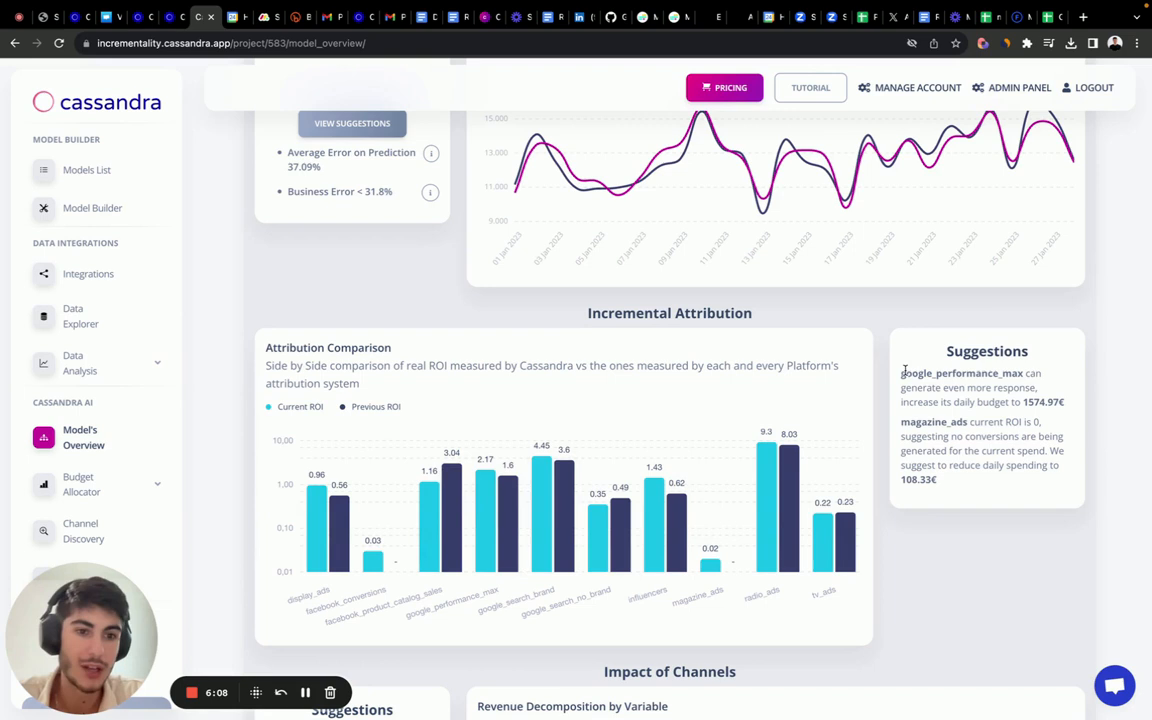
pyautogui.moveTo(900, 374); pyautogui.dragTo(1064, 402)
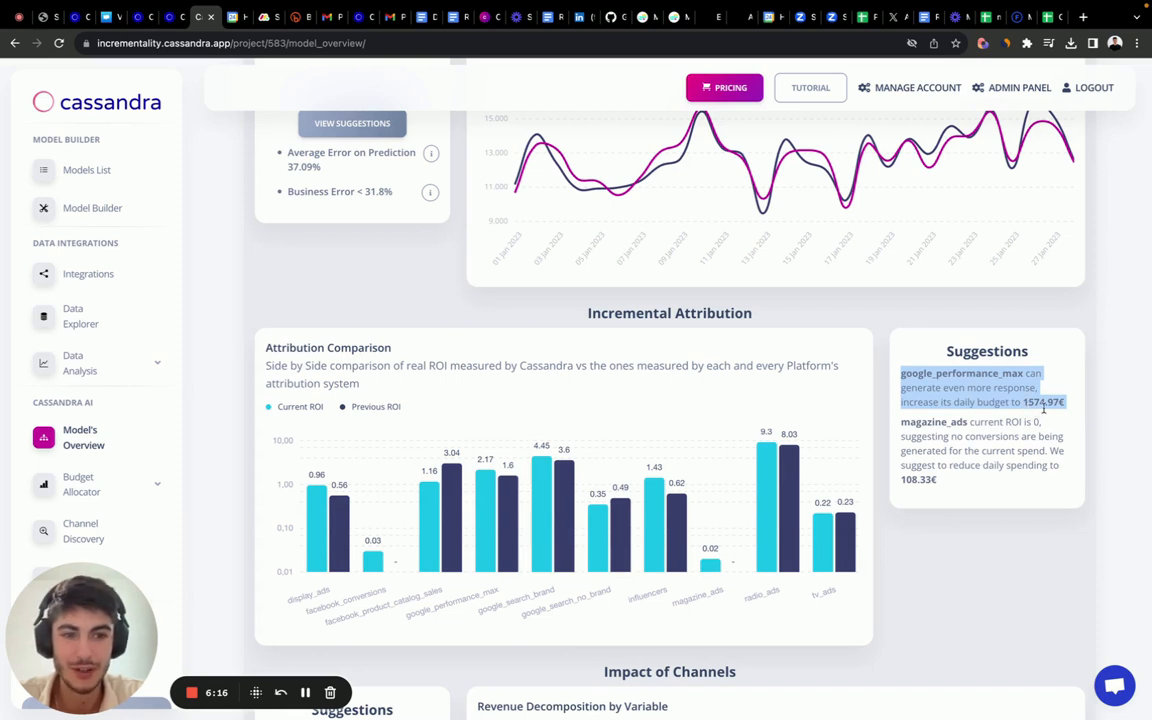
pyautogui.scroll(-3)
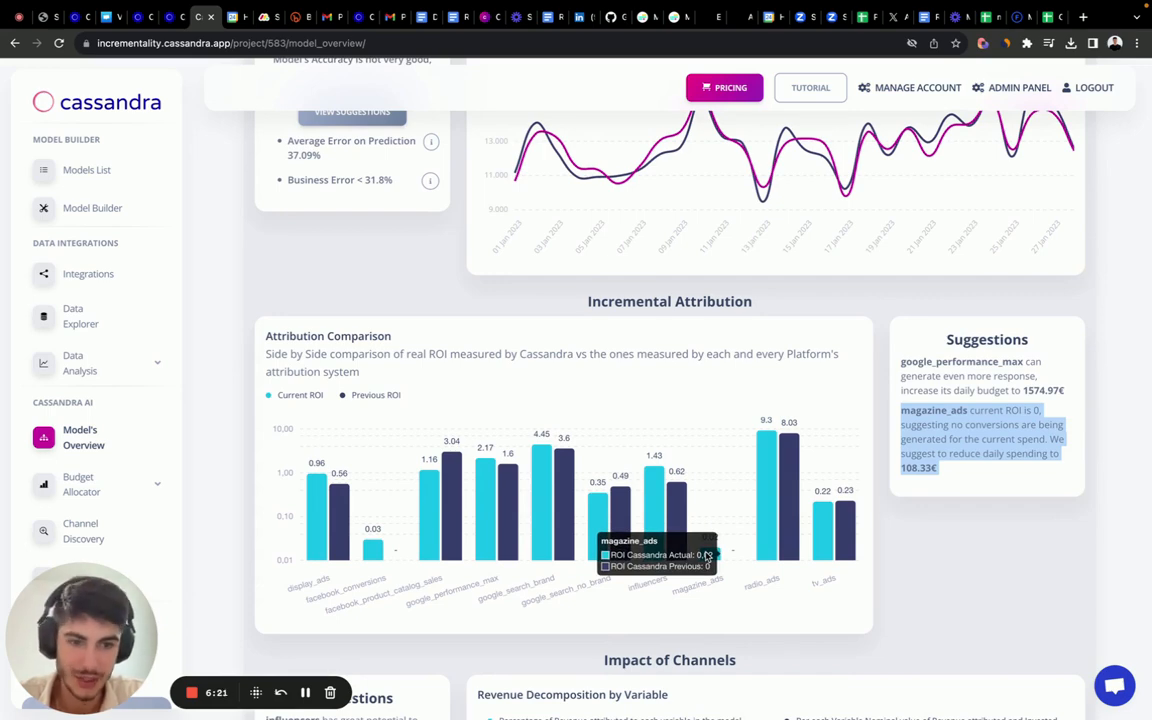
pyautogui.scroll(-3)
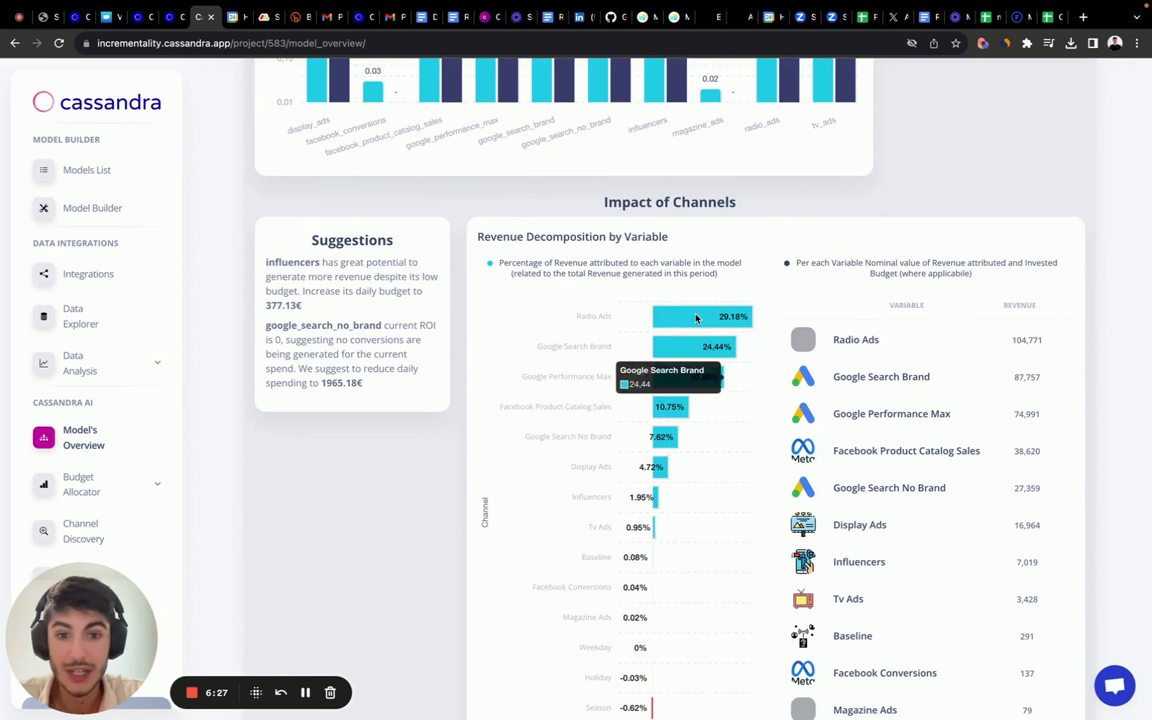
pyautogui.moveTo(690, 320)
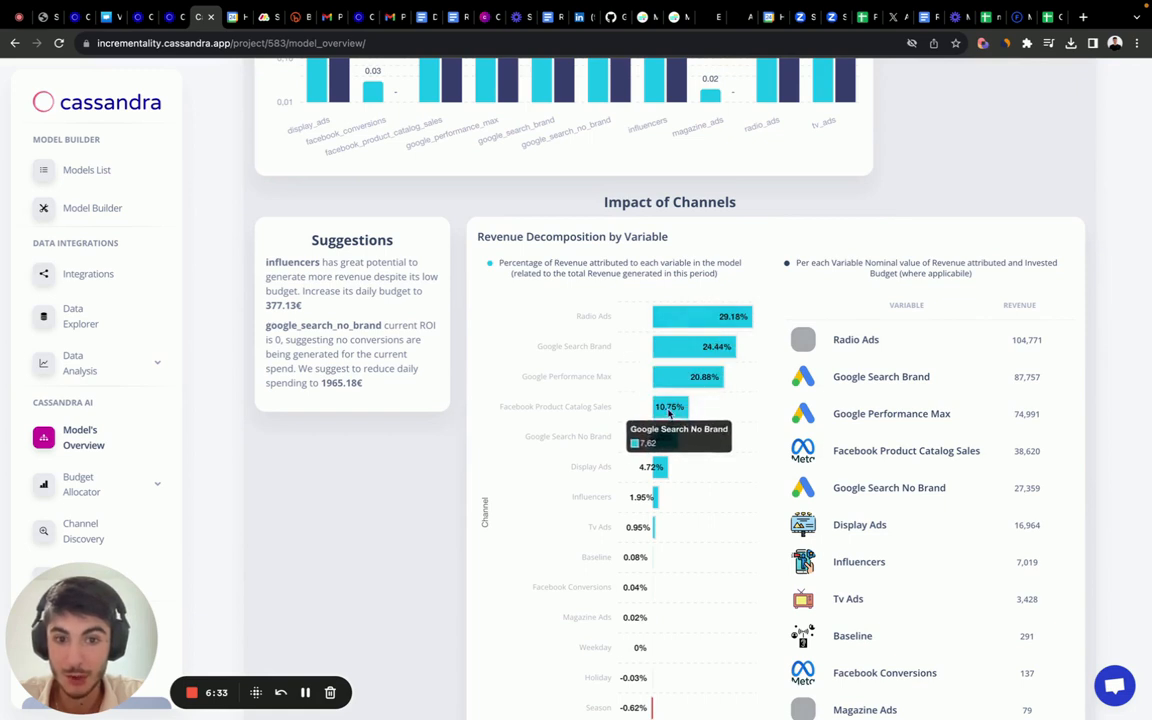
pyautogui.moveTo(662, 406)
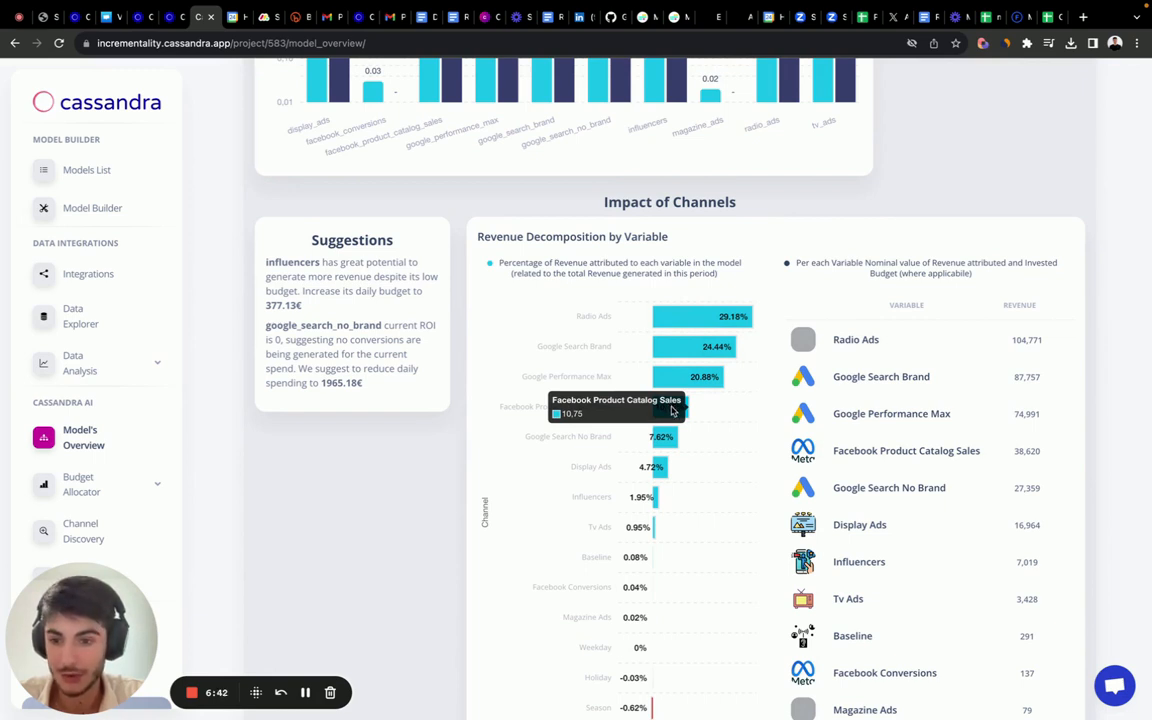
pyautogui.moveTo(636, 448)
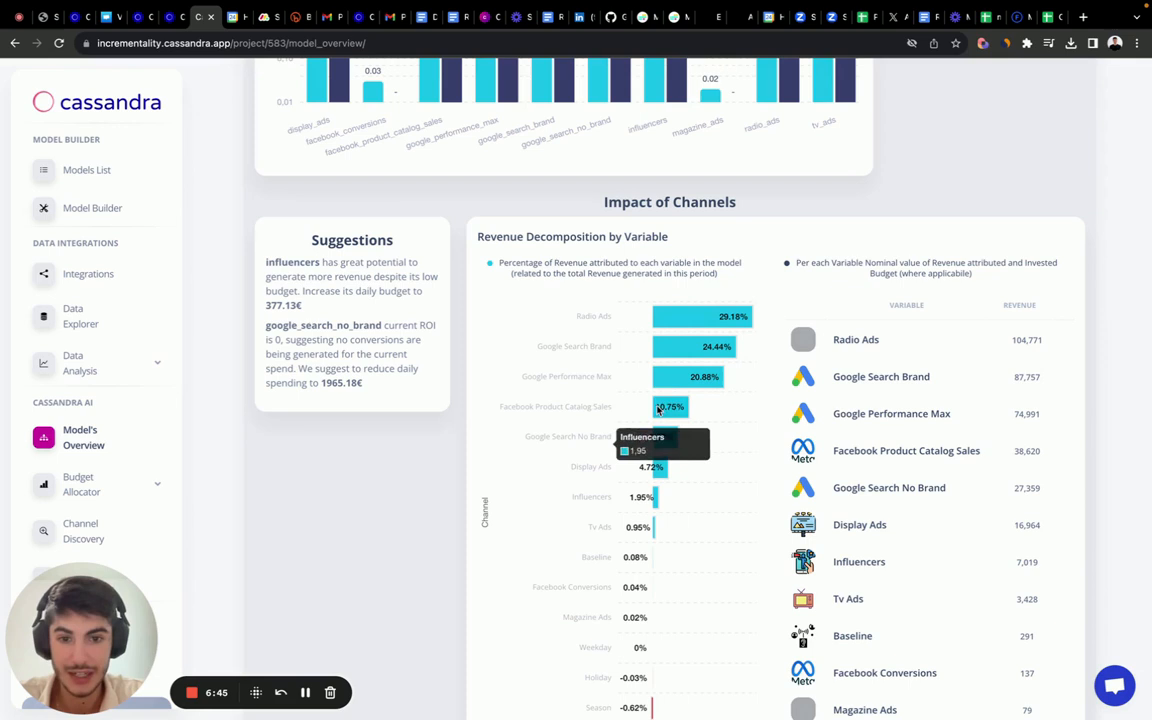
pyautogui.moveTo(690, 466)
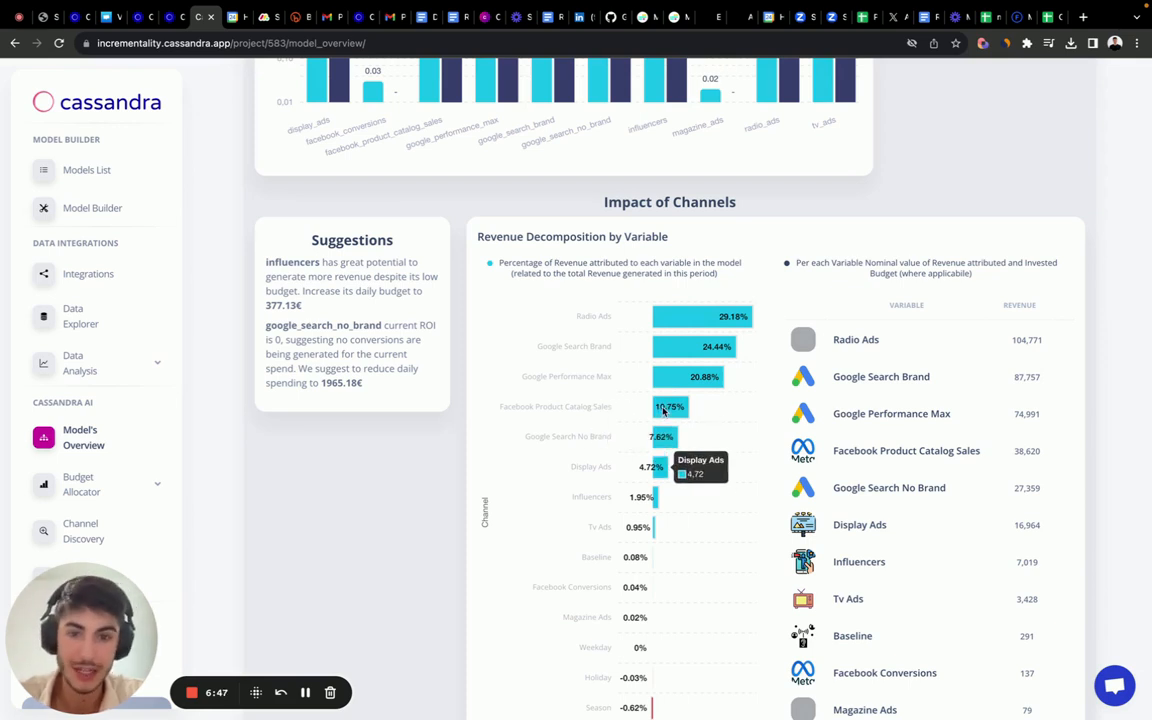
pyautogui.moveTo(668, 362)
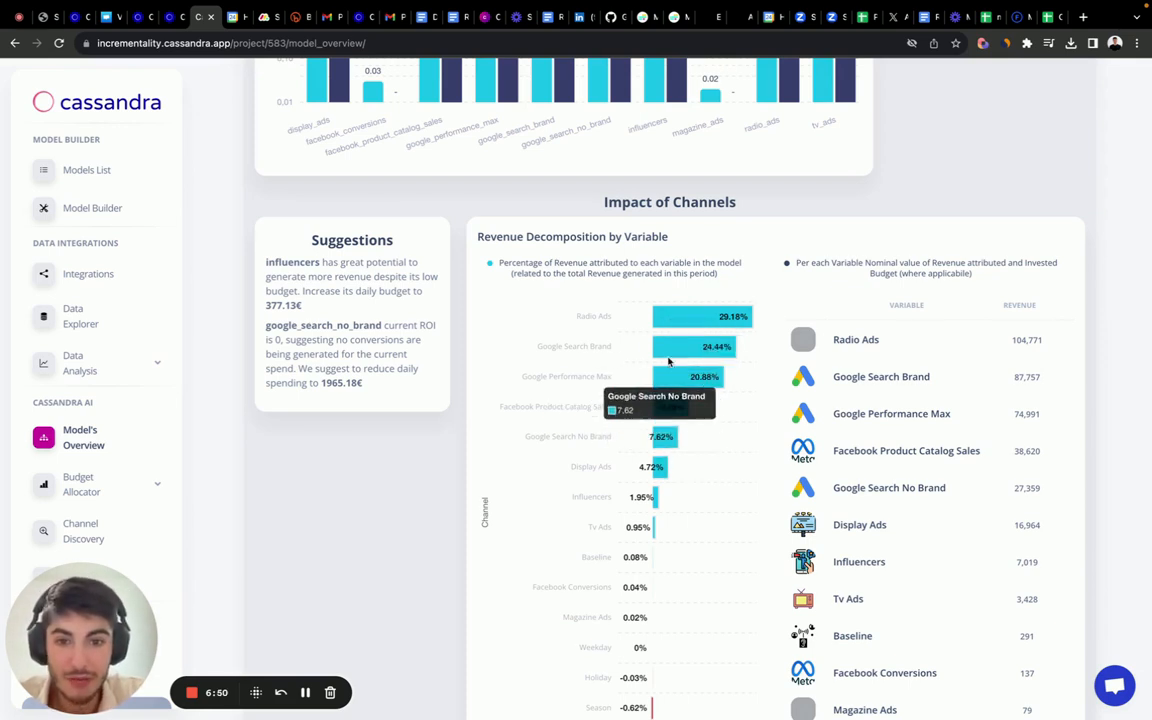
pyautogui.moveTo(696, 348)
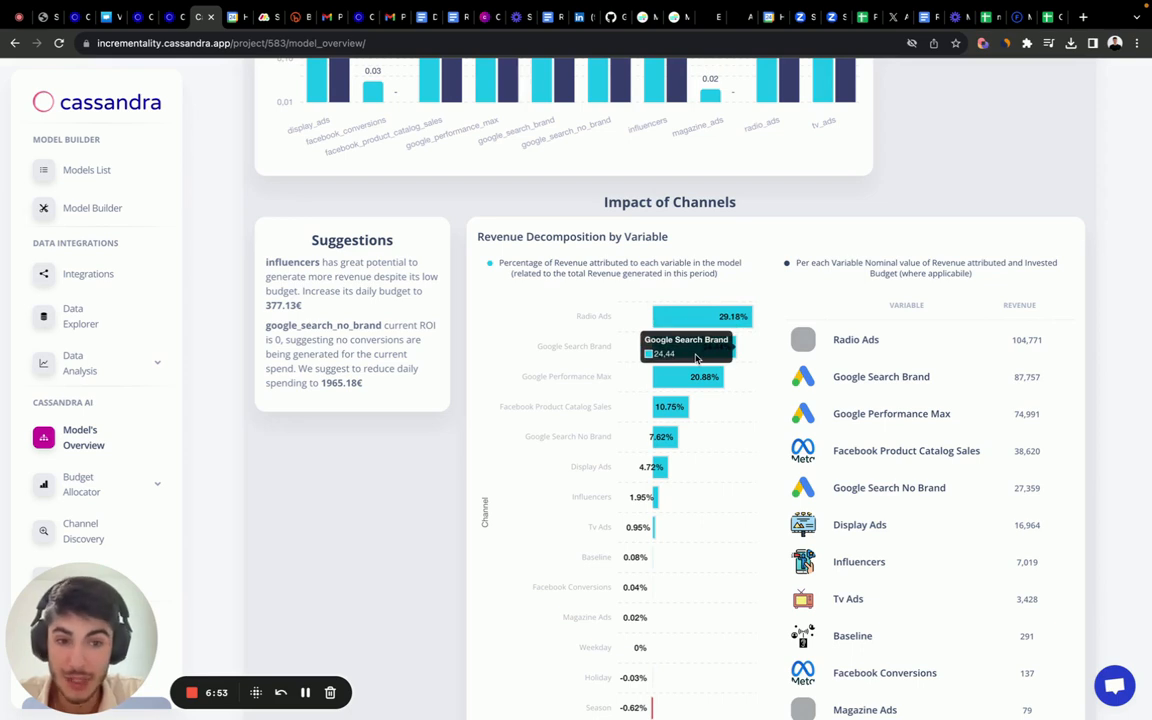
pyautogui.moveTo(668, 440)
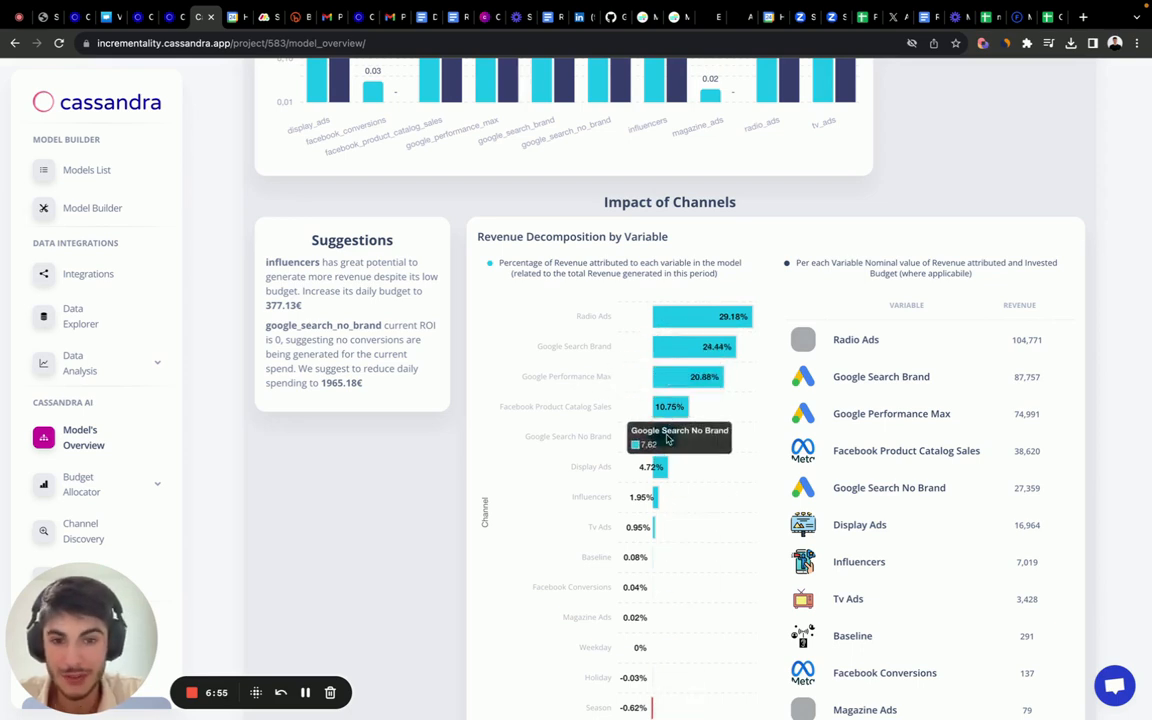
pyautogui.moveTo(670, 490)
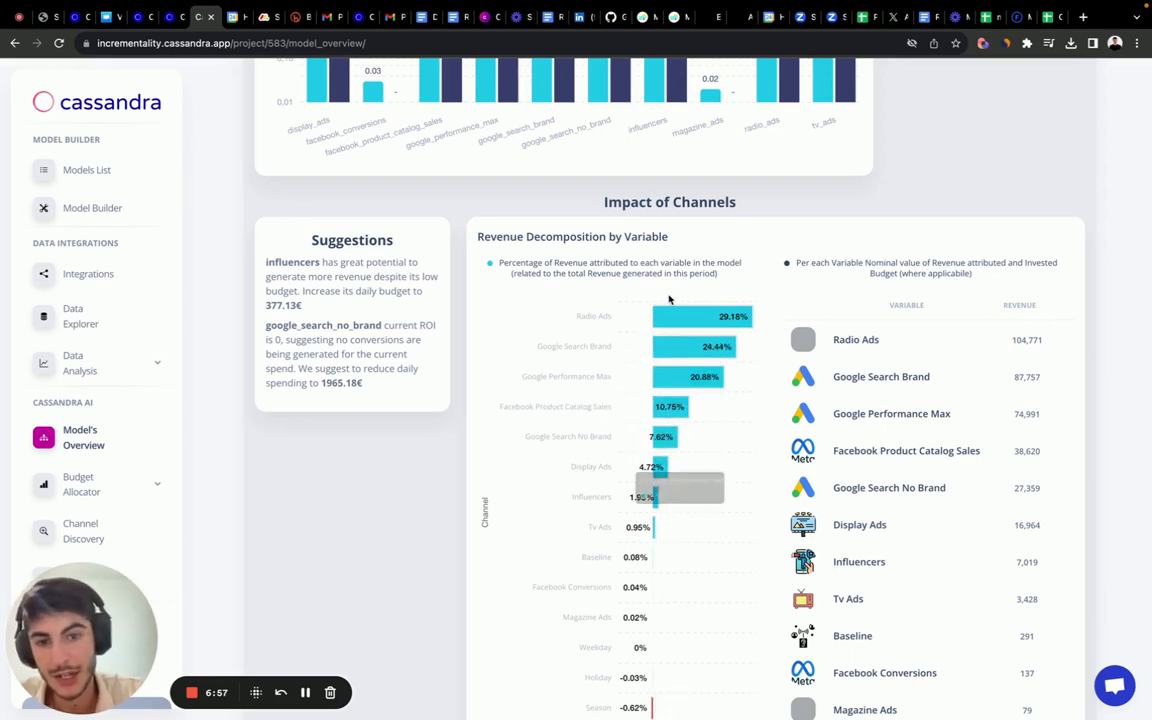
pyautogui.moveTo(688, 388)
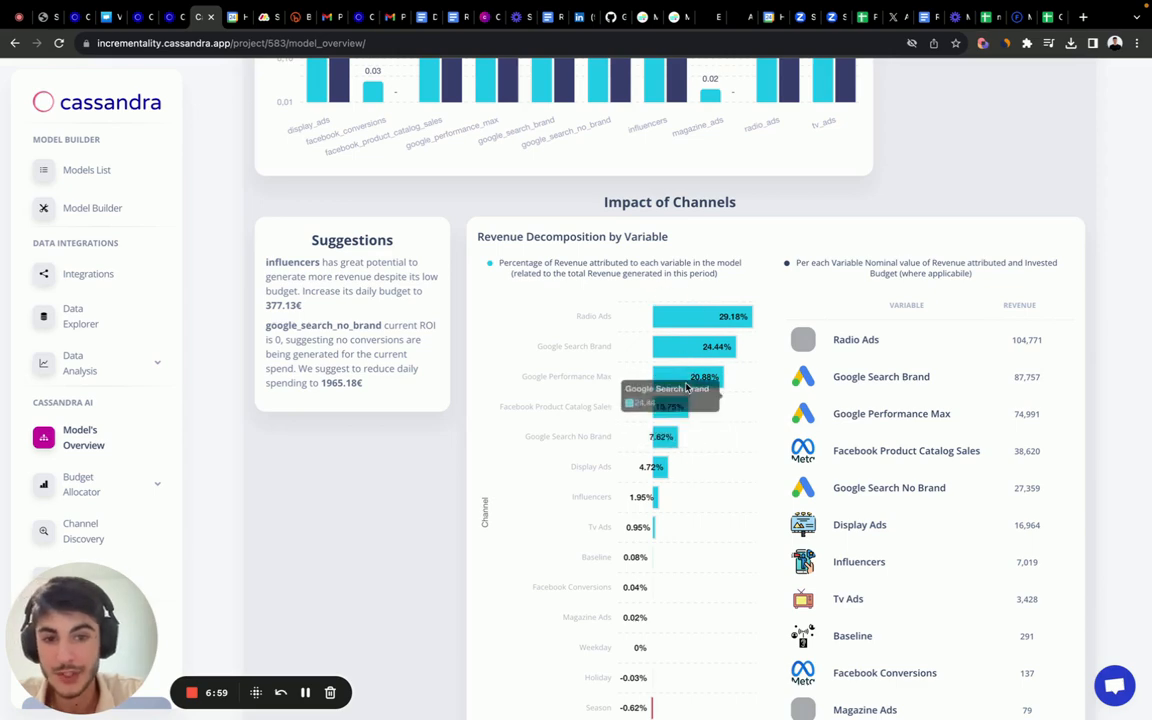
pyautogui.scroll(-3)
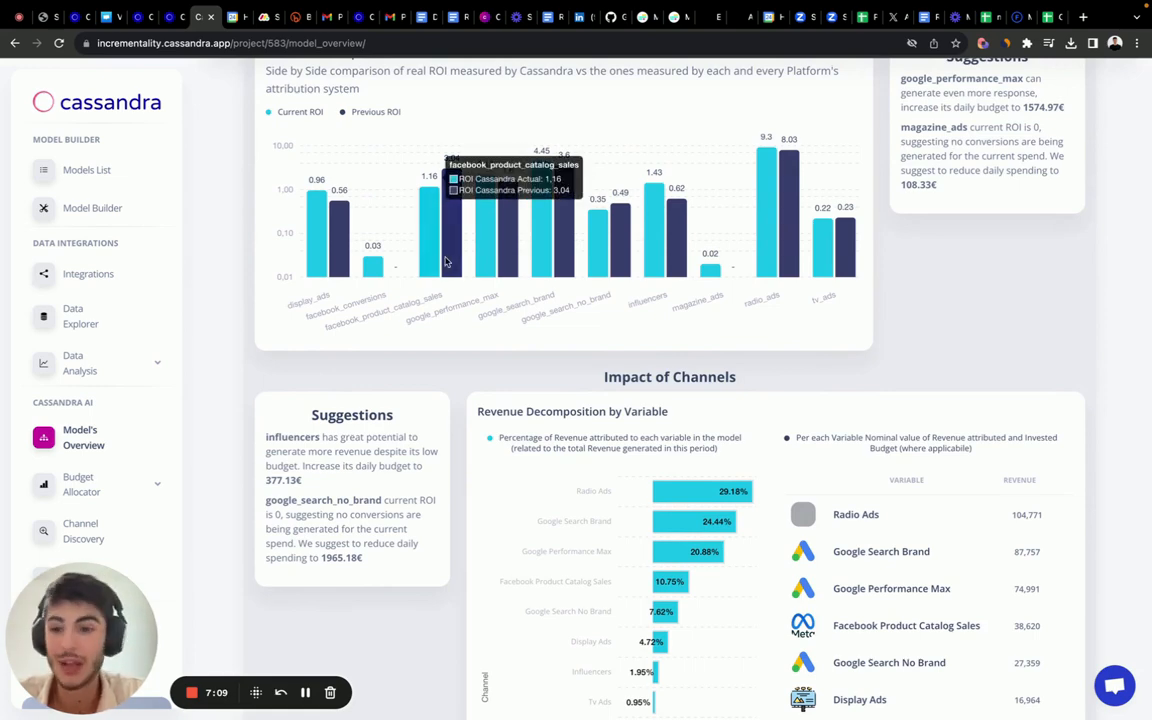
pyautogui.scroll(-3)
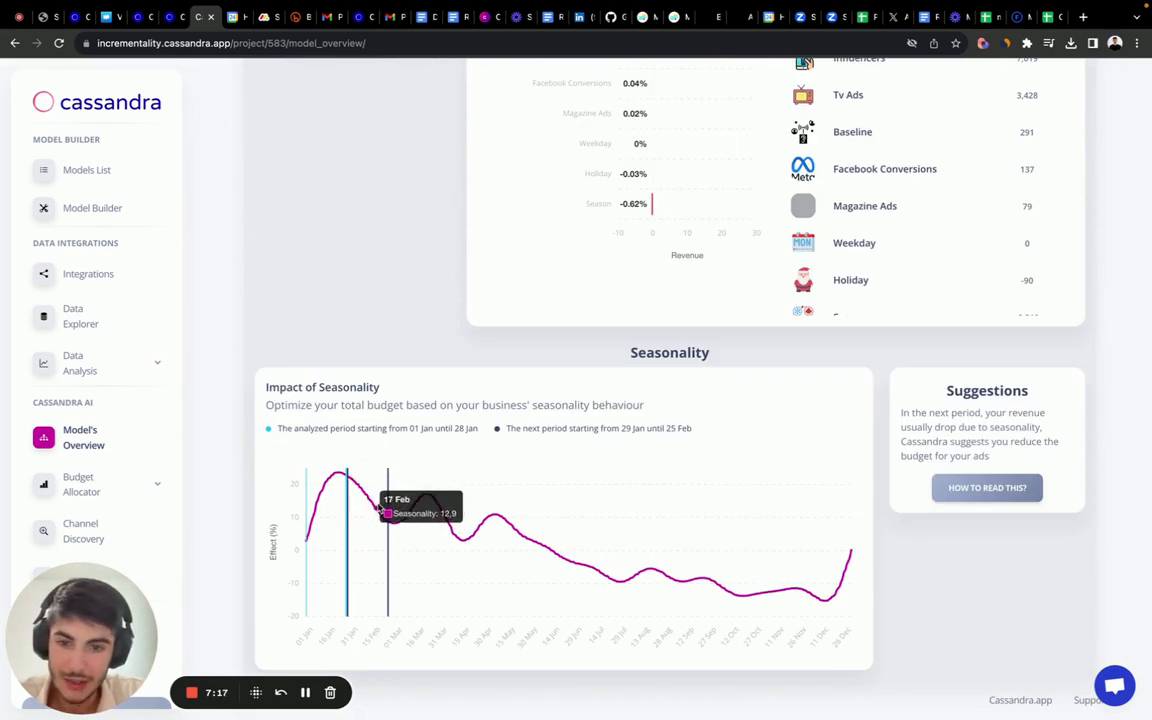
pyautogui.moveTo(348, 482)
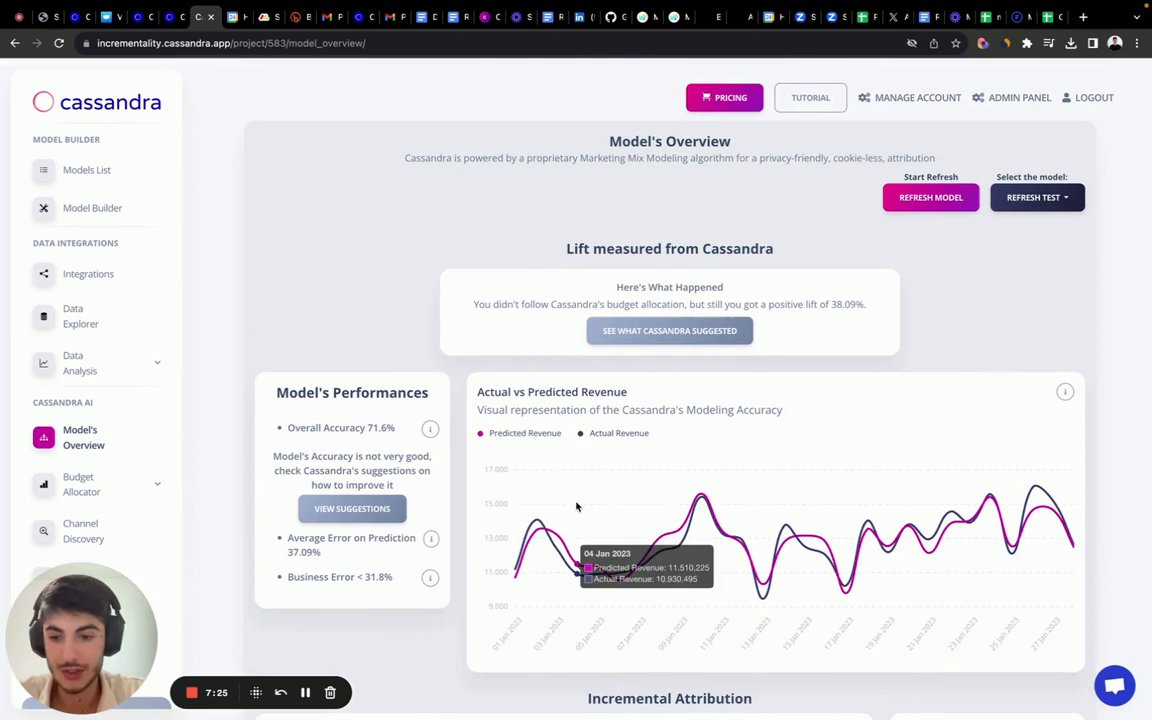
pyautogui.scroll(-3)
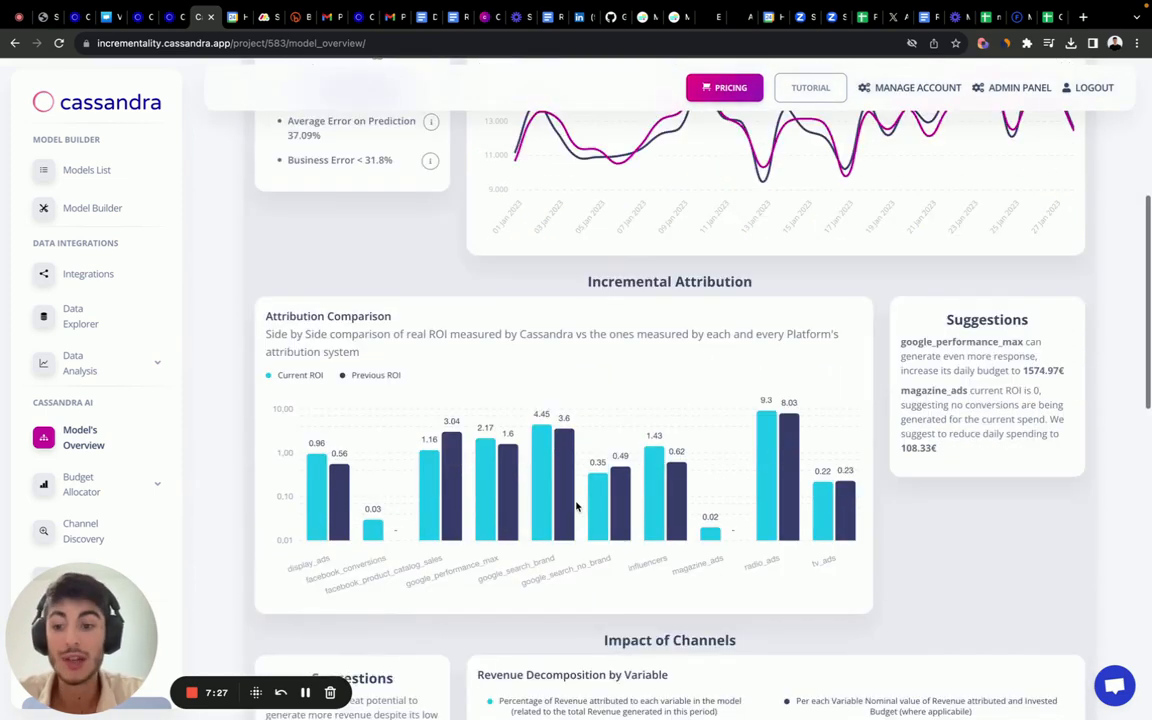
pyautogui.scroll(-3)
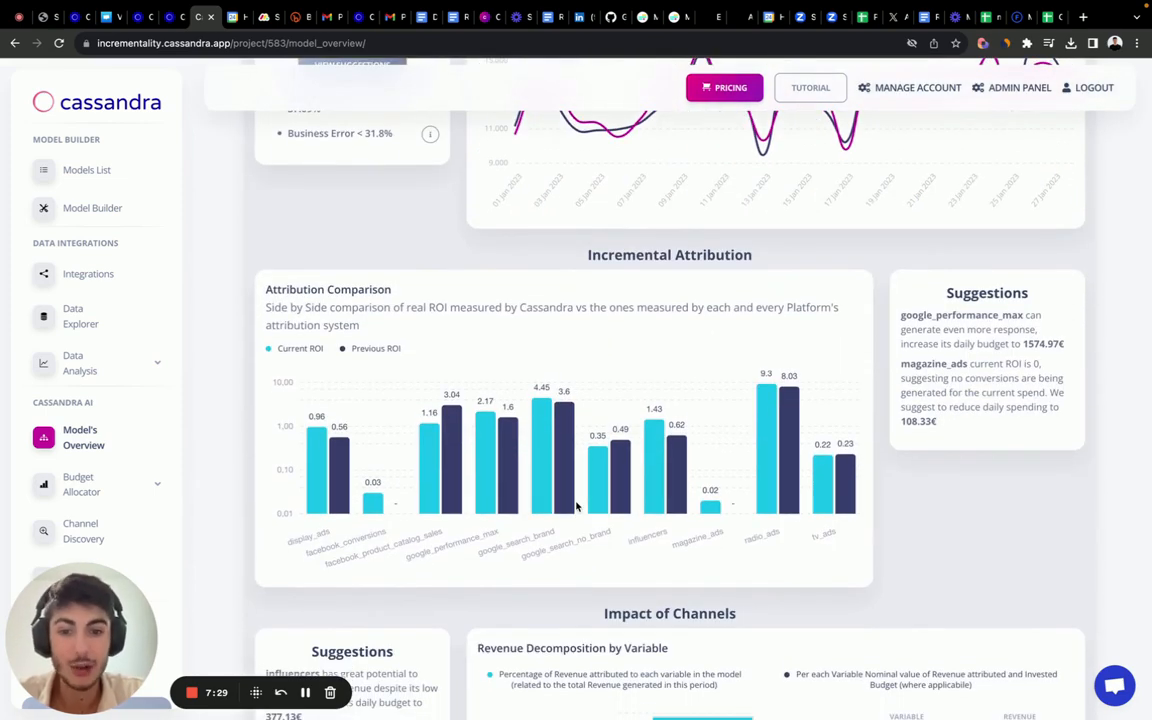
pyautogui.moveTo(612, 516)
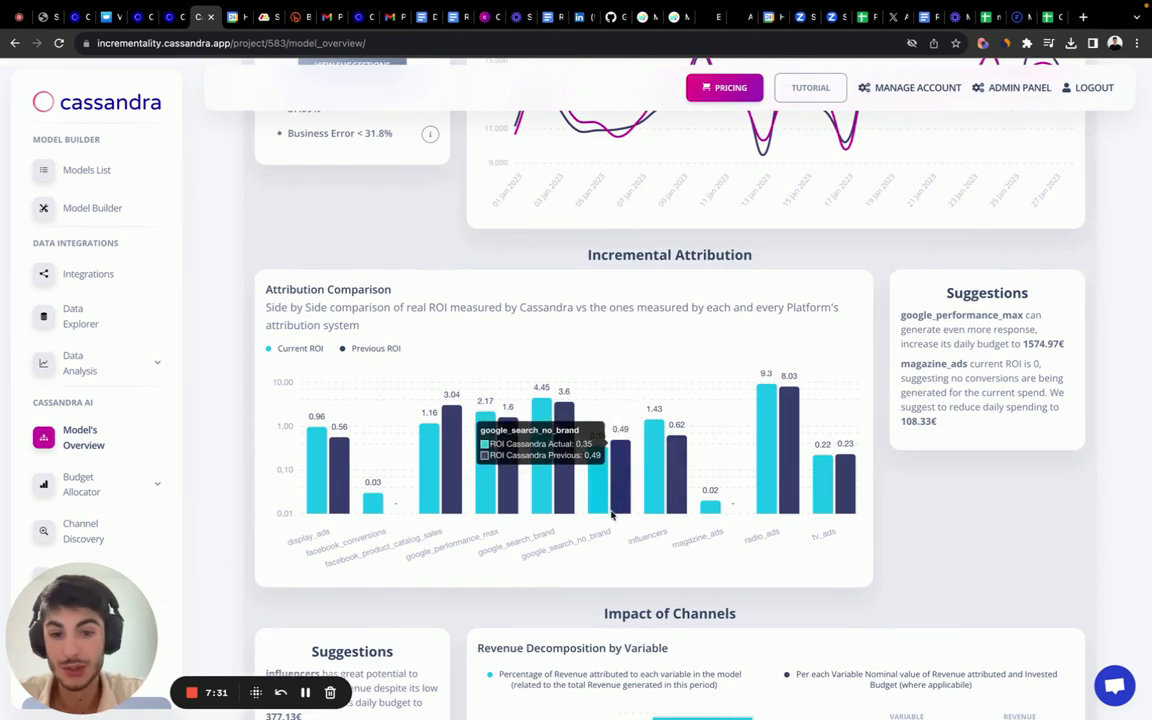
pyautogui.moveTo(452, 496)
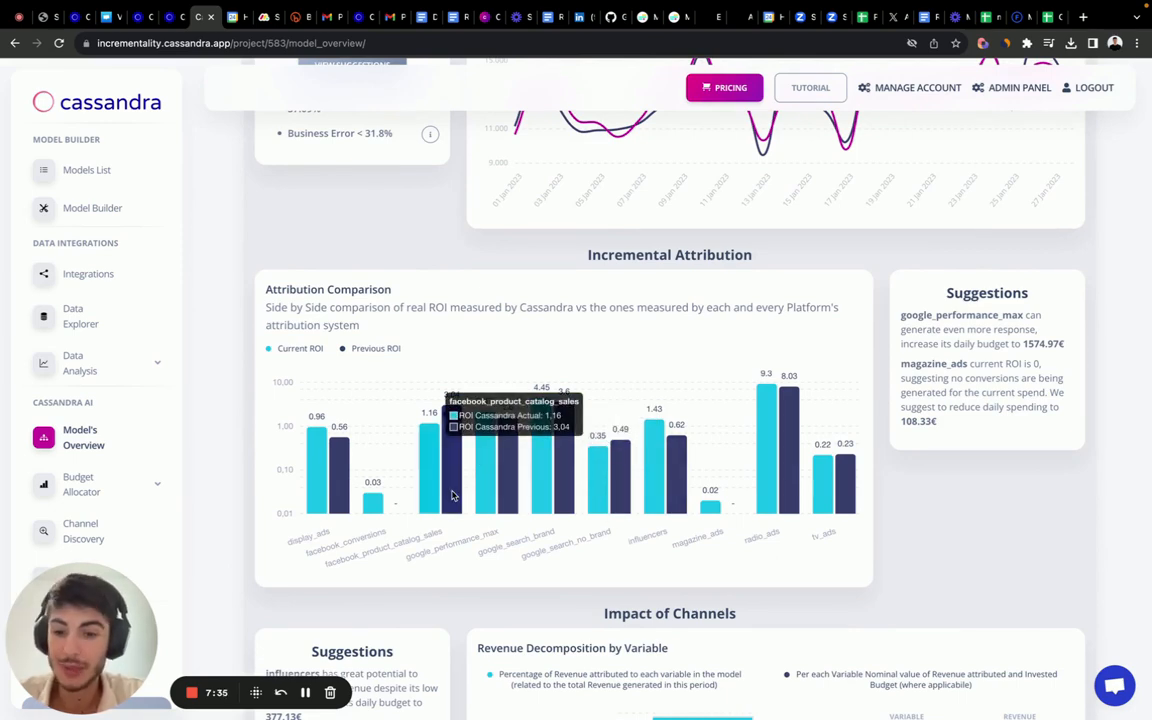
pyautogui.scroll(-3)
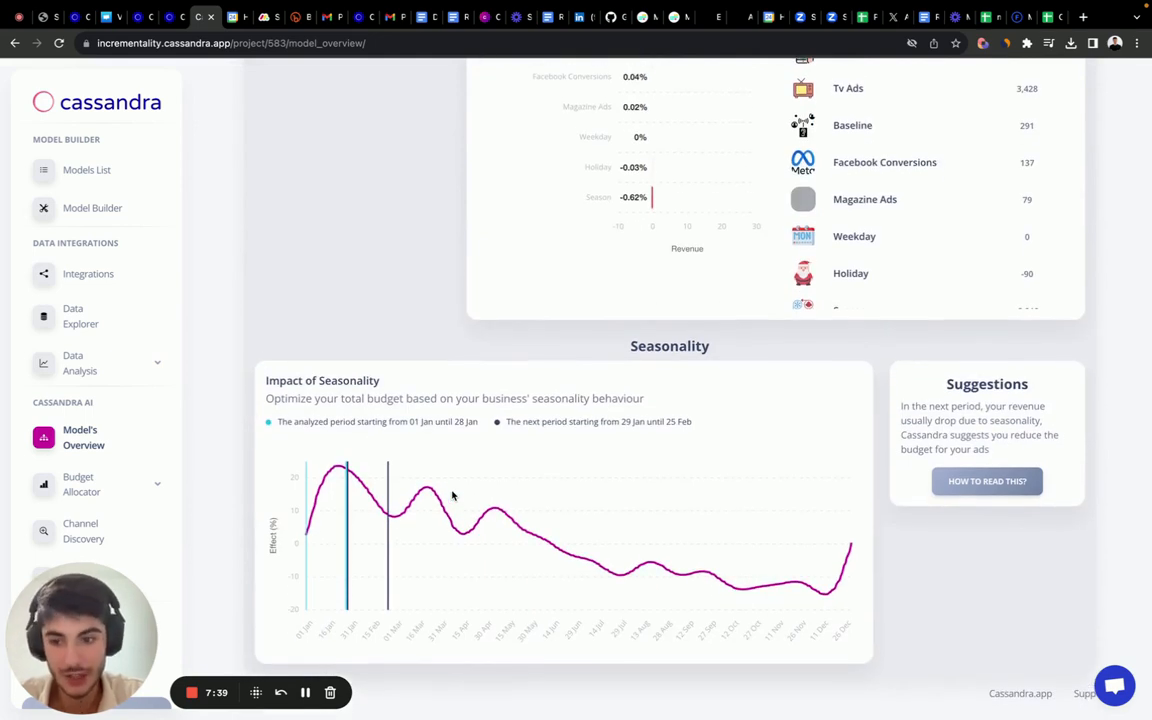
pyautogui.moveTo(344, 510)
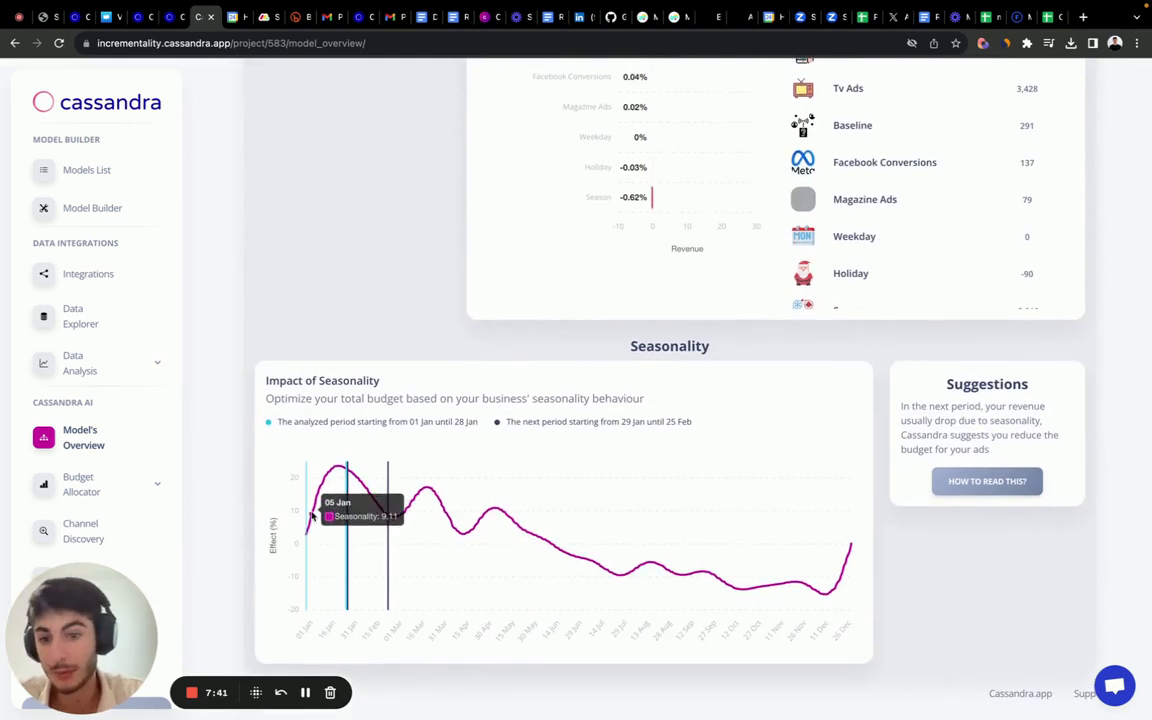
pyautogui.moveTo(344, 510)
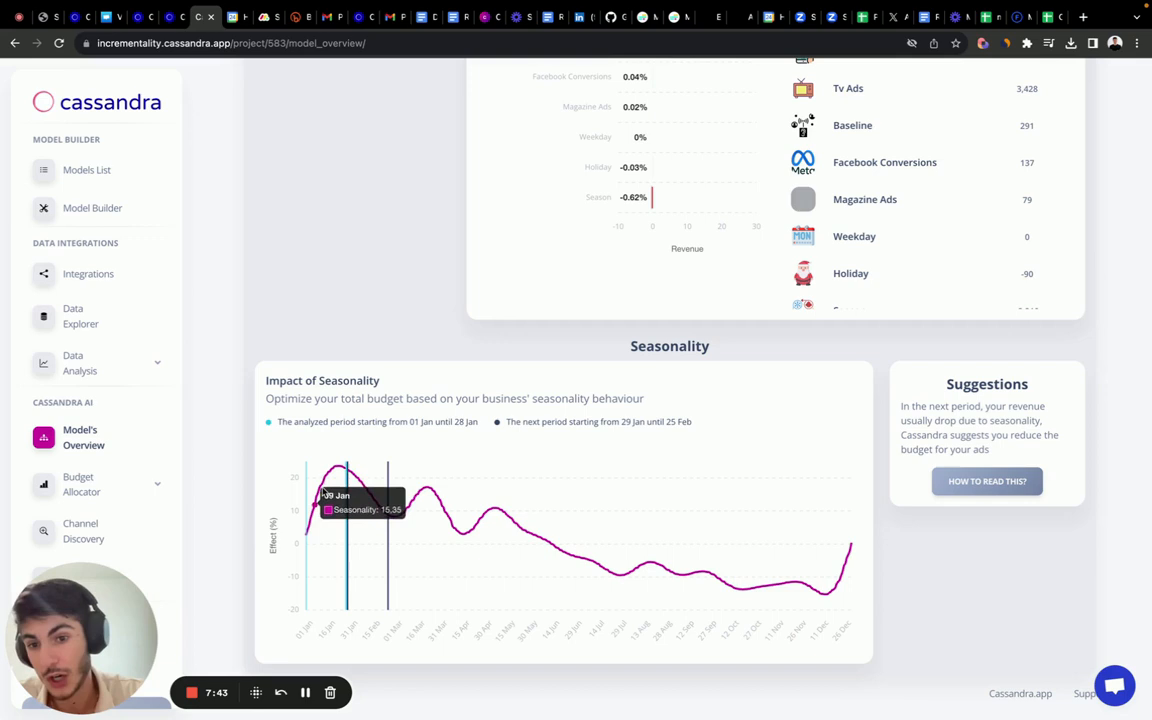
pyautogui.moveTo(350, 476)
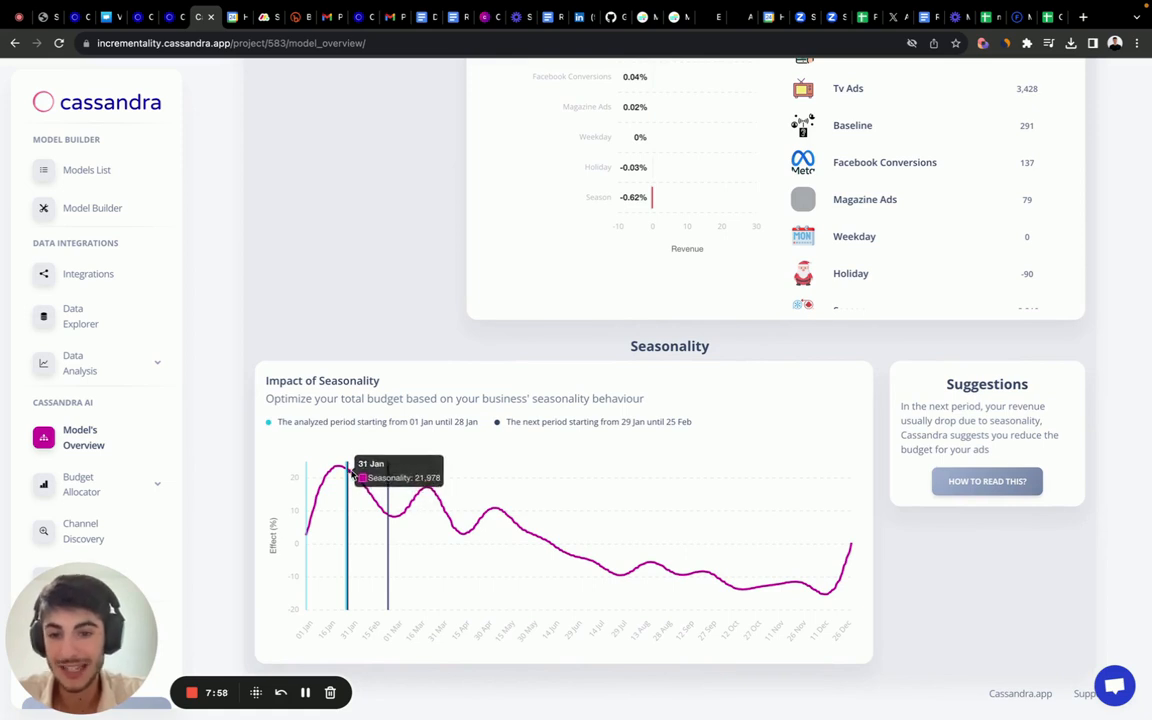
pyautogui.moveTo(388, 516)
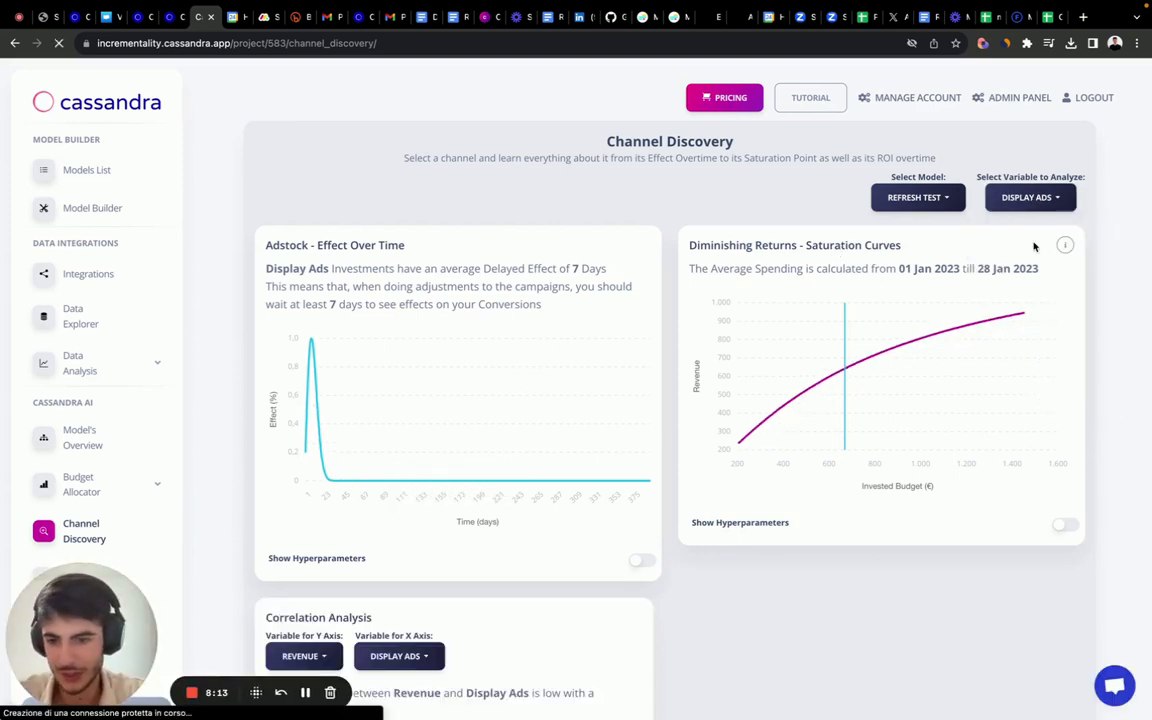
# Analyse Facebook Product Catalog Sales (90.3% revenue correlation) and bring up the channel list.
pyautogui.click(1030, 198)
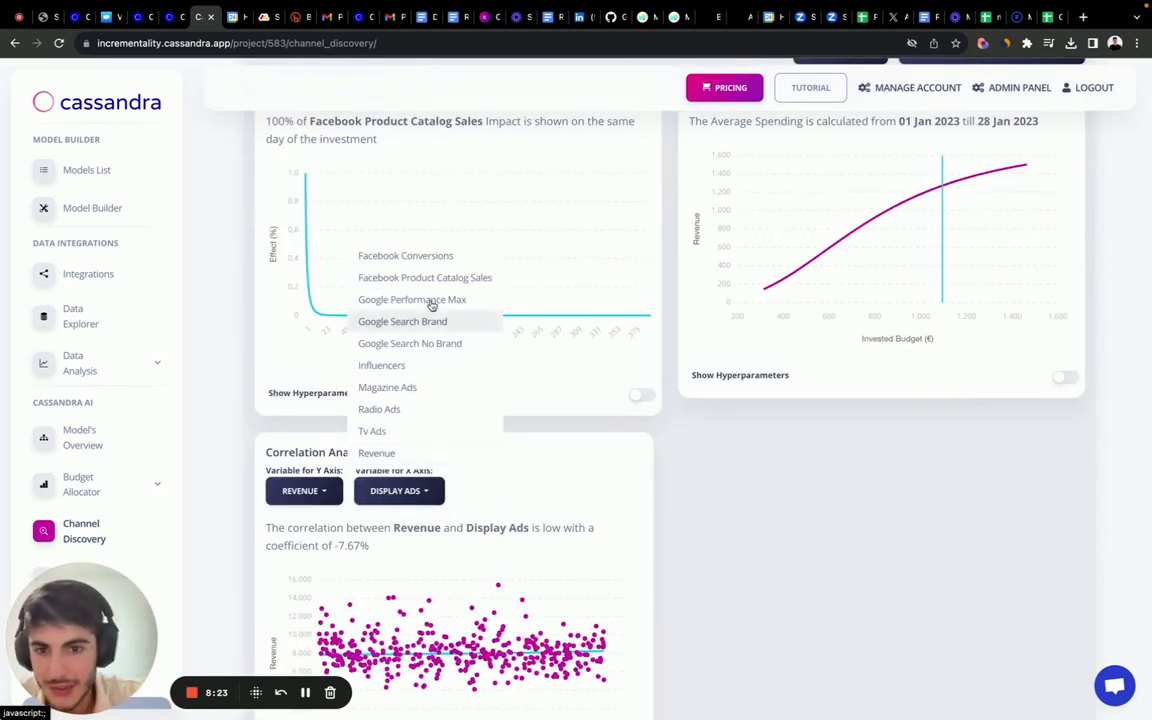
pyautogui.click(402, 320)
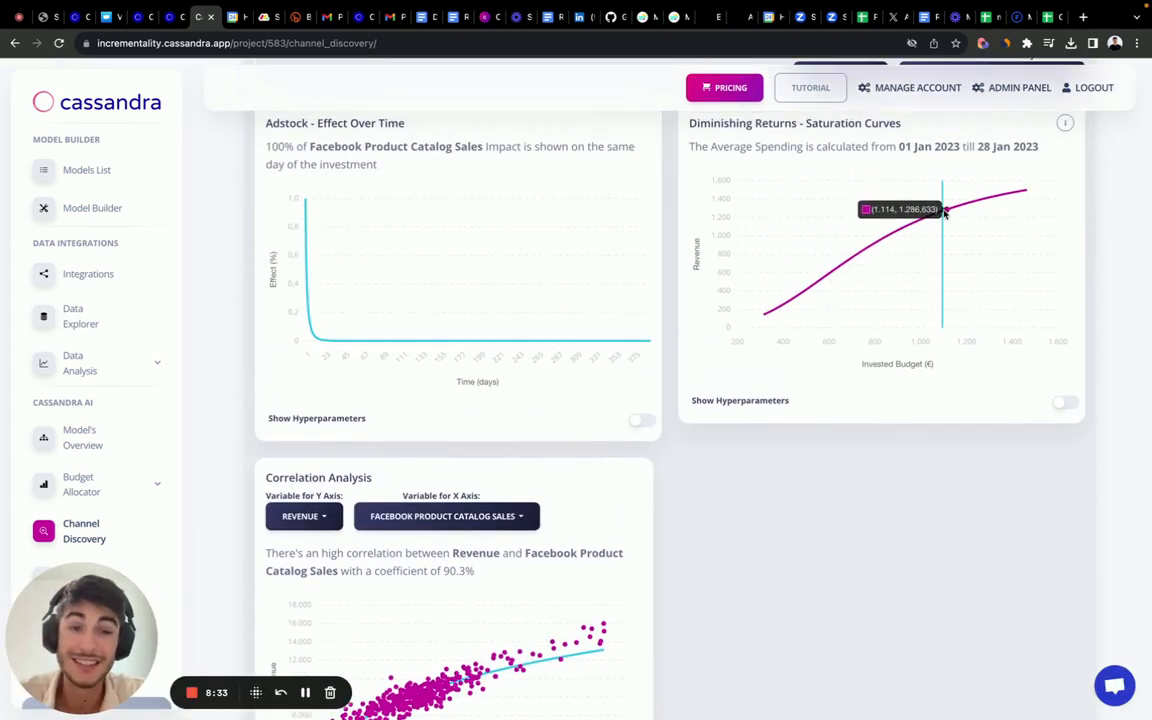
pyautogui.moveTo(878, 248)
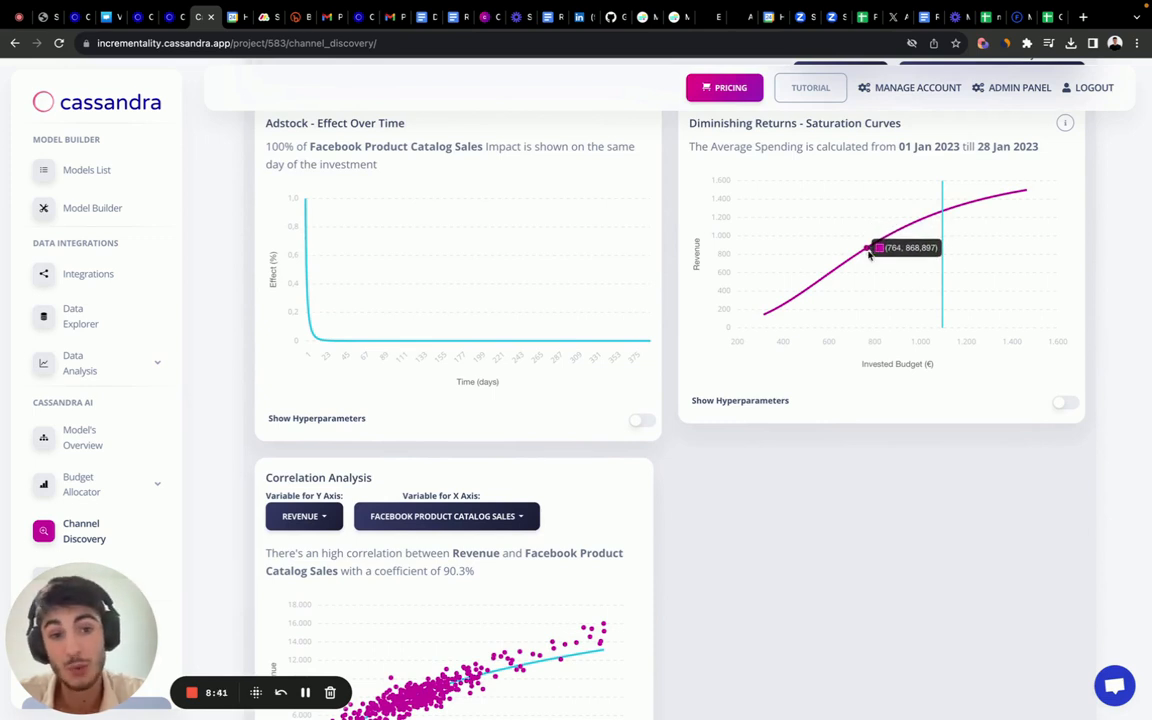
pyautogui.scroll(-3)
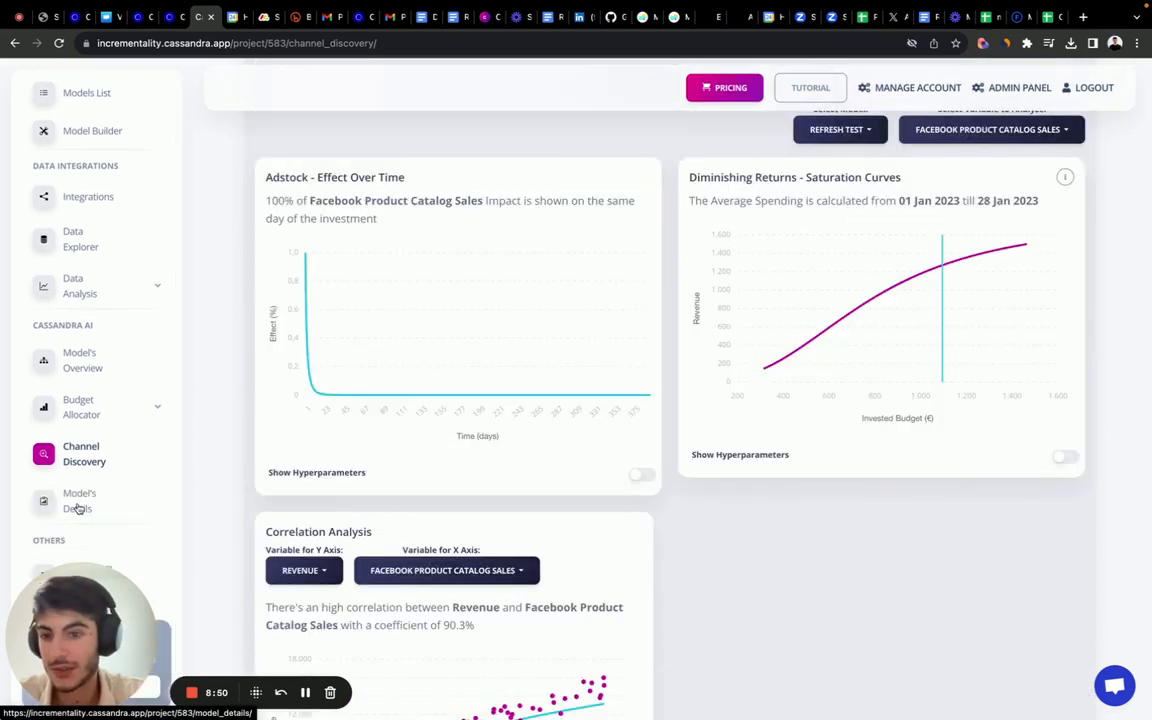
pyautogui.click(990, 128)
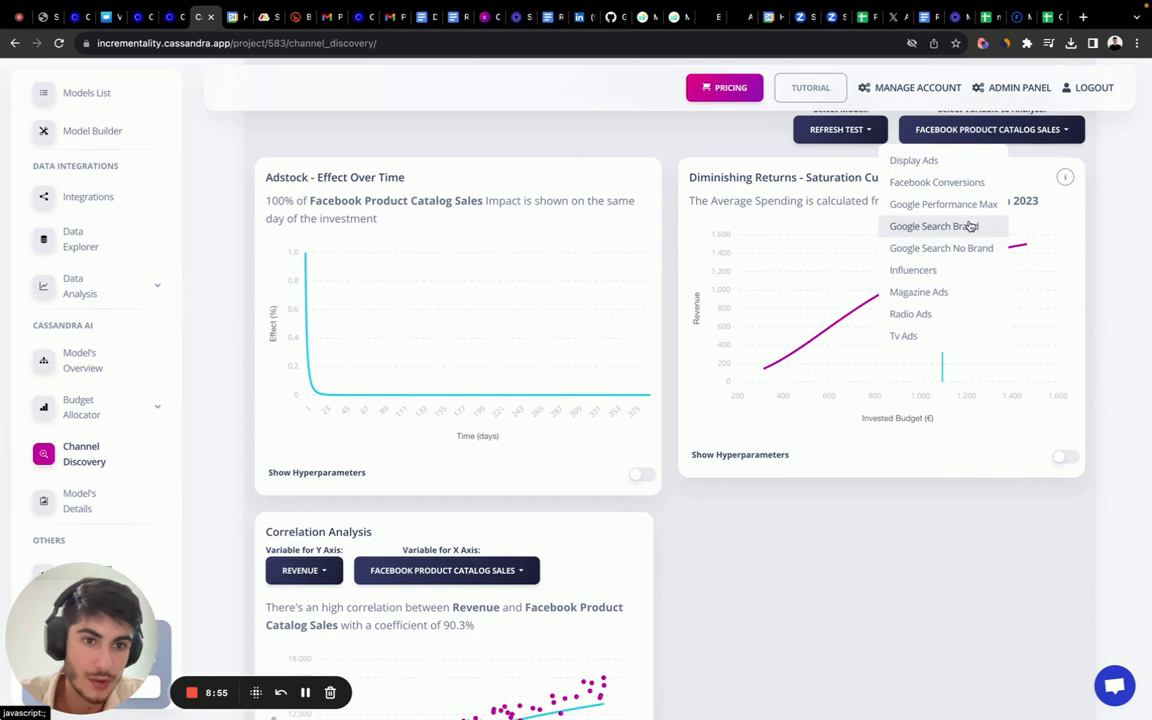
# Analyse Google Search Brand, then switch the analysed channel to Radio Ads.
pyautogui.click(932, 226)
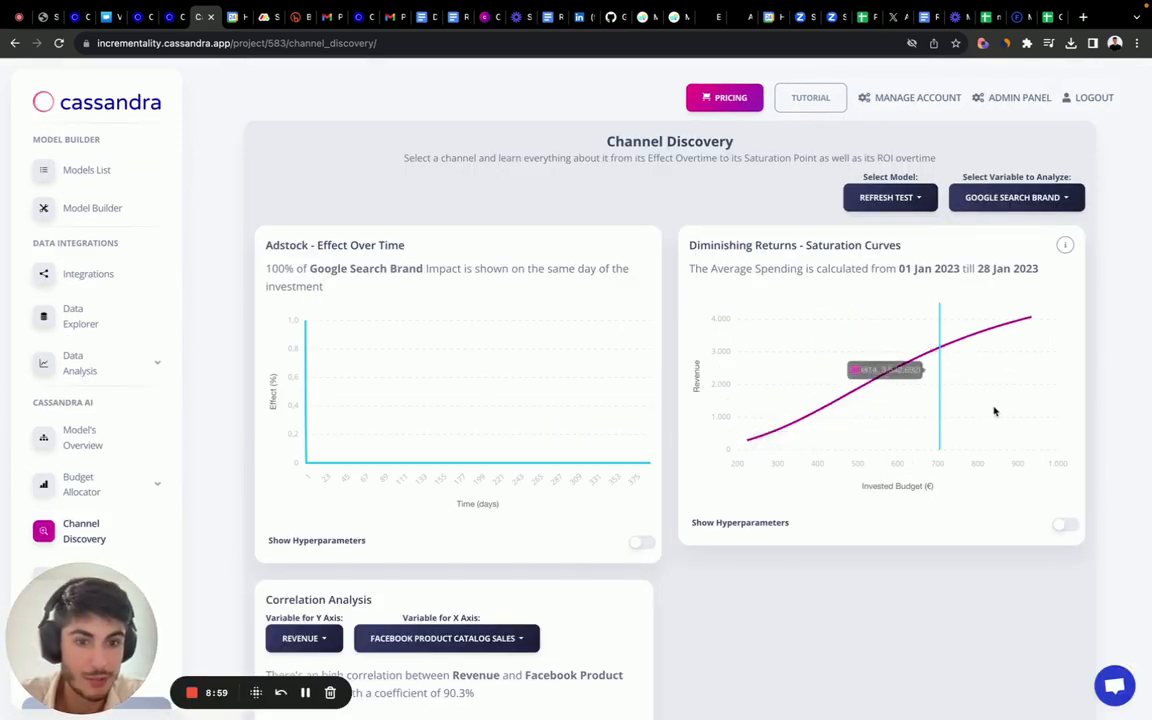
pyautogui.scroll(-3)
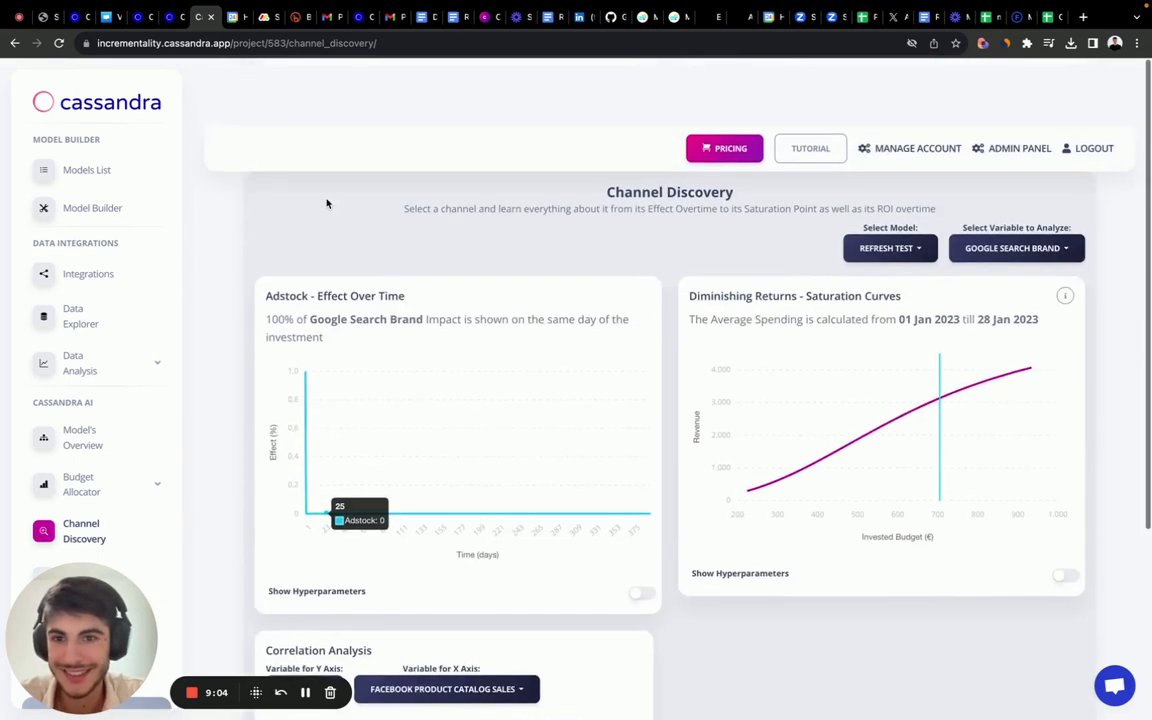
pyautogui.click(1016, 198)
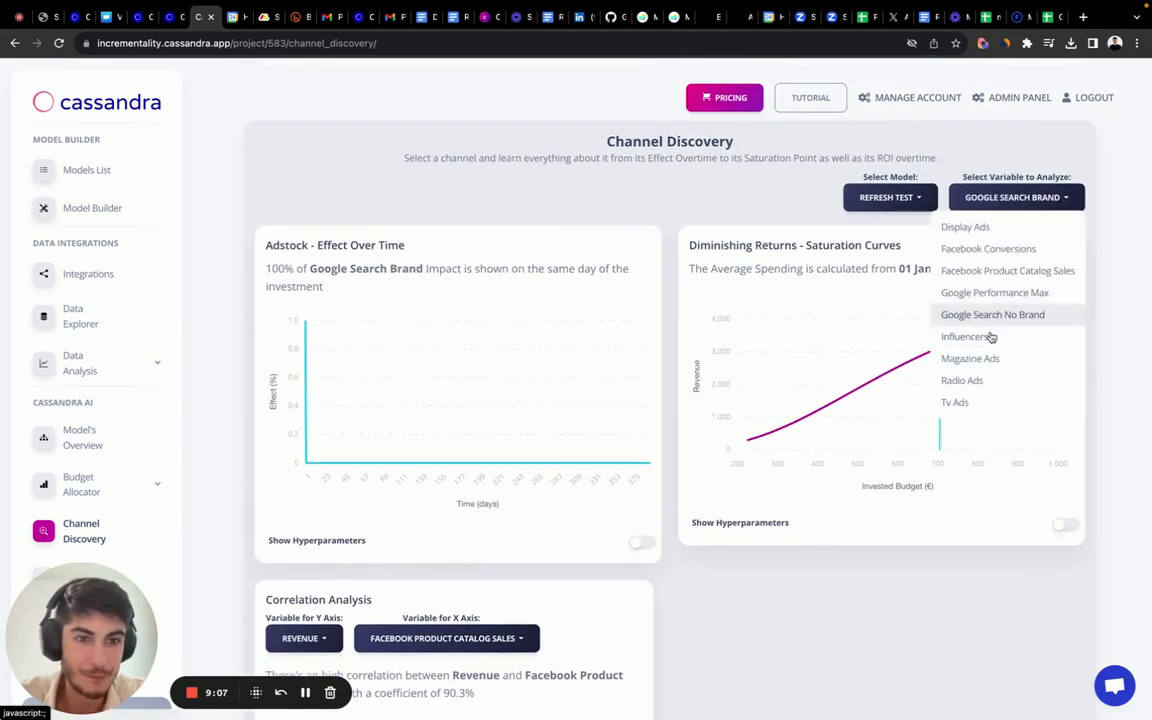
pyautogui.click(960, 380)
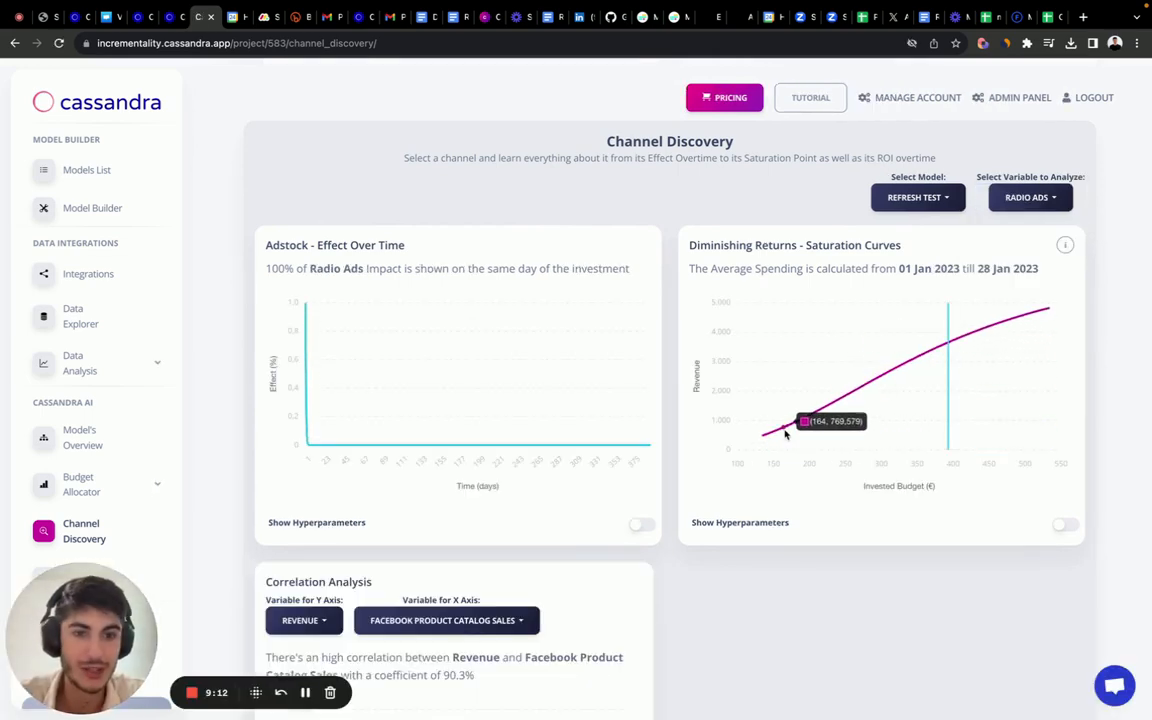
# Correlate revenue against Radio Ads (89.02%) and go to Model's Details.
pyautogui.scroll(-3)
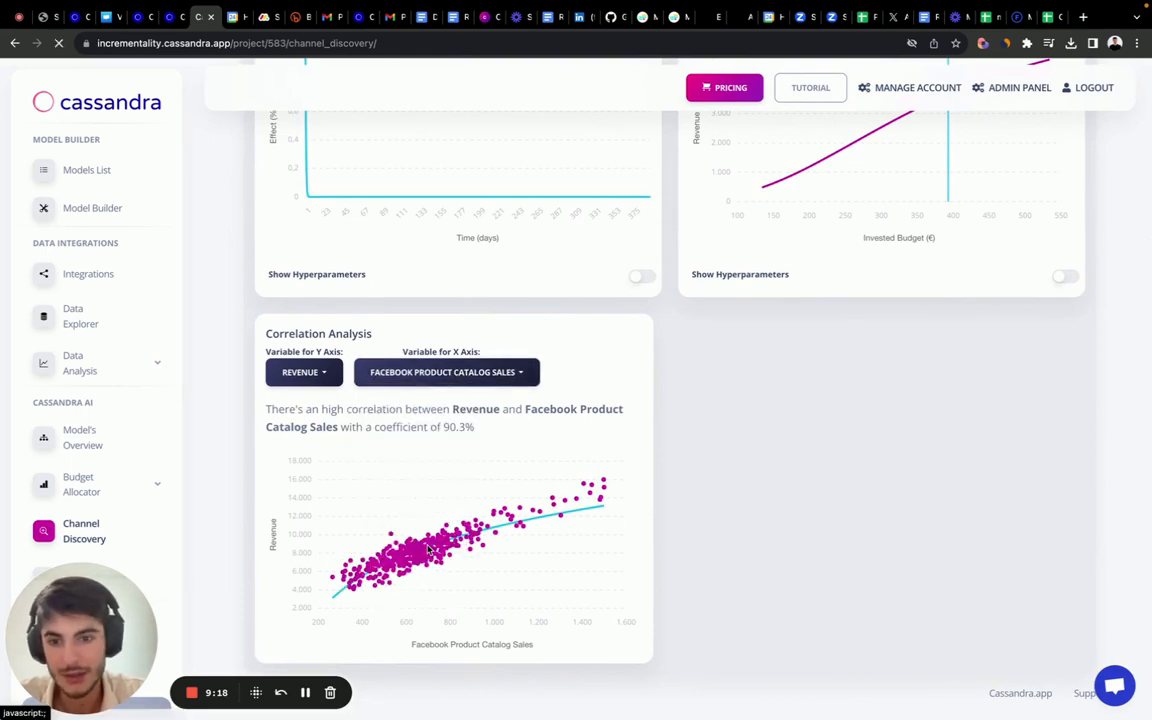
pyautogui.click(448, 372)
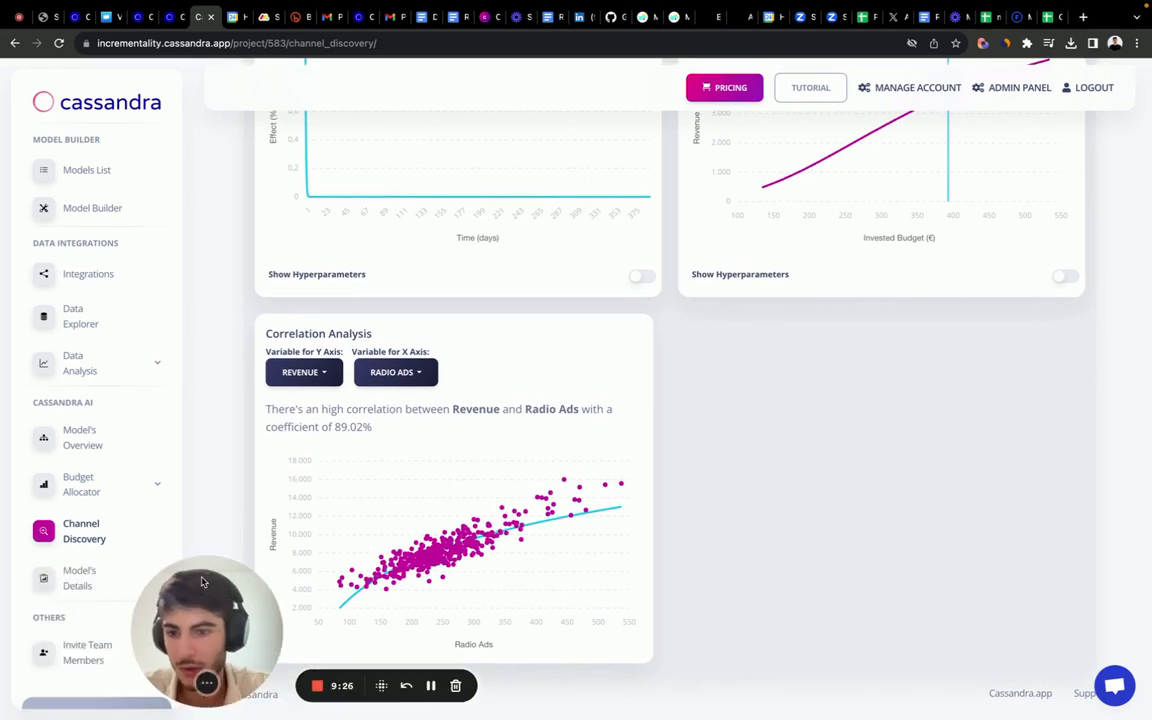
pyautogui.click(80, 578)
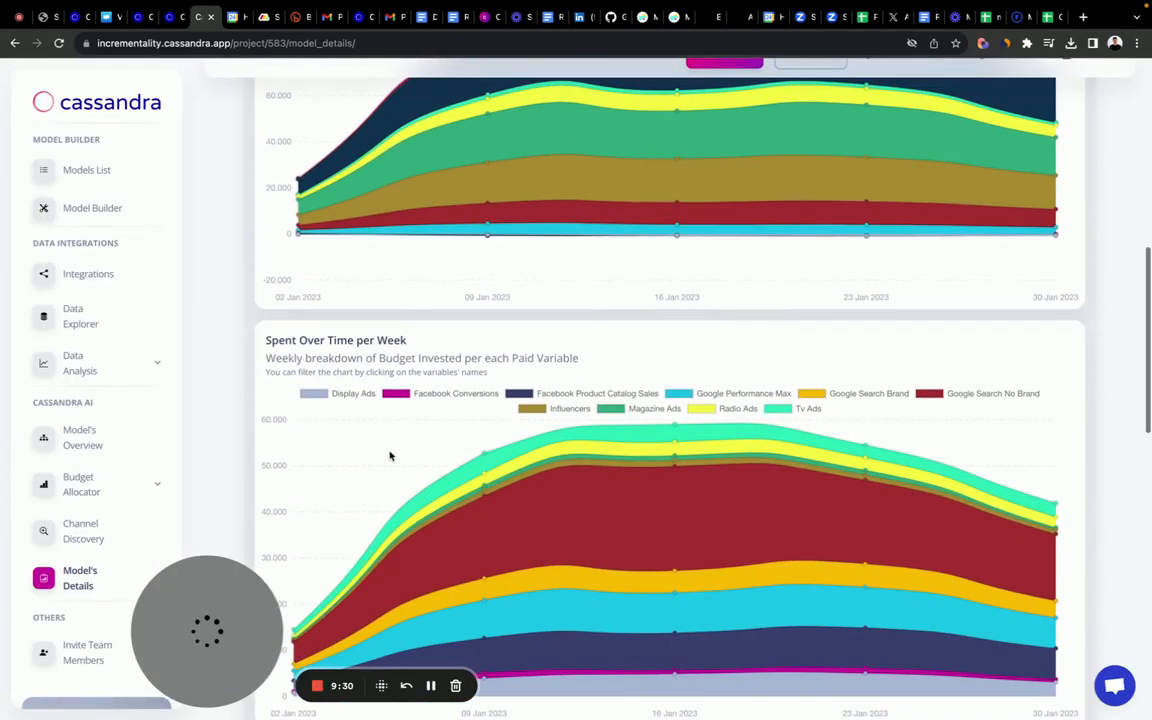
# Scroll to the Spent Over Time per Week chart.
pyautogui.scroll(-3)
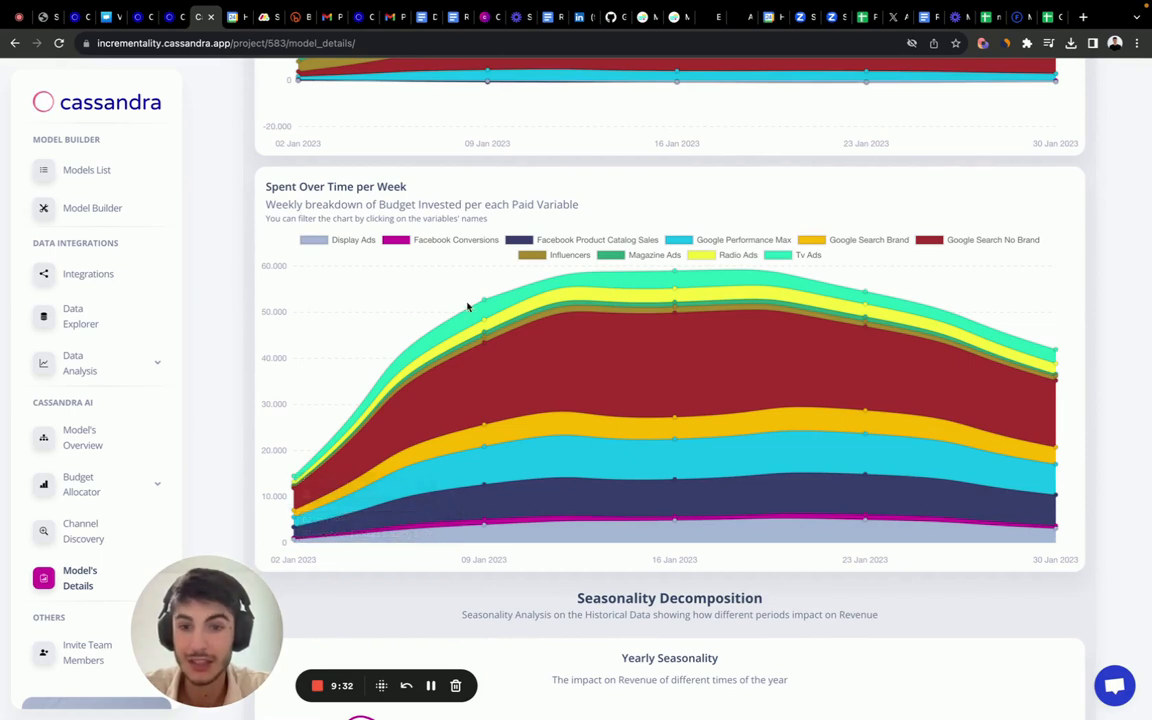
pyautogui.moveTo(368, 514)
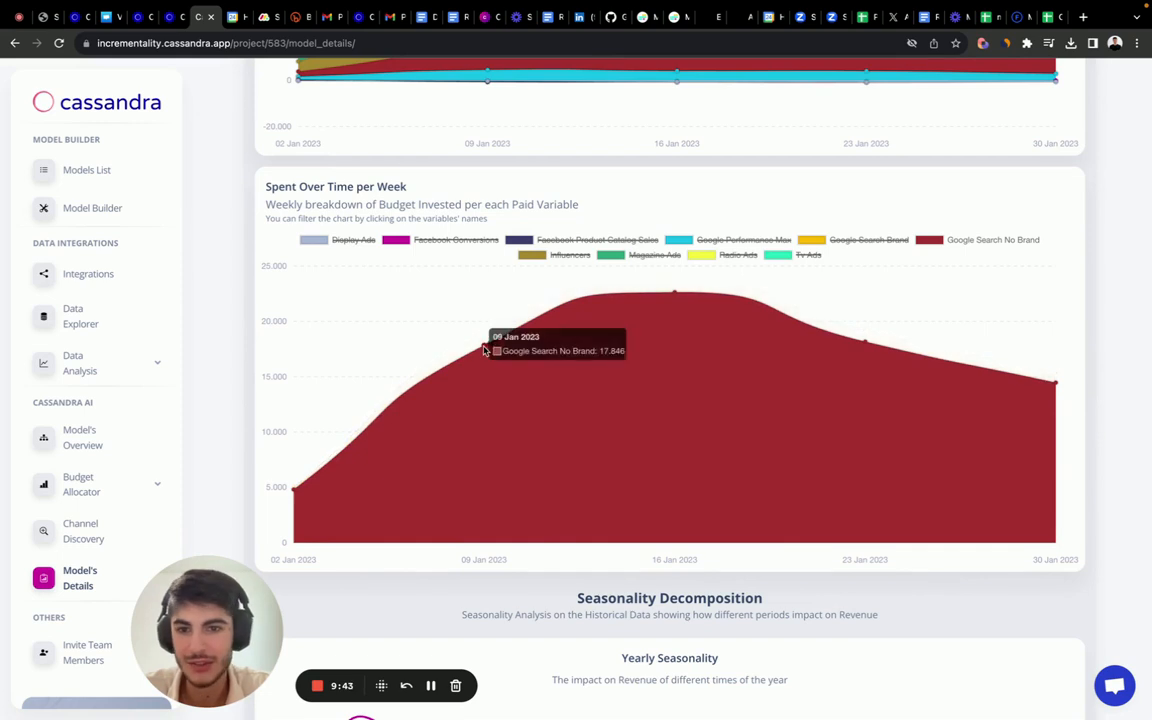
pyautogui.moveTo(676, 296)
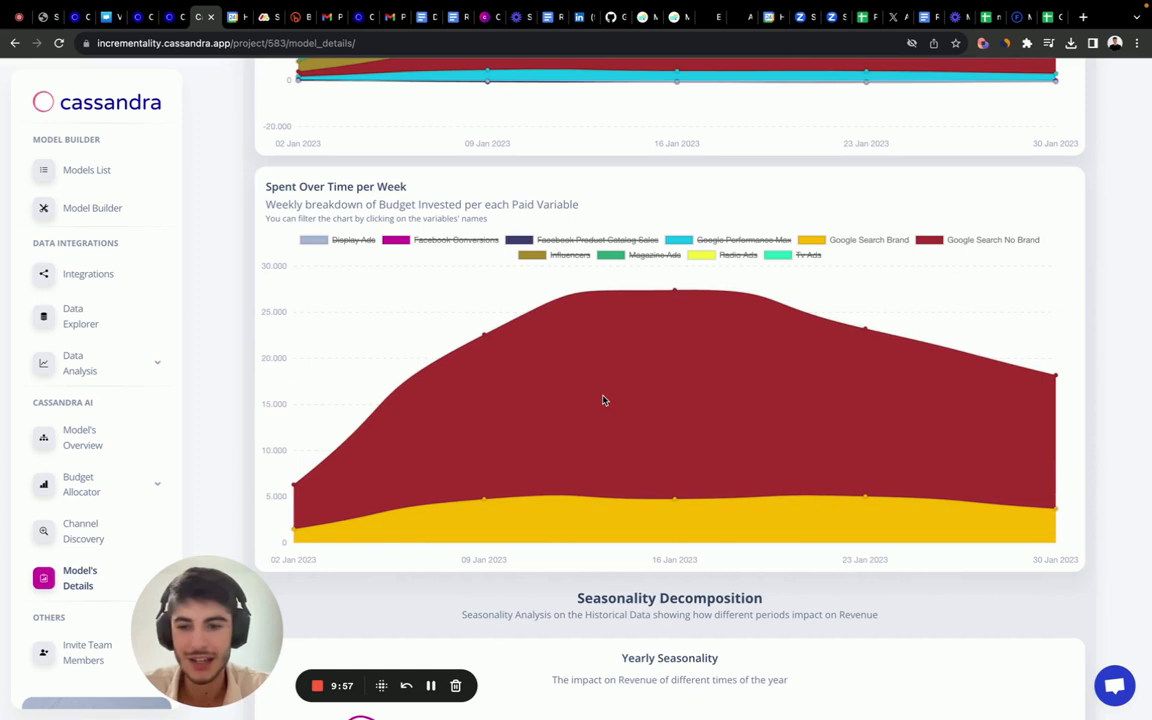
pyautogui.moveTo(676, 296)
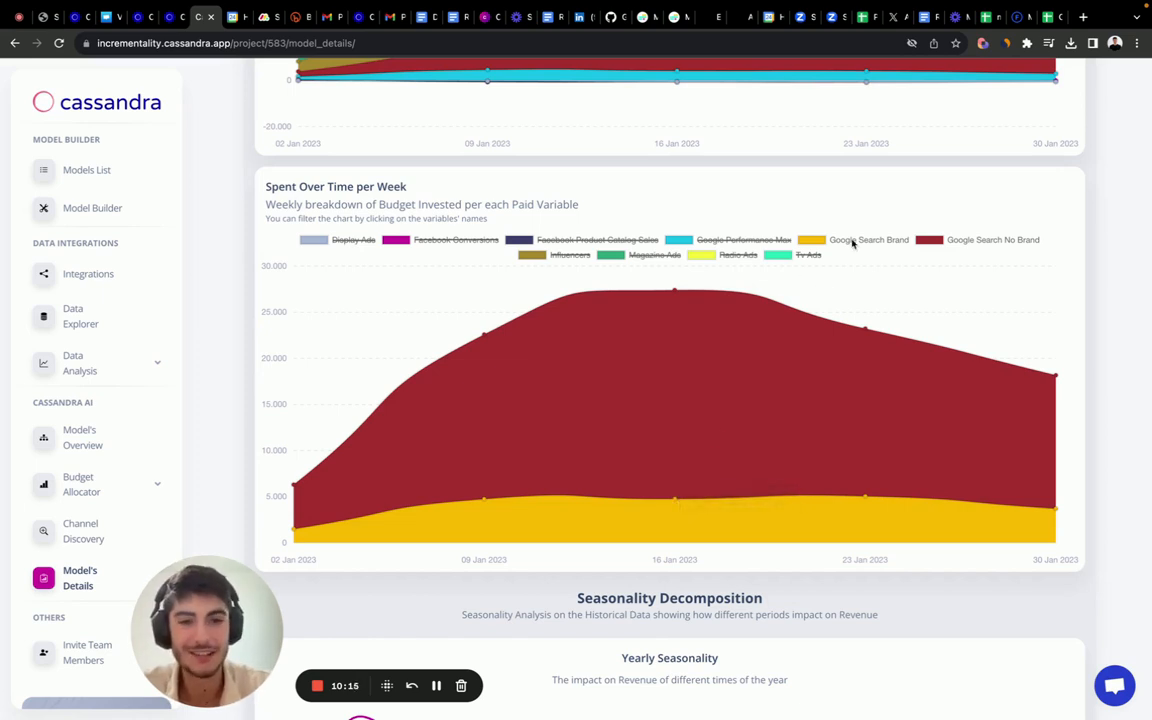
pyautogui.moveTo(962, 244)
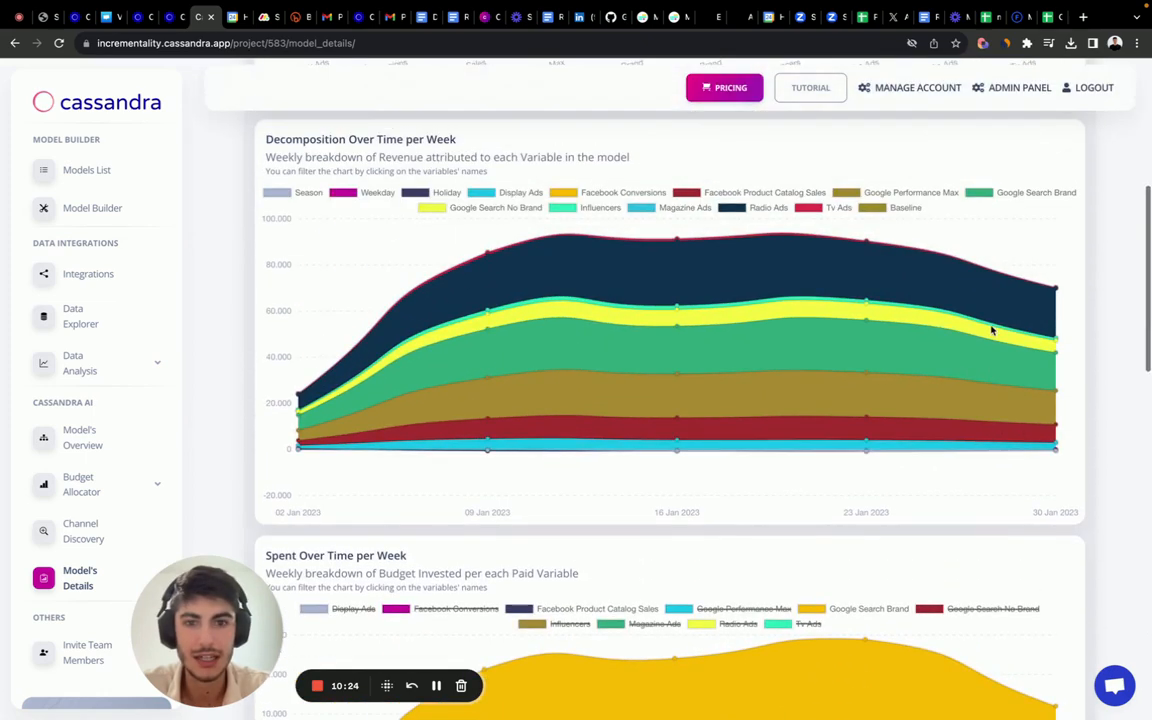
# Isolate Facebook Product Catalog Sales in the weekly decomposition and compare its weekly spend and share of effect.
pyautogui.click(520, 192)
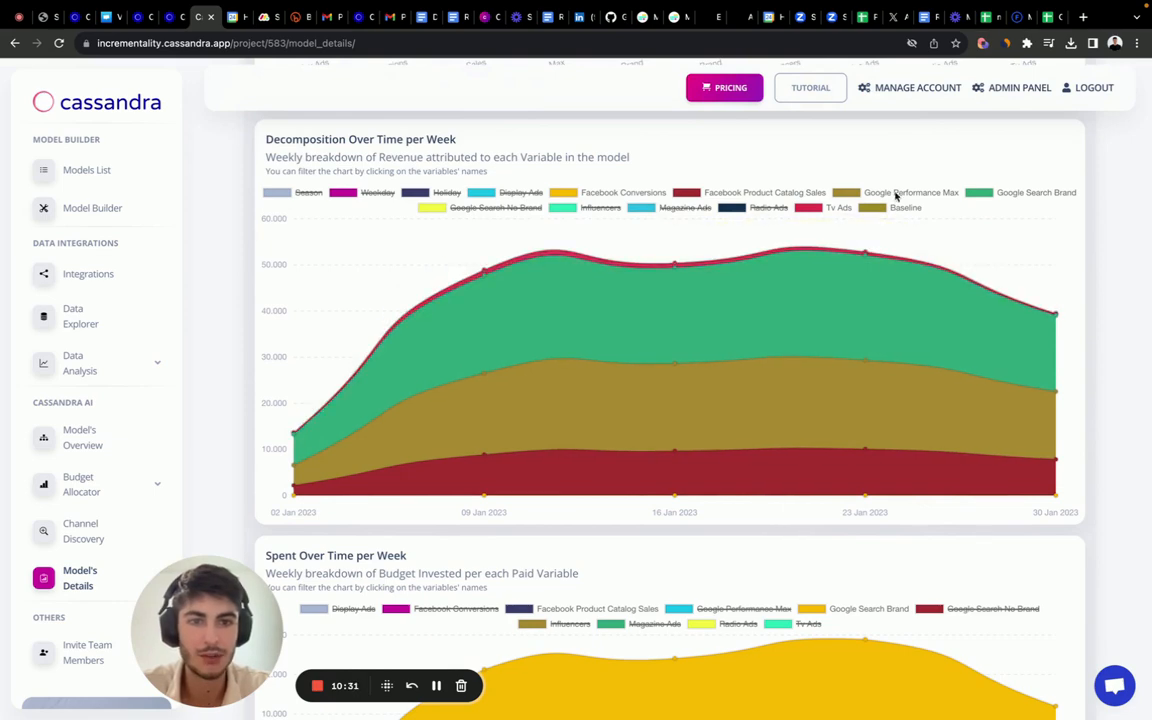
pyautogui.click(910, 192)
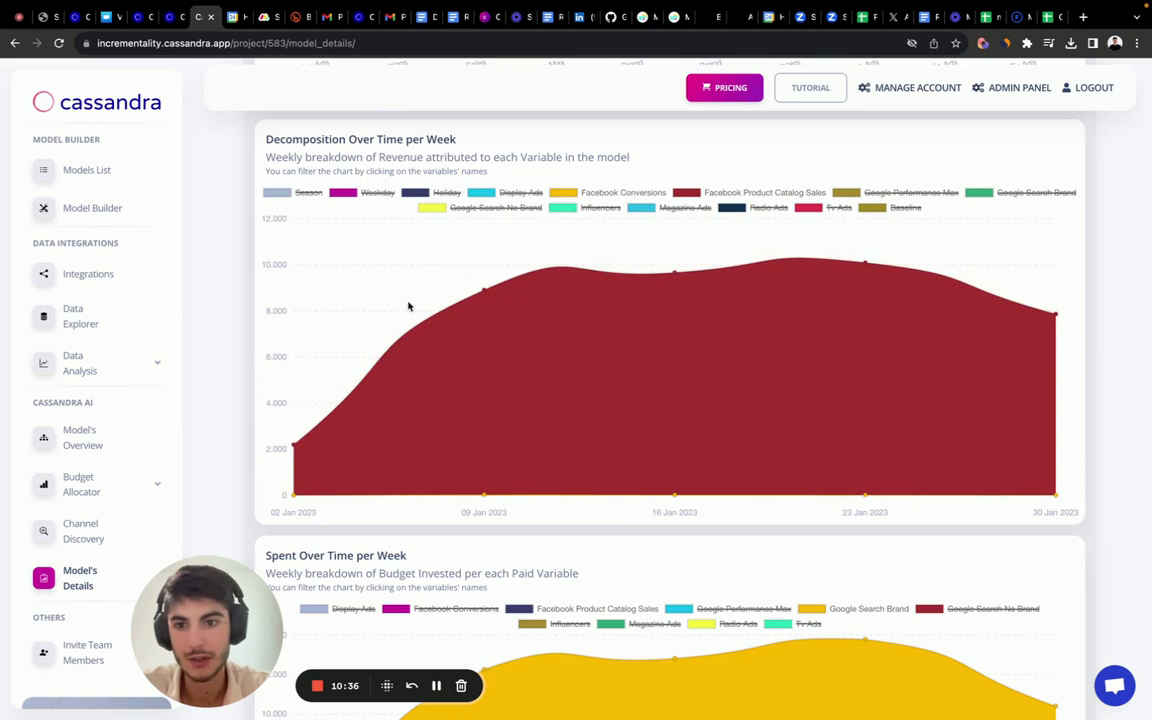
pyautogui.scroll(-3)
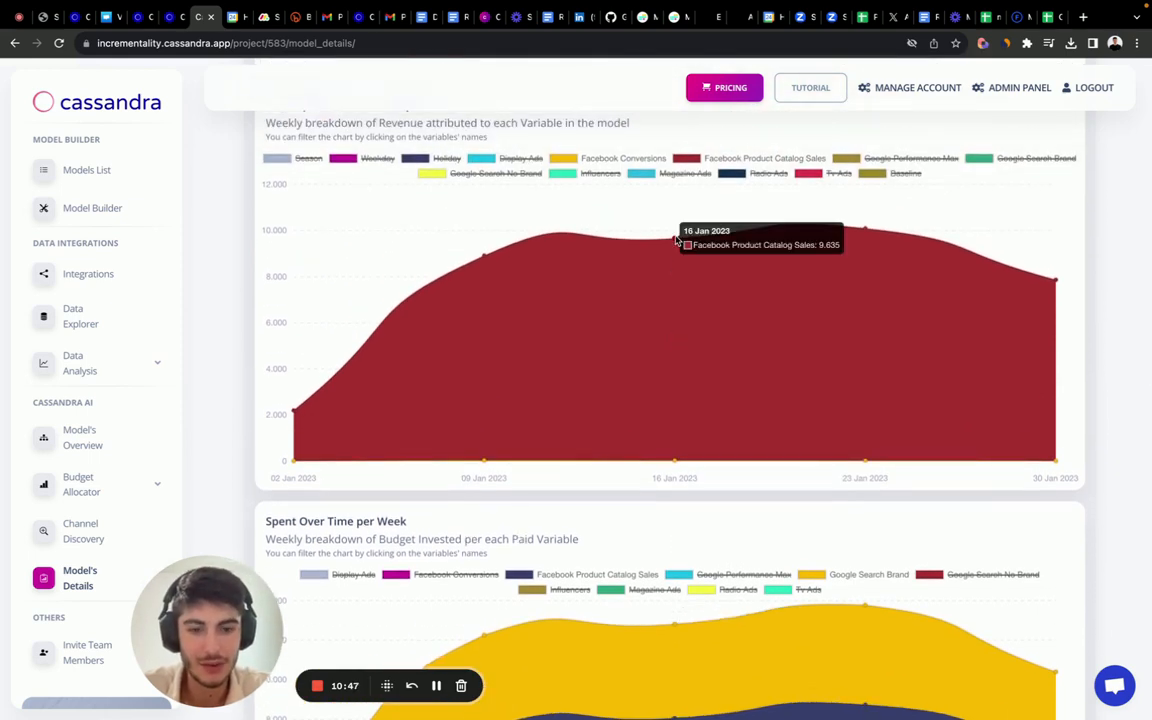
pyautogui.scroll(-3)
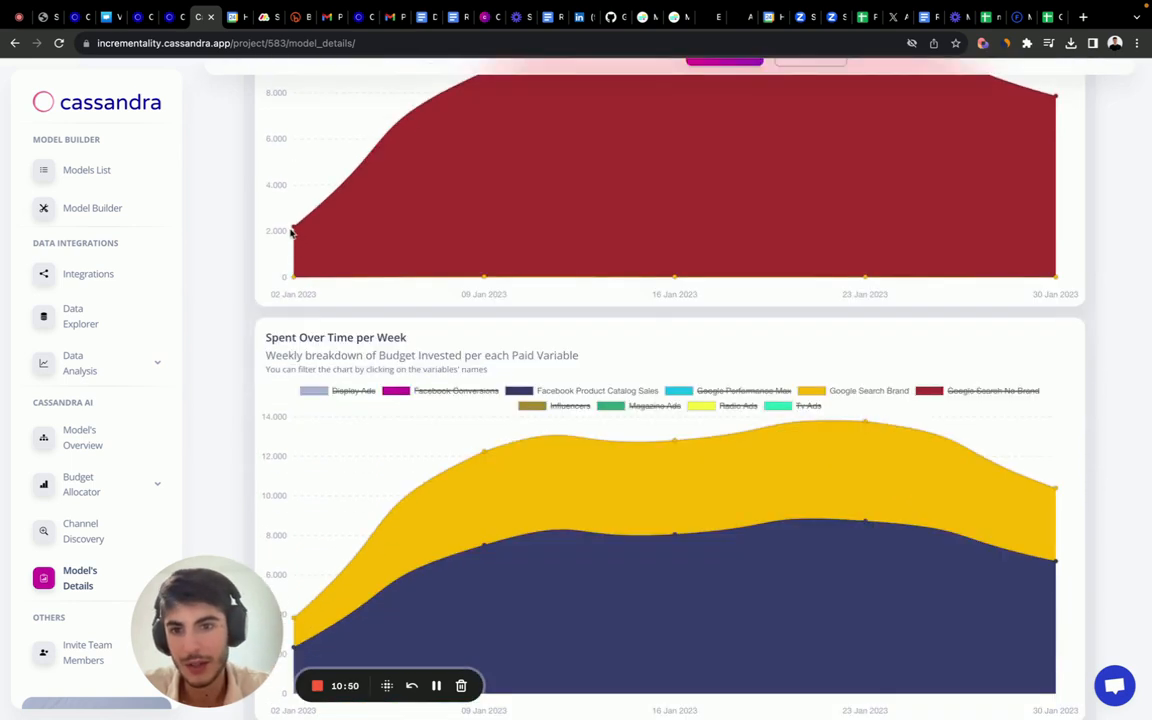
pyautogui.scroll(-3)
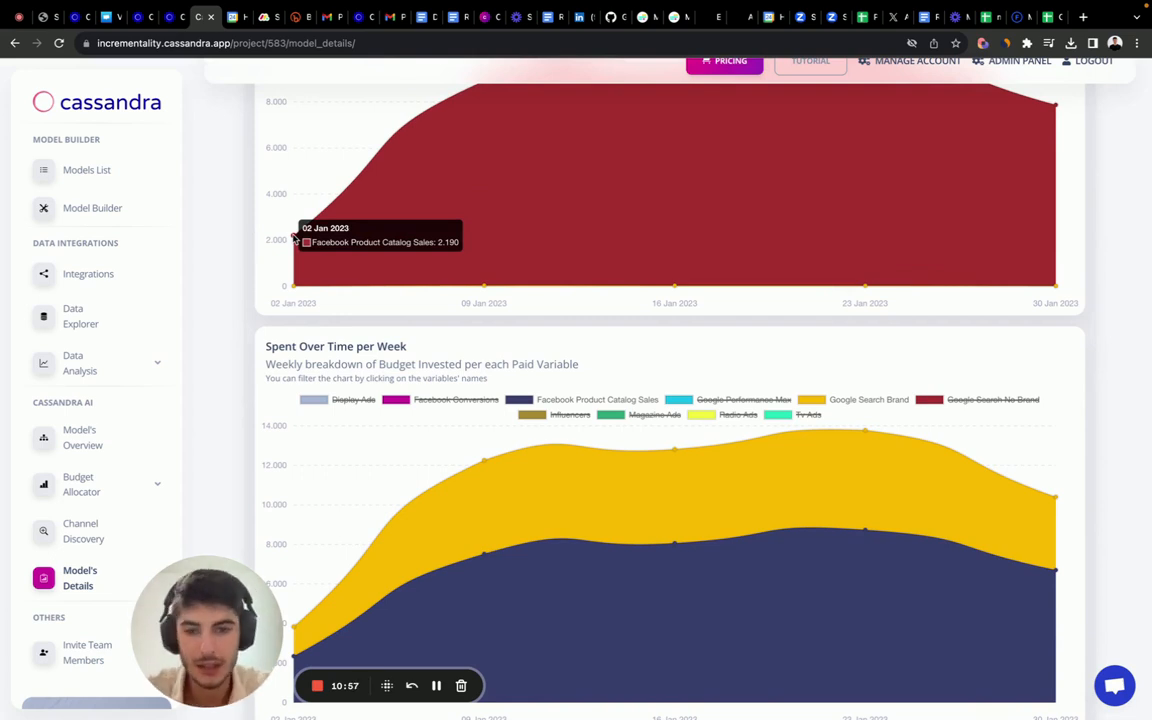
pyautogui.scroll(-3)
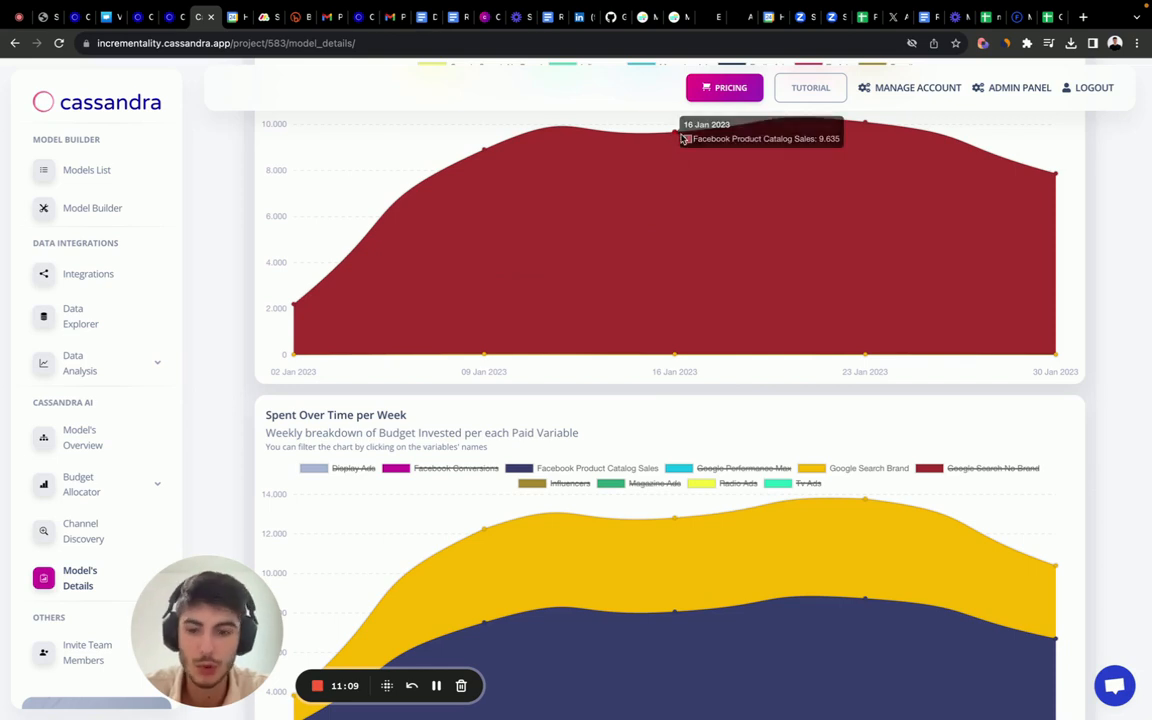
pyautogui.scroll(-3)
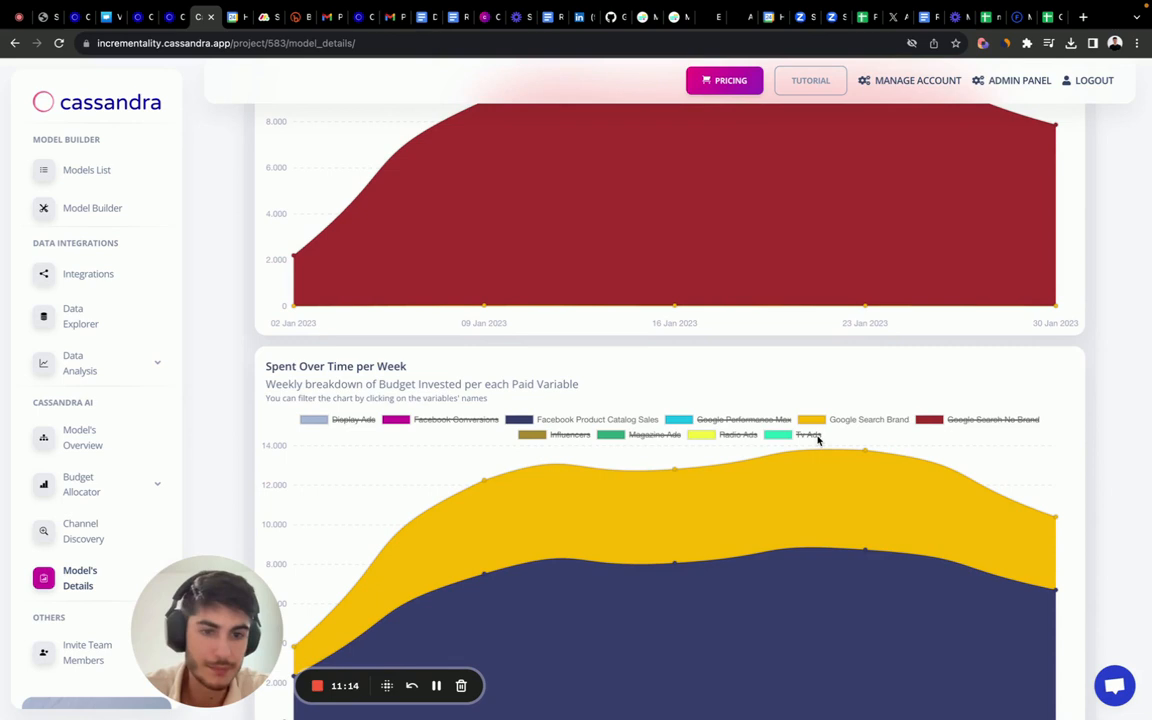
pyautogui.scroll(-3)
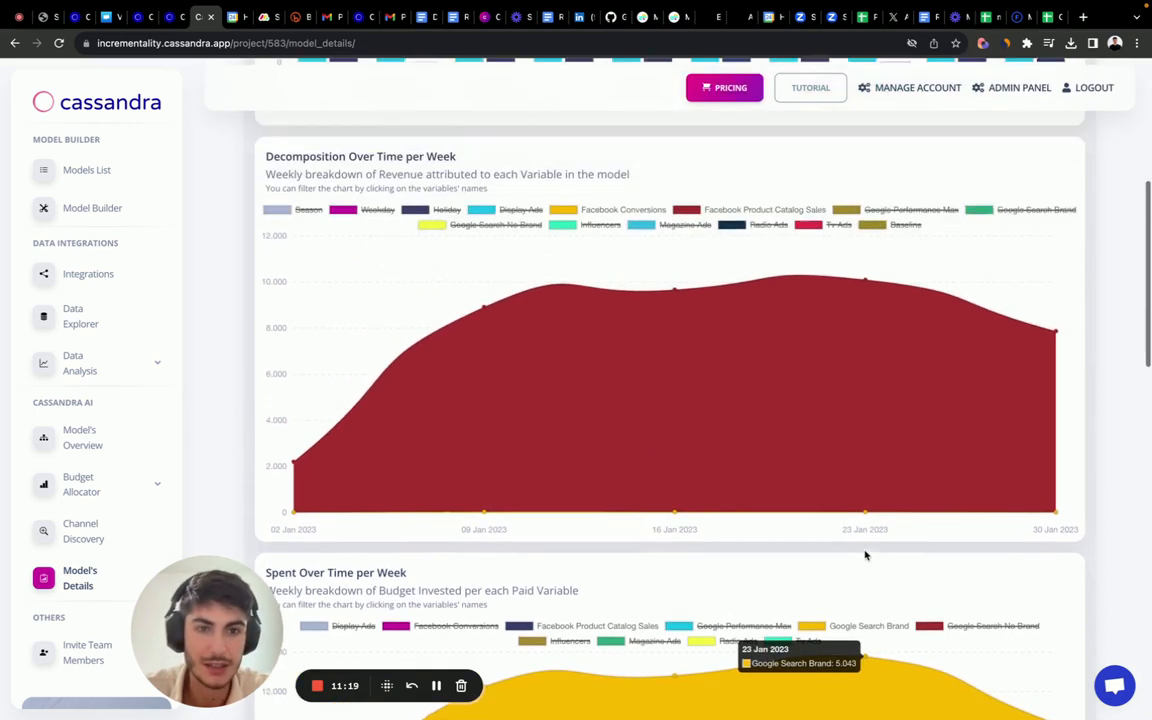
pyautogui.scroll(-3)
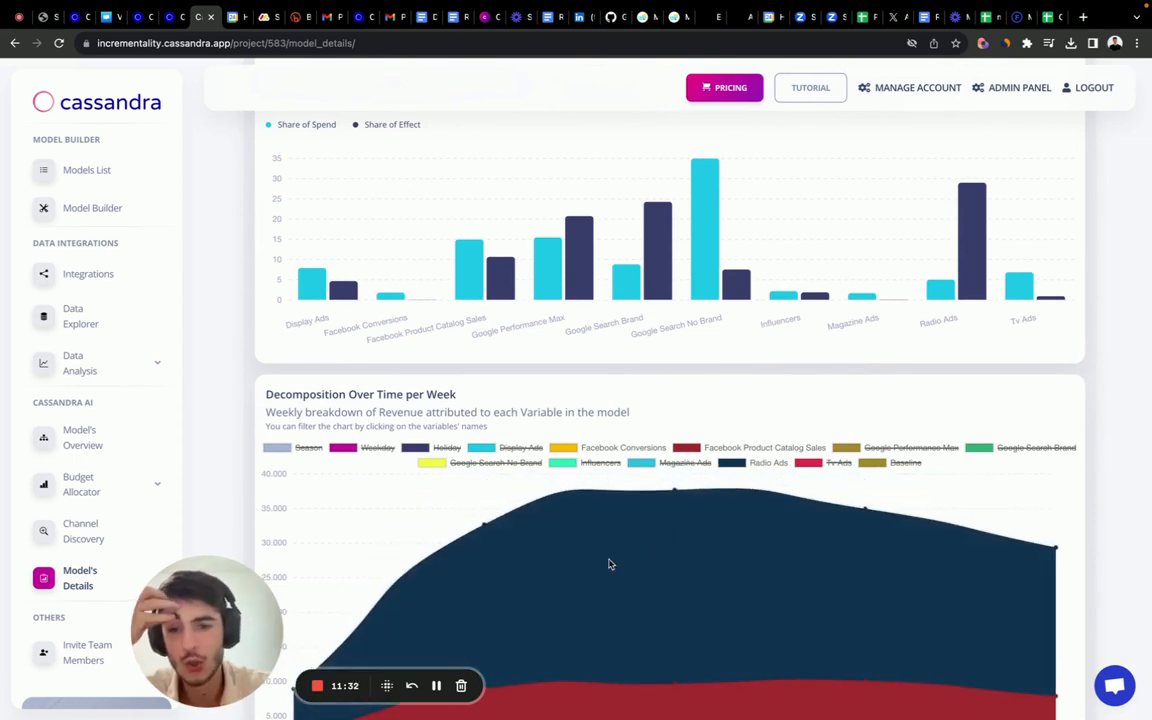
pyautogui.scroll(-3)
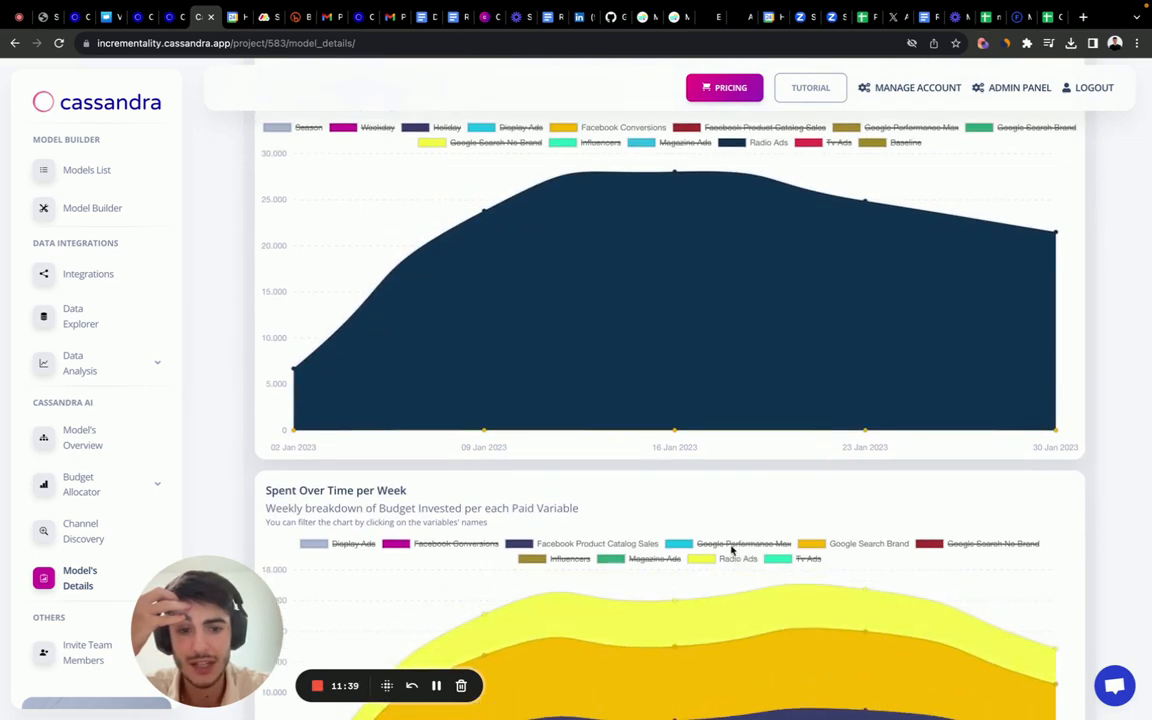
pyautogui.scroll(-3)
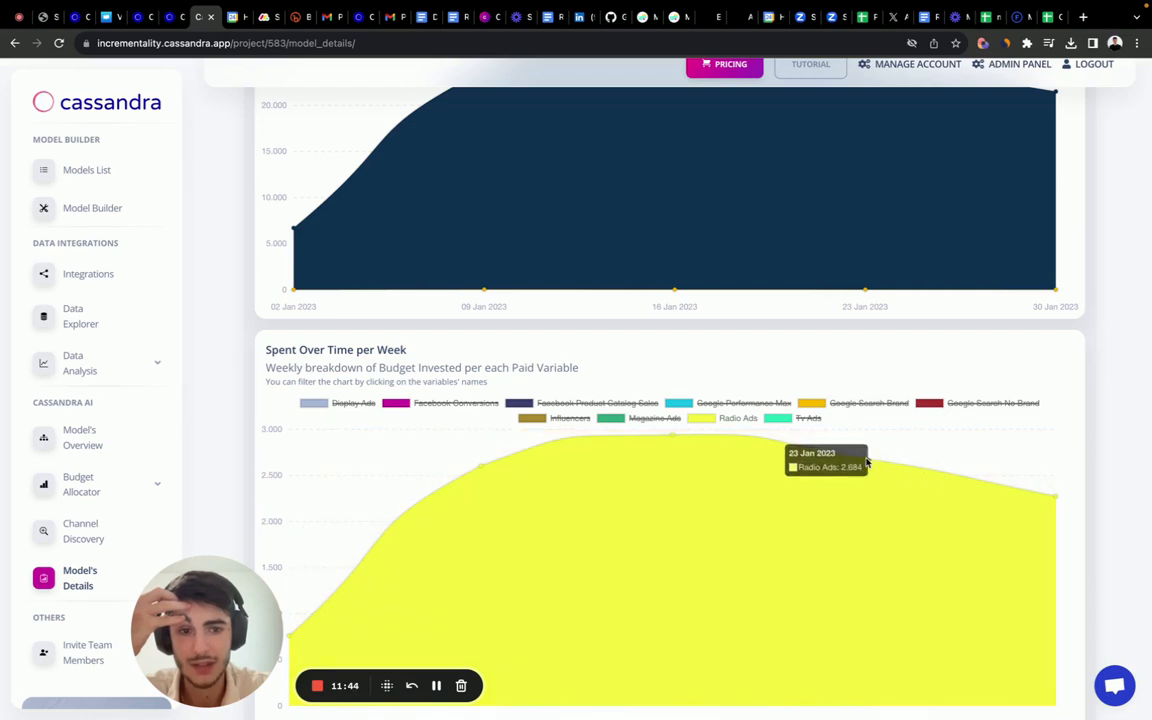
pyautogui.moveTo(864, 464)
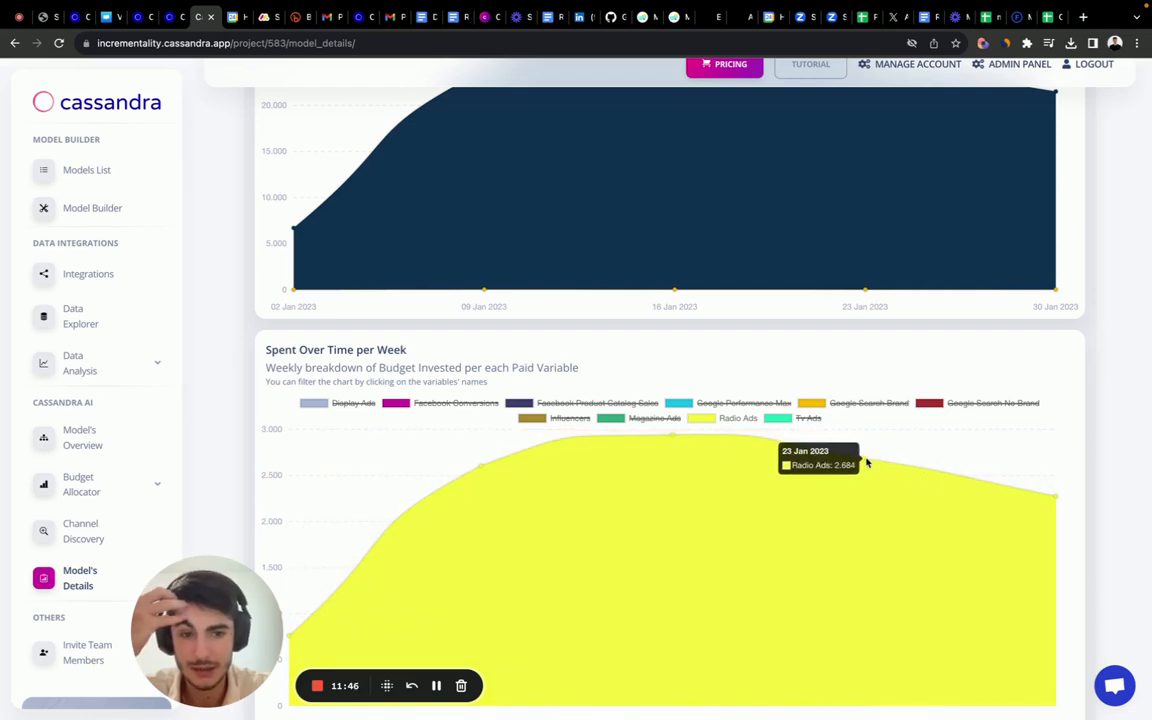
pyautogui.scroll(-3)
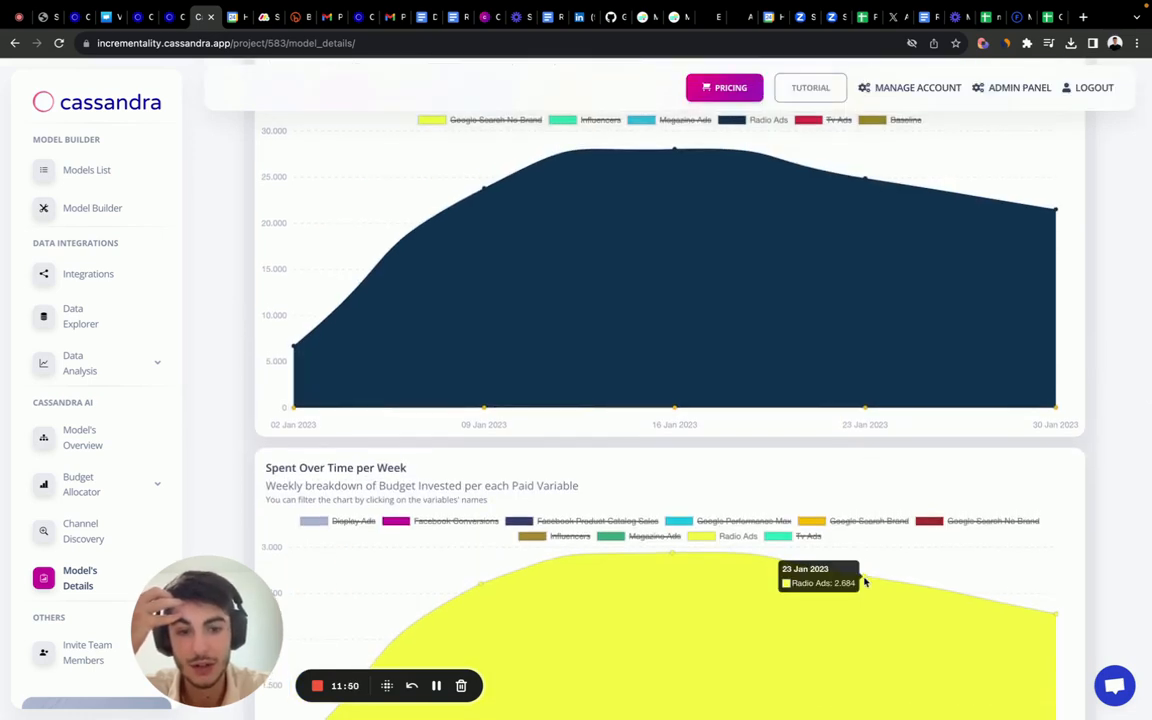
pyautogui.scroll(-3)
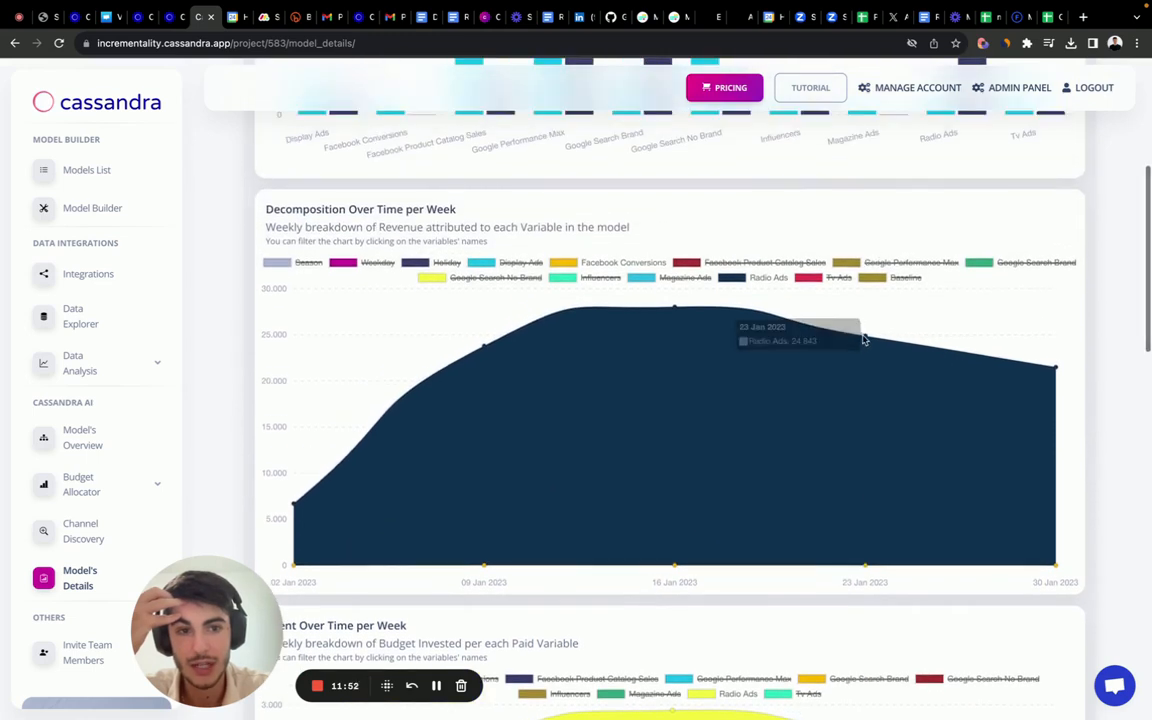
pyautogui.moveTo(864, 340)
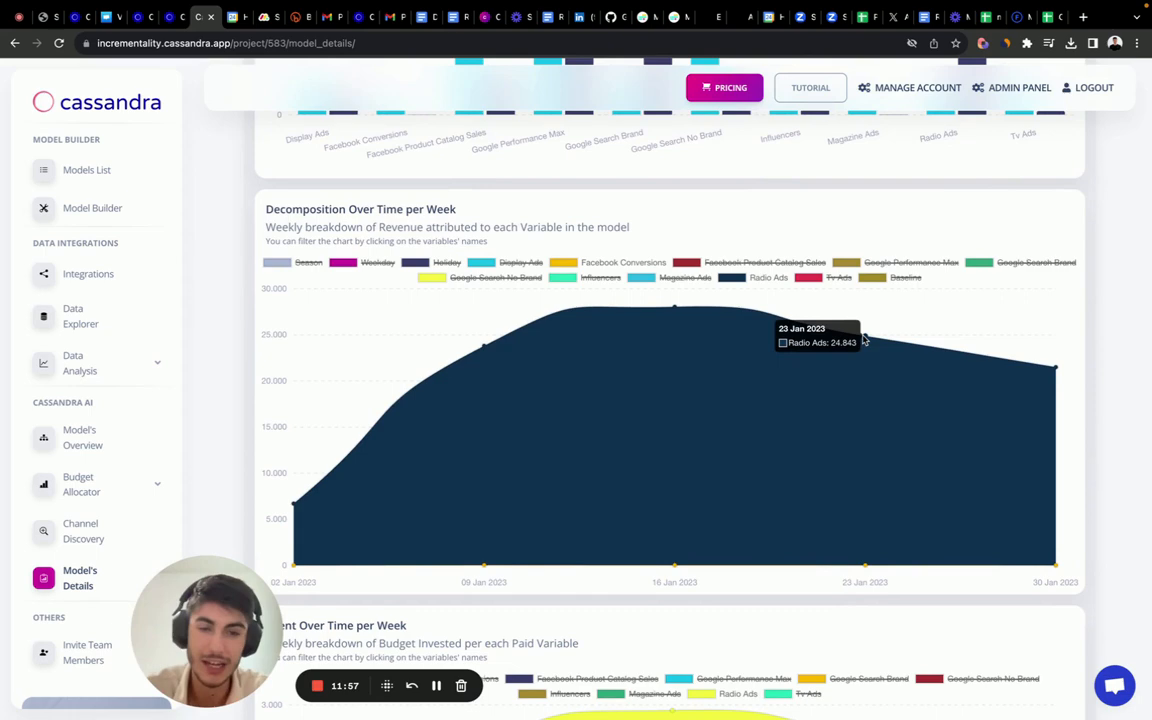
pyautogui.scroll(-3)
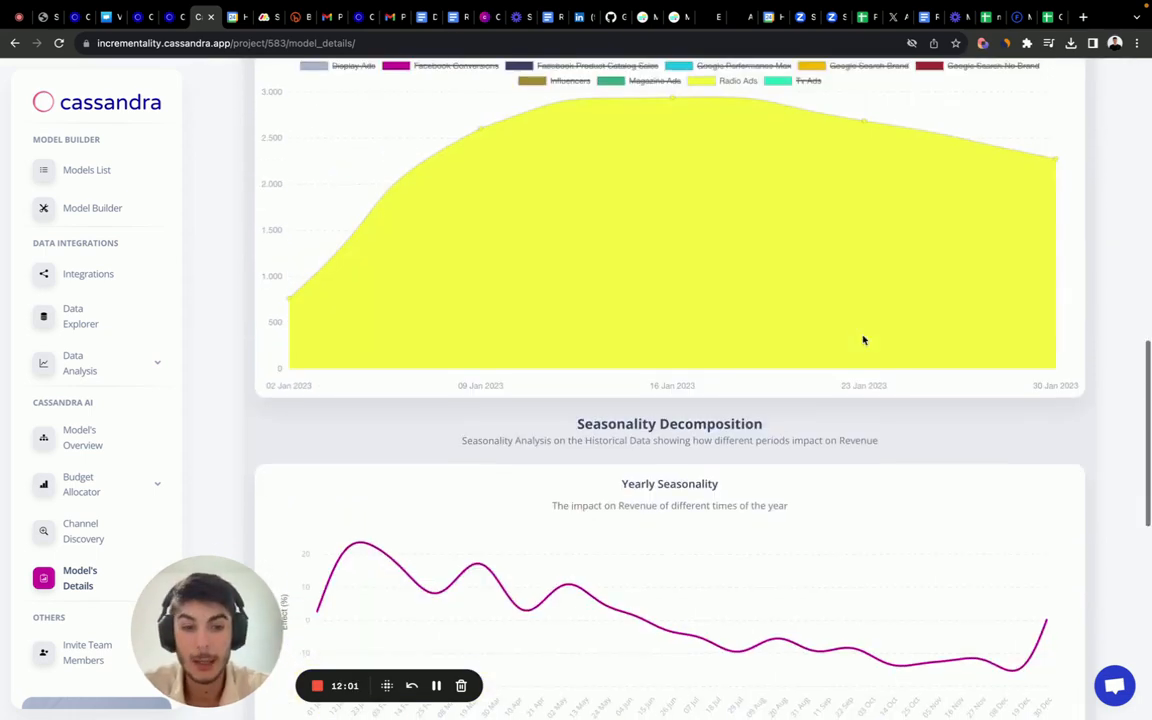
pyautogui.scroll(-3)
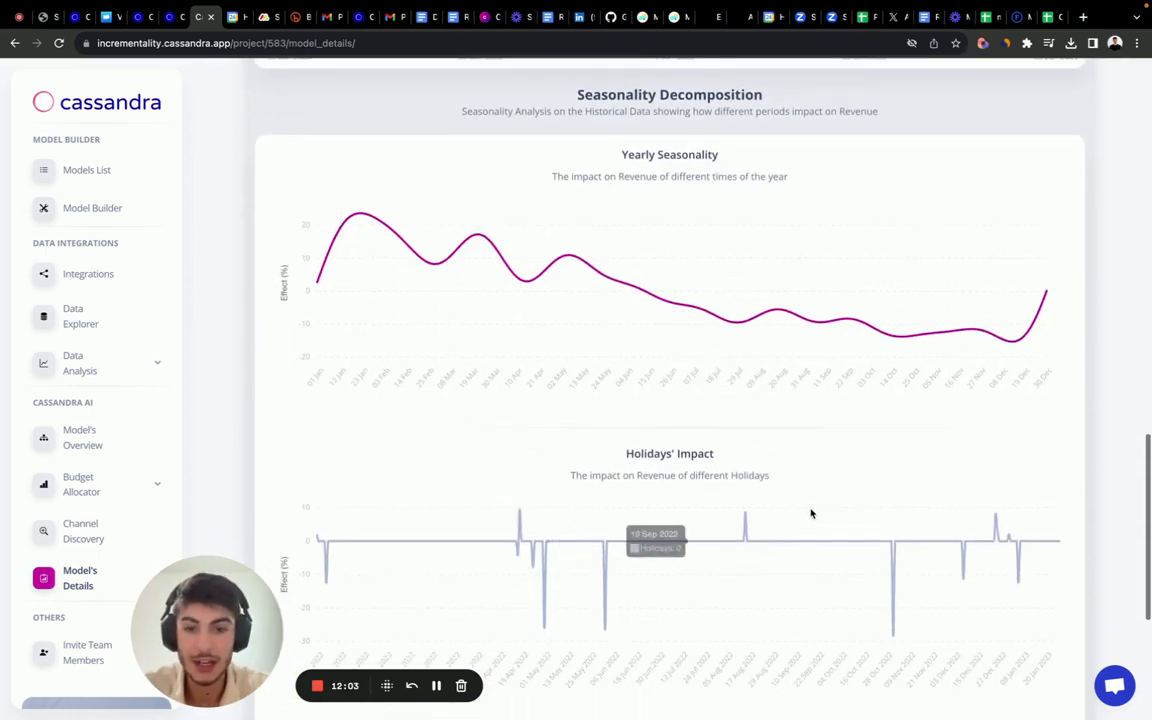
pyautogui.scroll(-3)
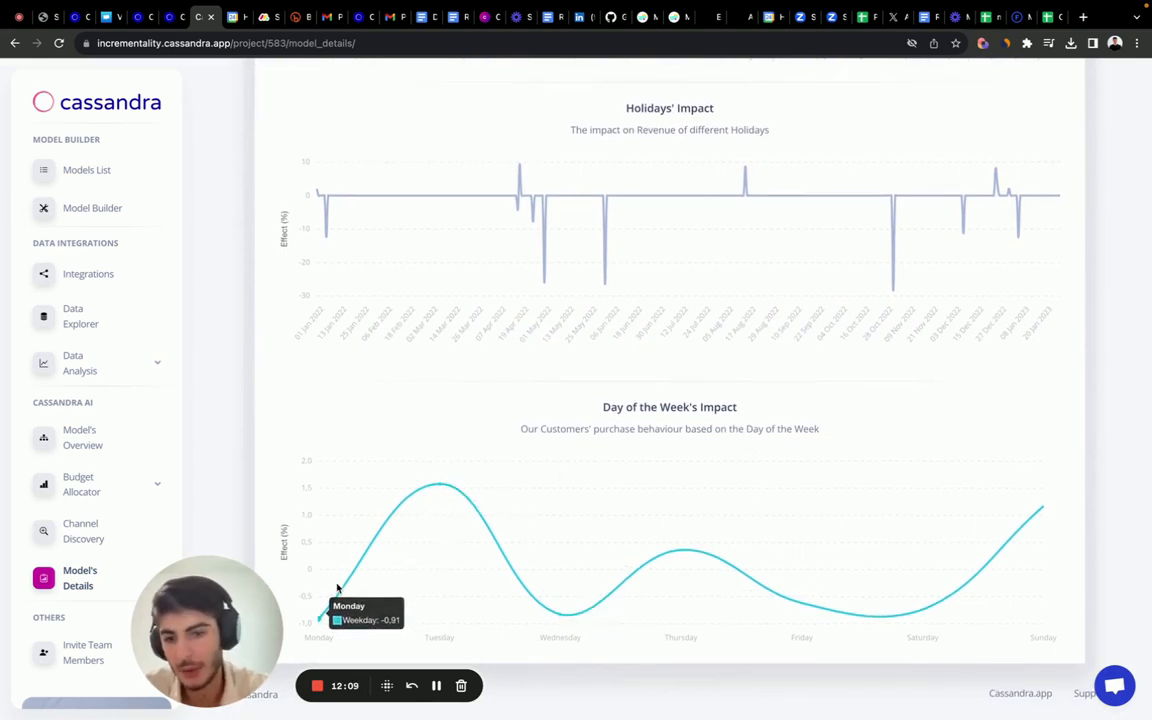
pyautogui.moveTo(810, 580)
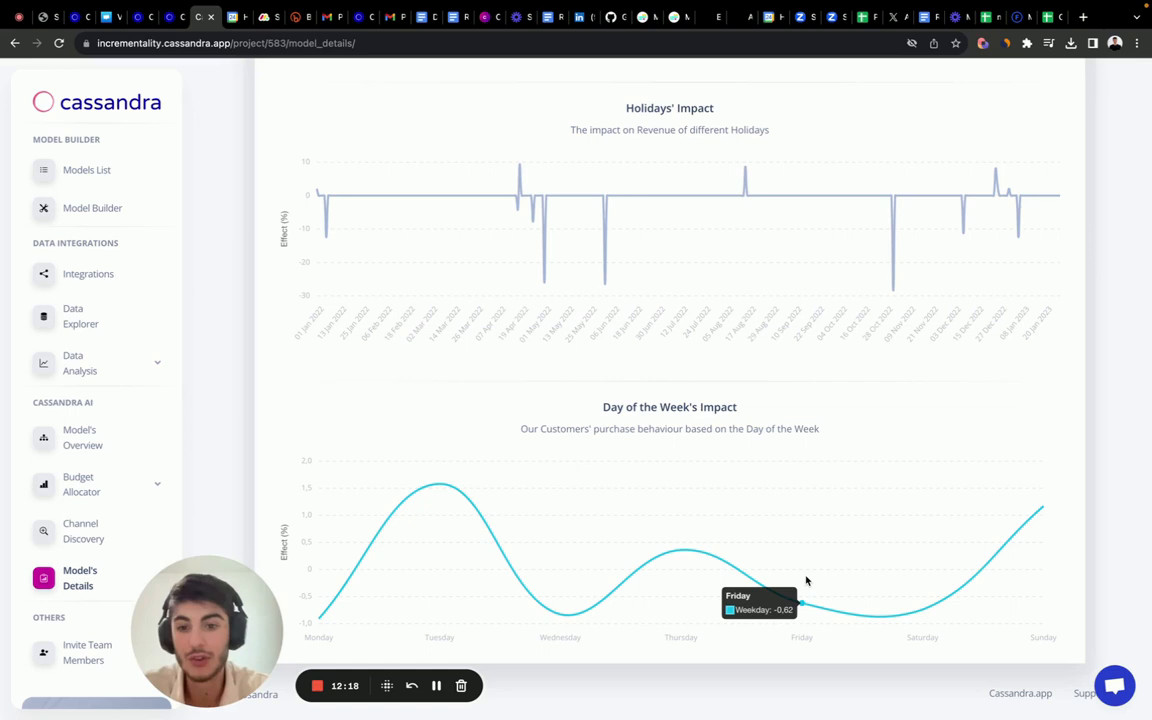
pyautogui.moveTo(504, 568)
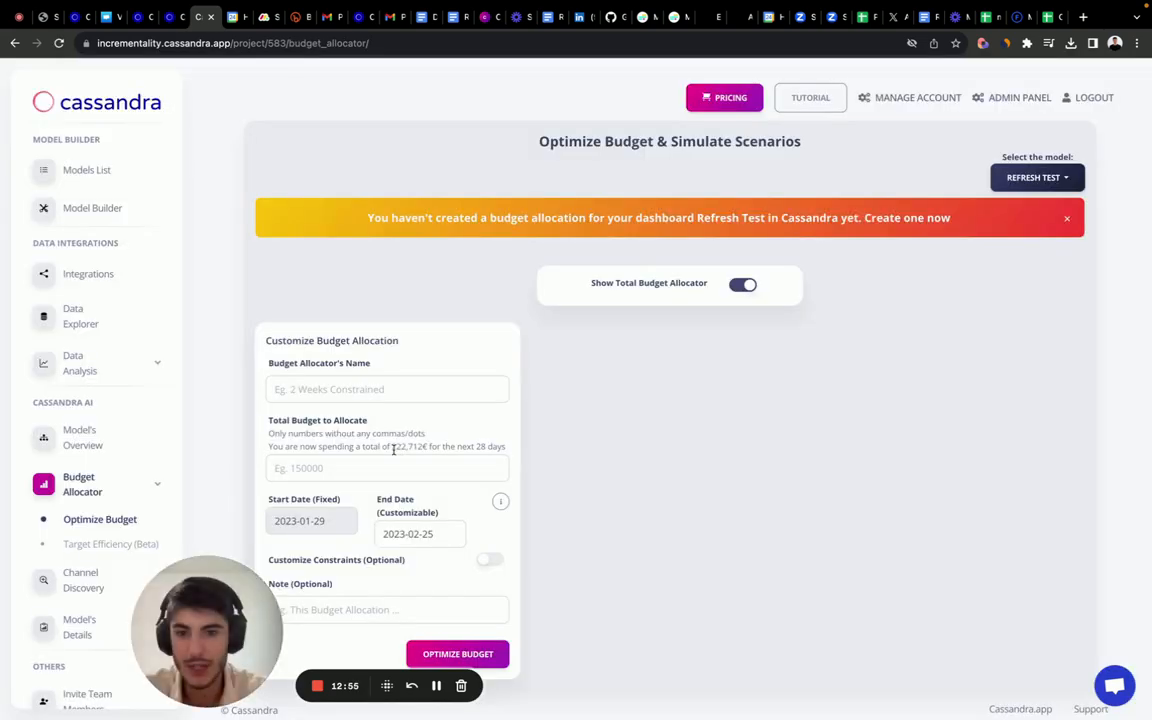
# Enter a 150000 total budget named 'Refresh 150k' and run the optimisation.
pyautogui.click(388, 468)
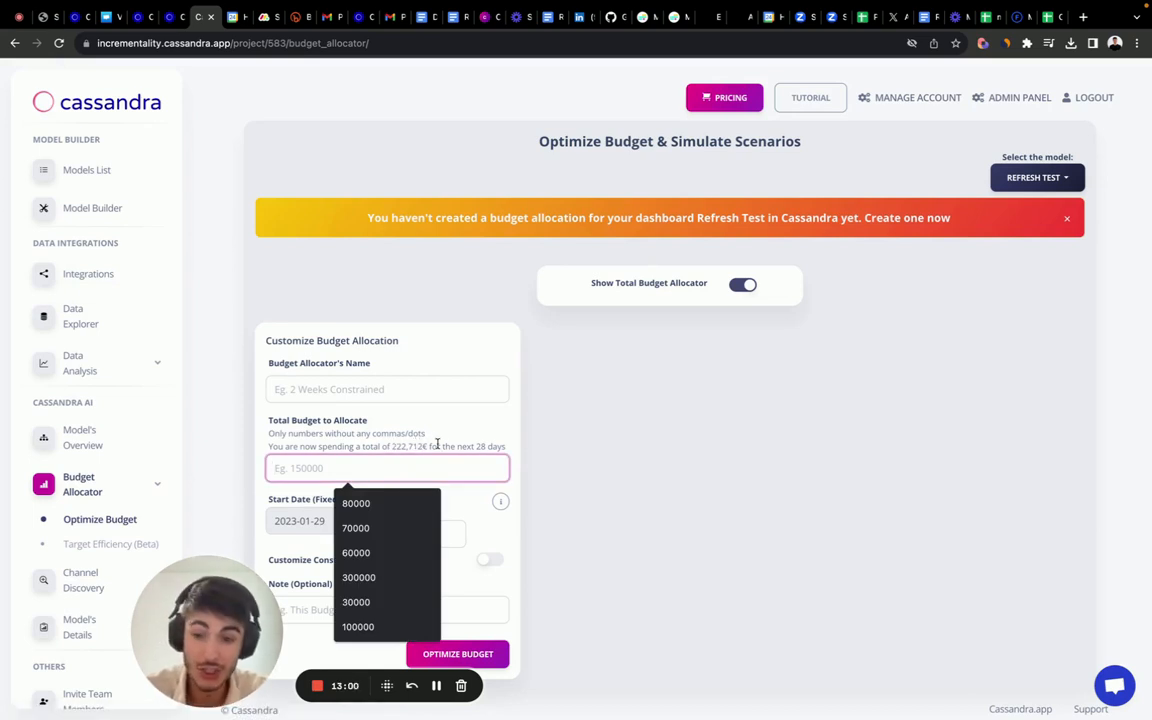
pyautogui.moveTo(352, 458)
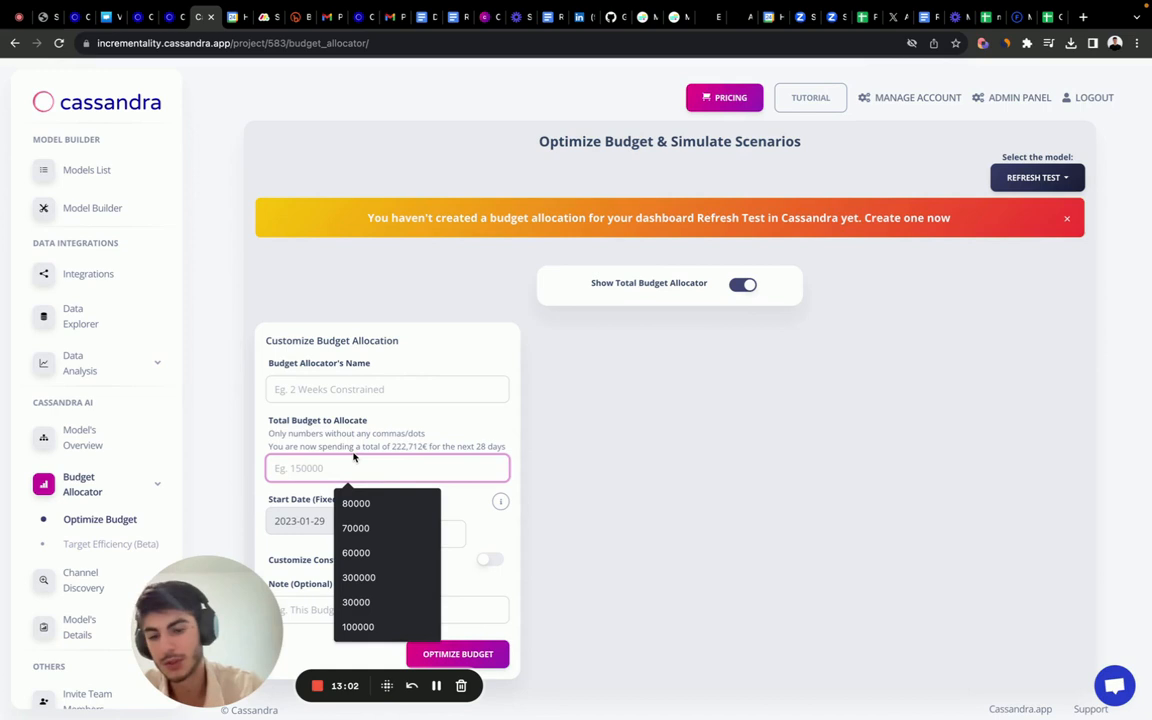
pyautogui.write('15')
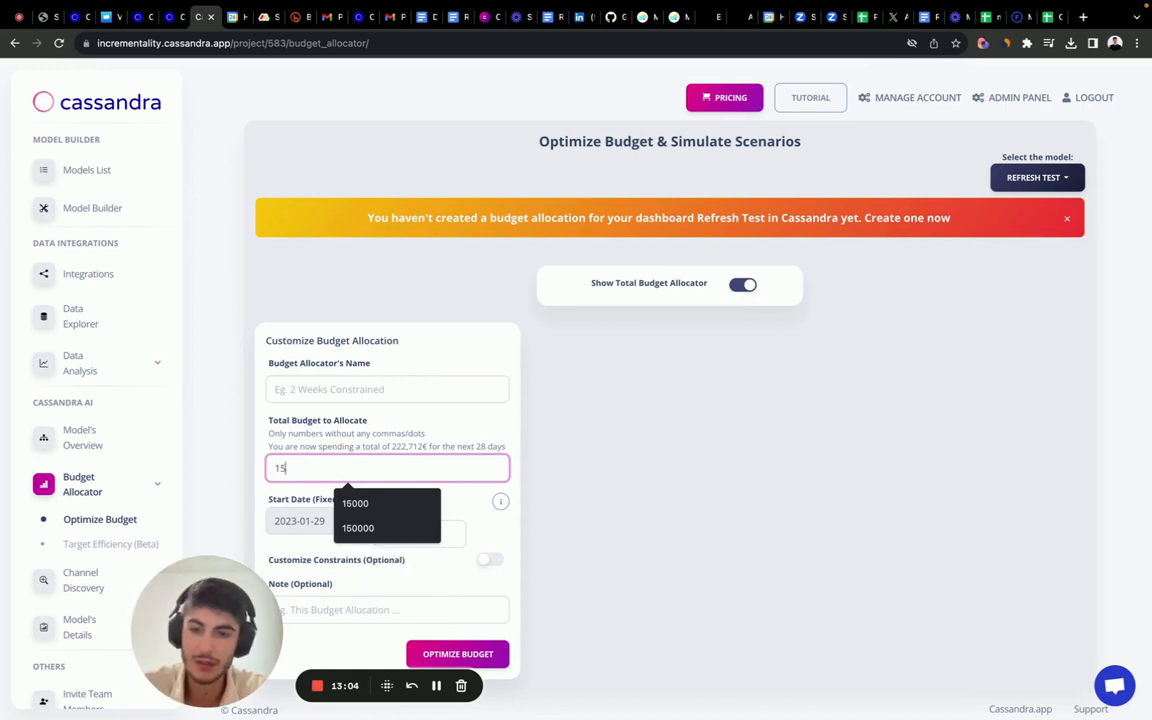
pyautogui.click(356, 528)
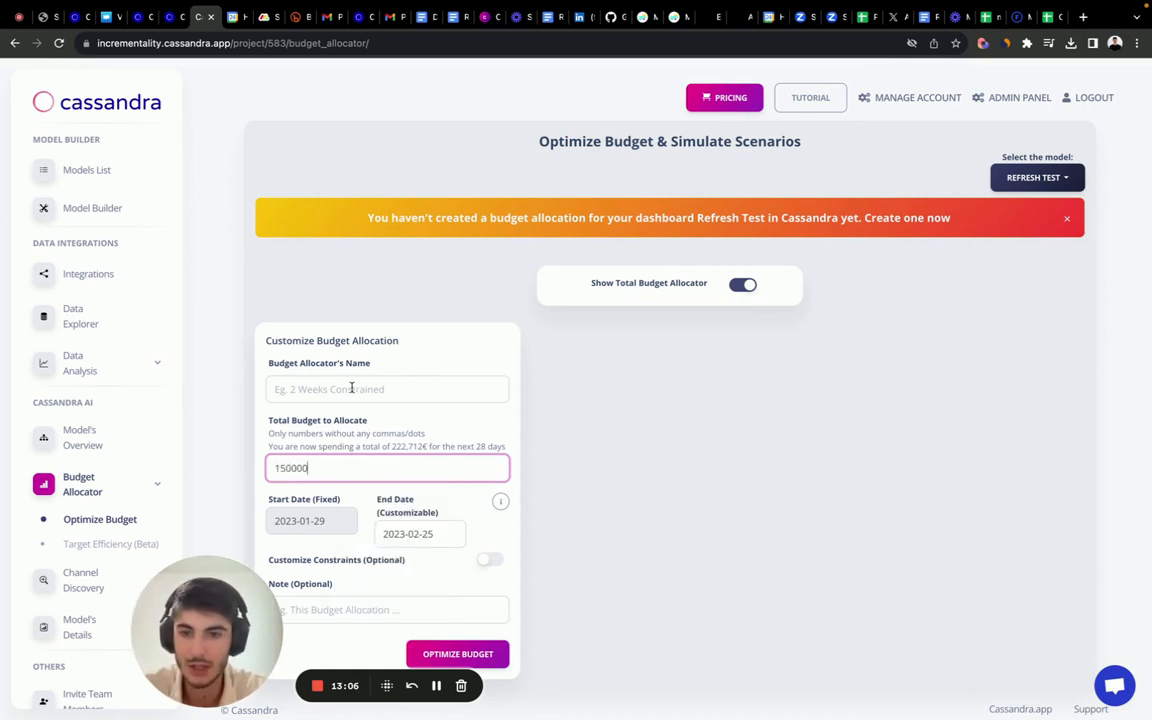
pyautogui.write('Res')
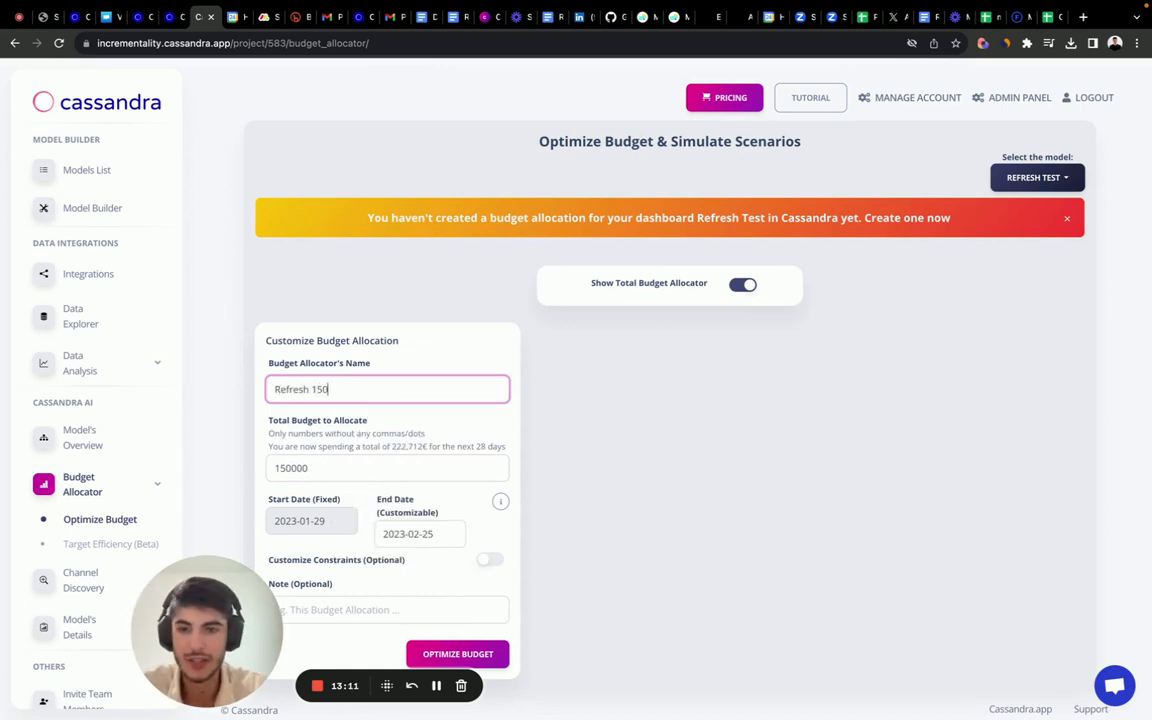
pyautogui.write('k')
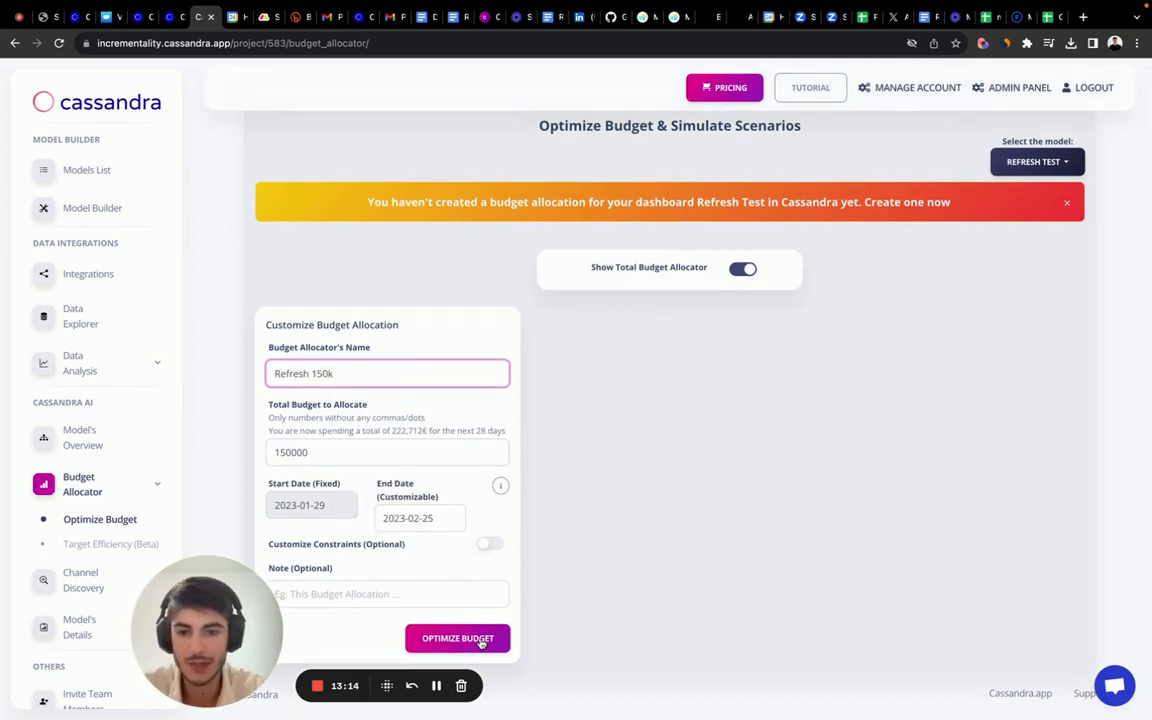
pyautogui.click(456, 638)
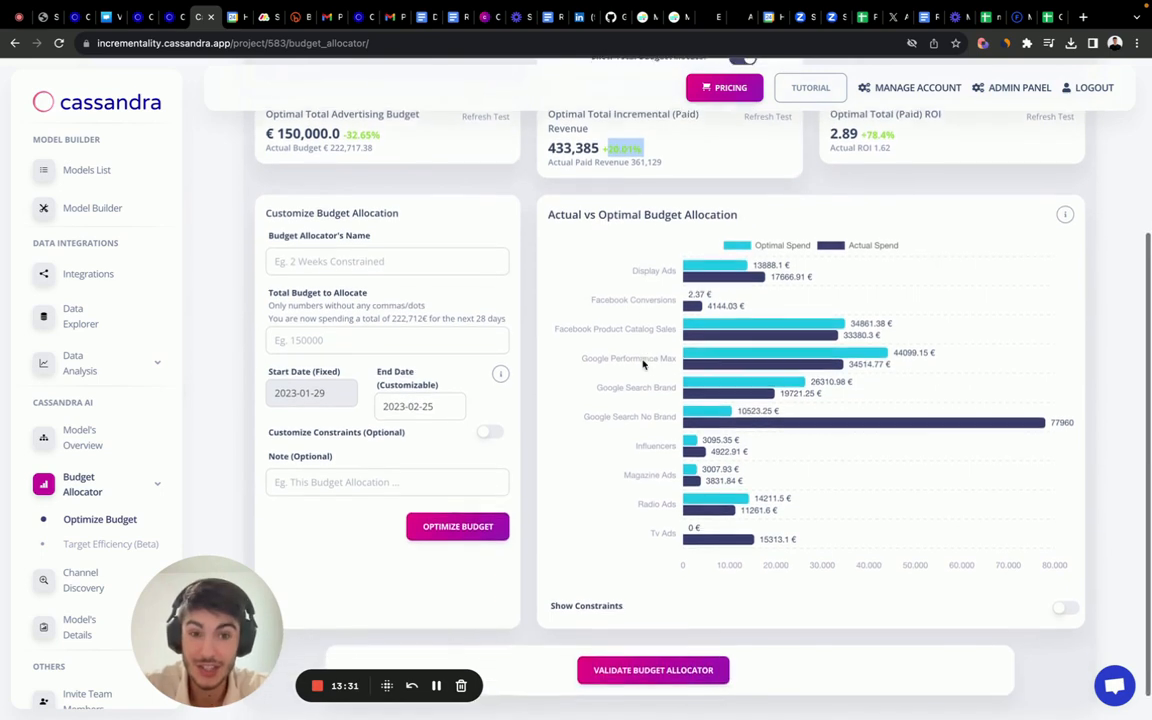
pyautogui.moveTo(704, 304)
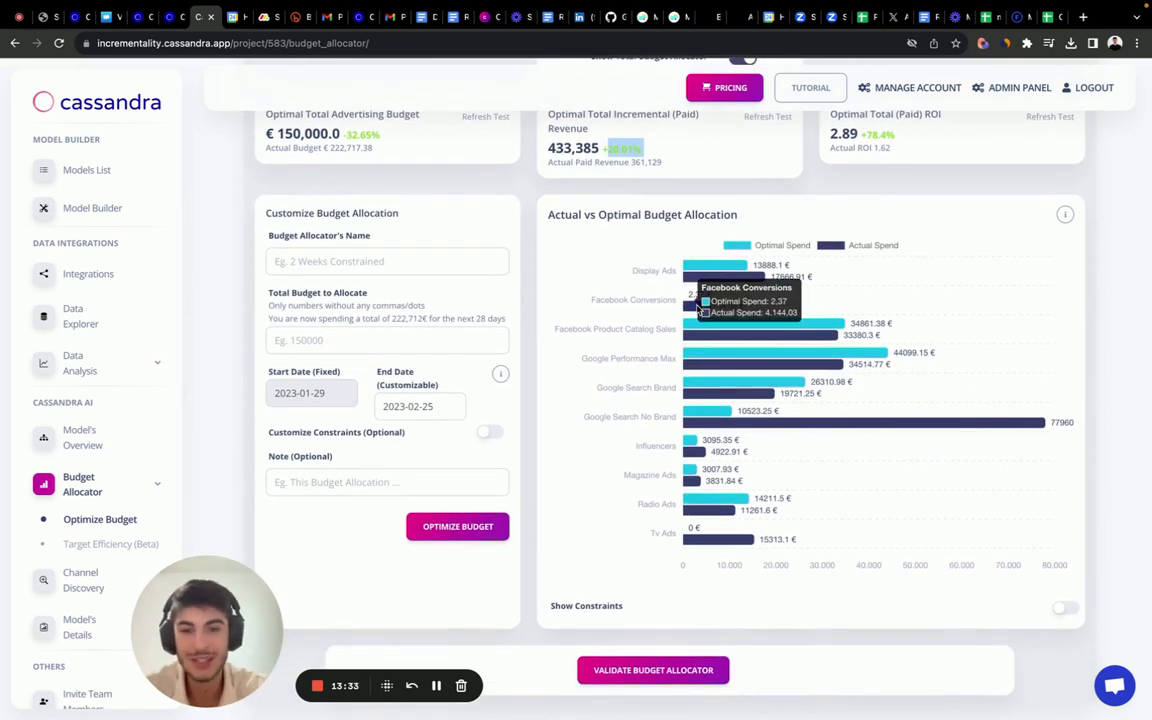
pyautogui.moveTo(720, 538)
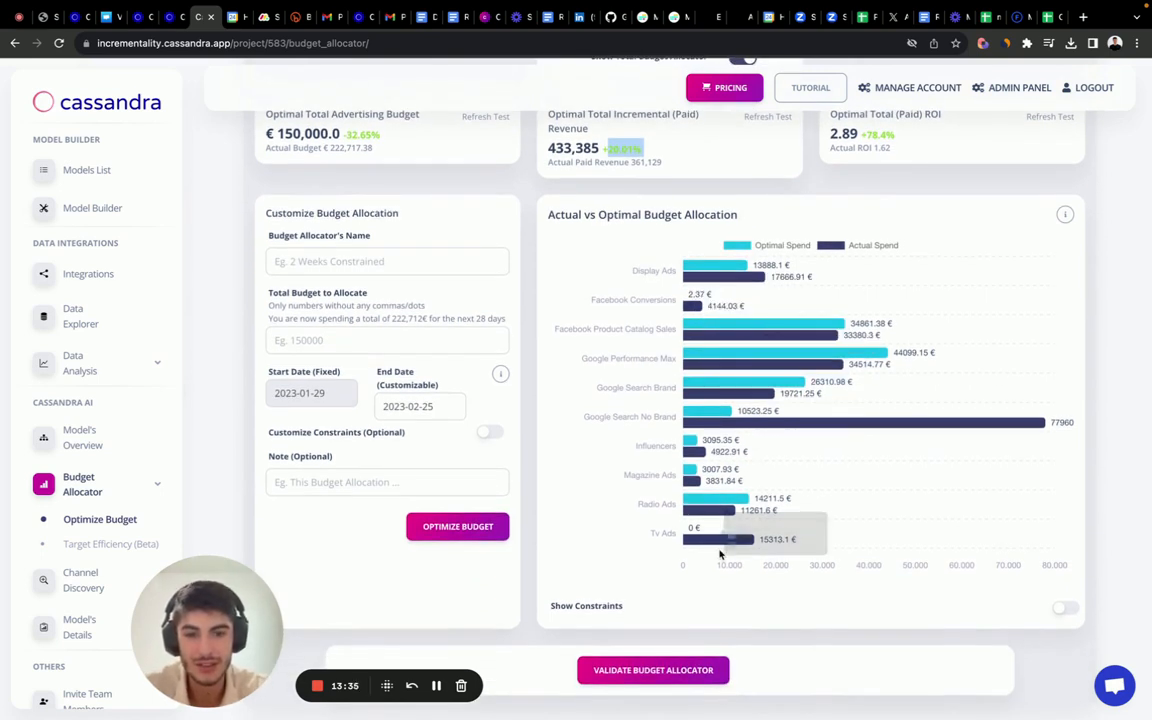
pyautogui.moveTo(710, 508)
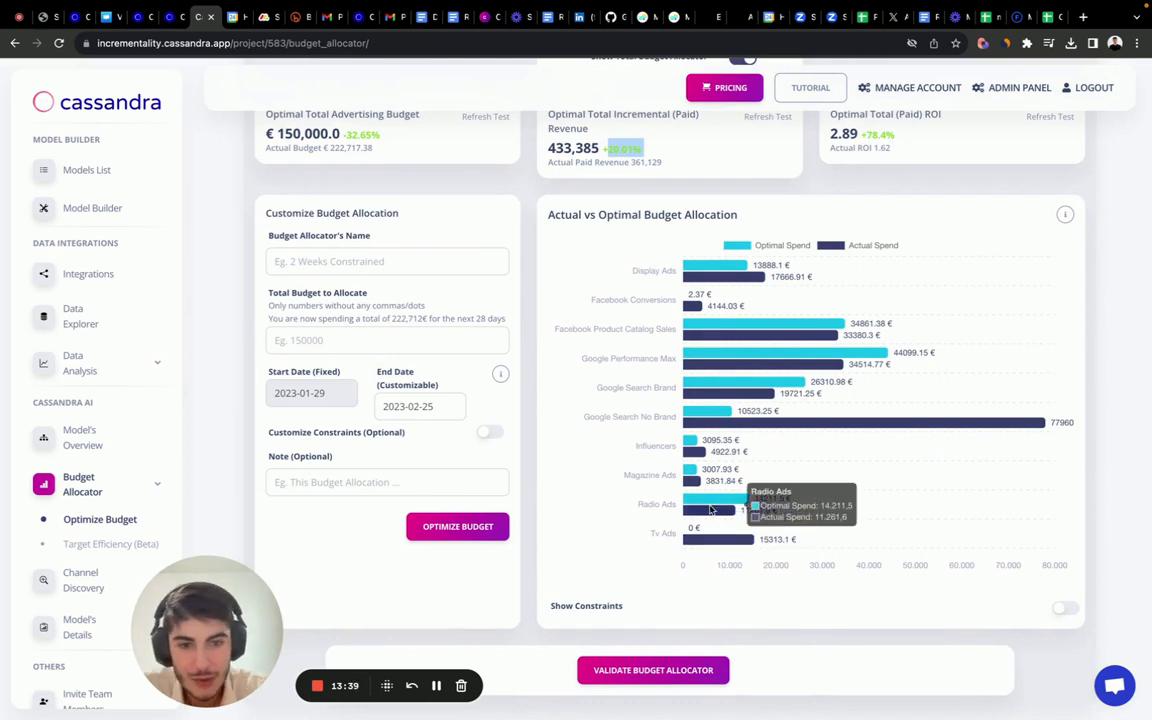
pyautogui.moveTo(724, 418)
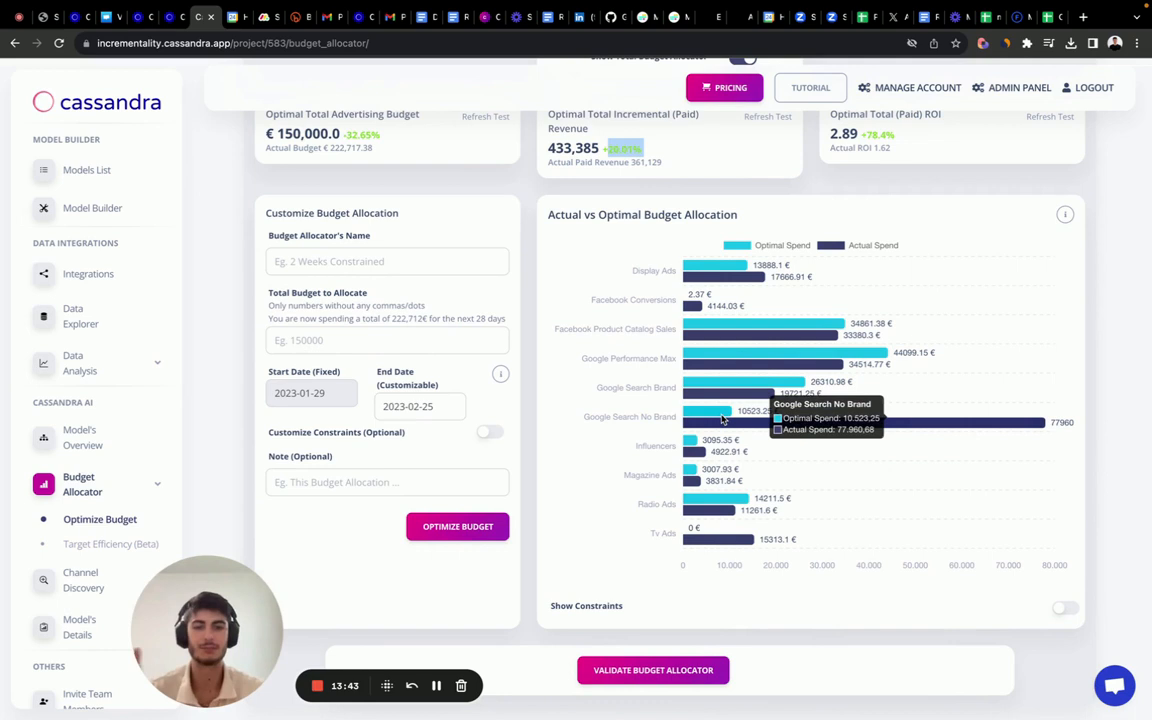
pyautogui.moveTo(714, 272)
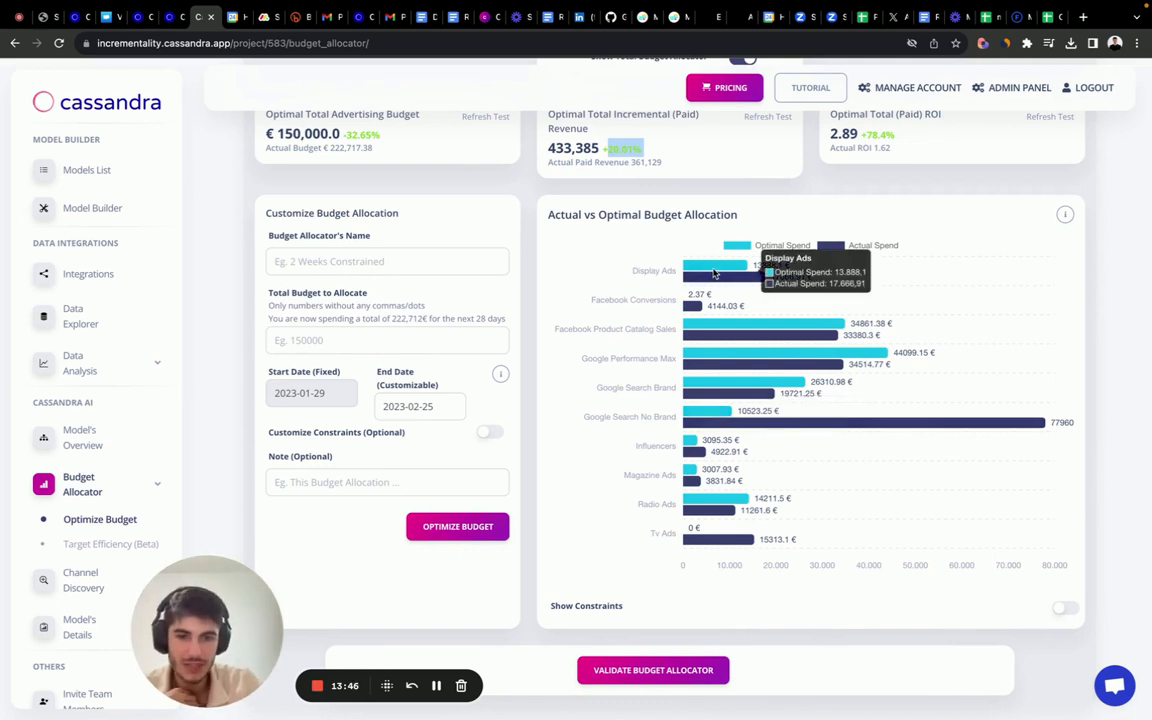
pyautogui.moveTo(738, 336)
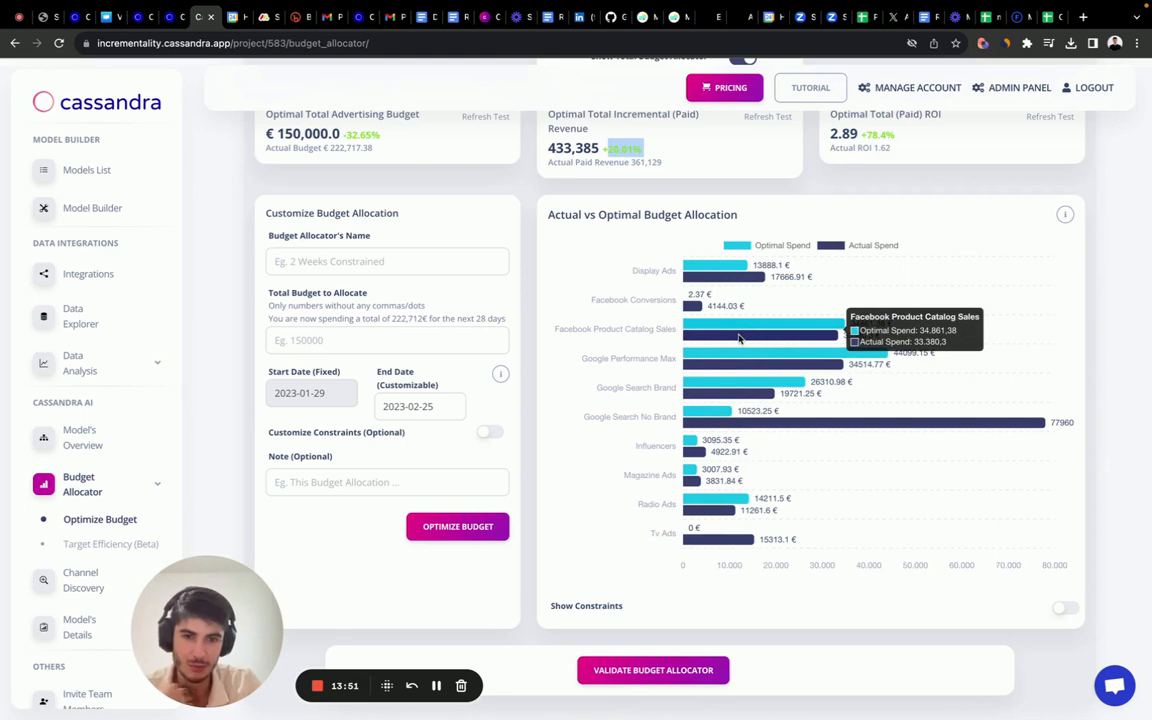
pyautogui.moveTo(744, 360)
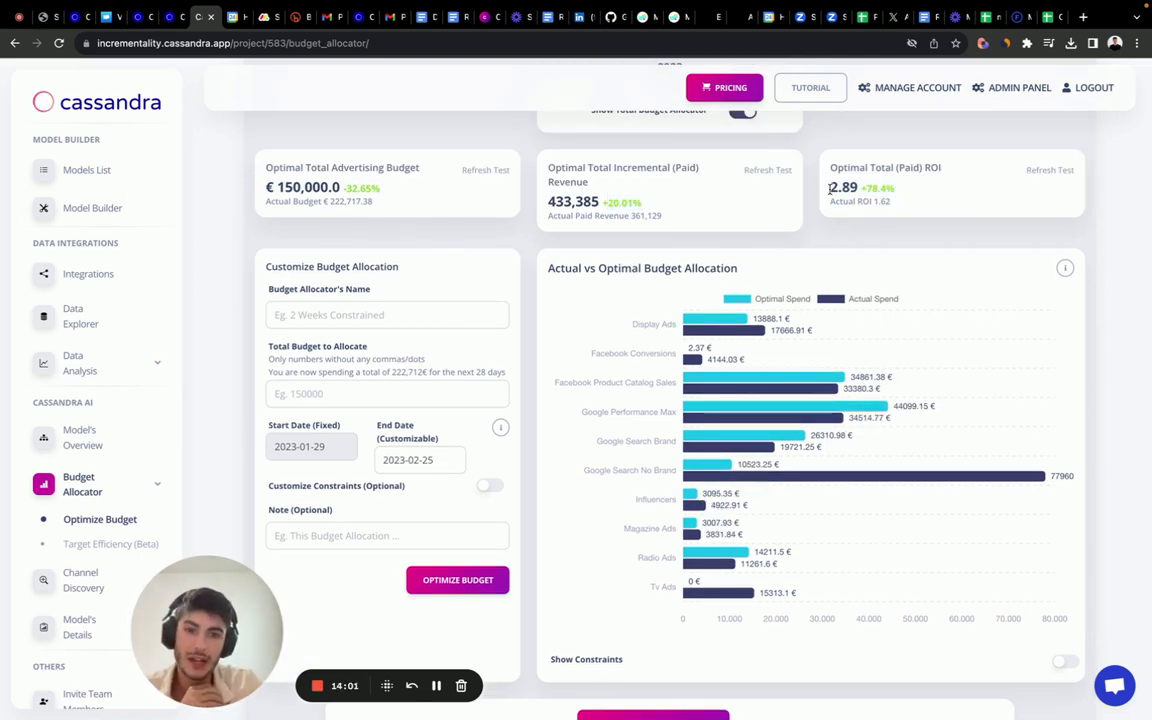
pyautogui.moveTo(718, 592)
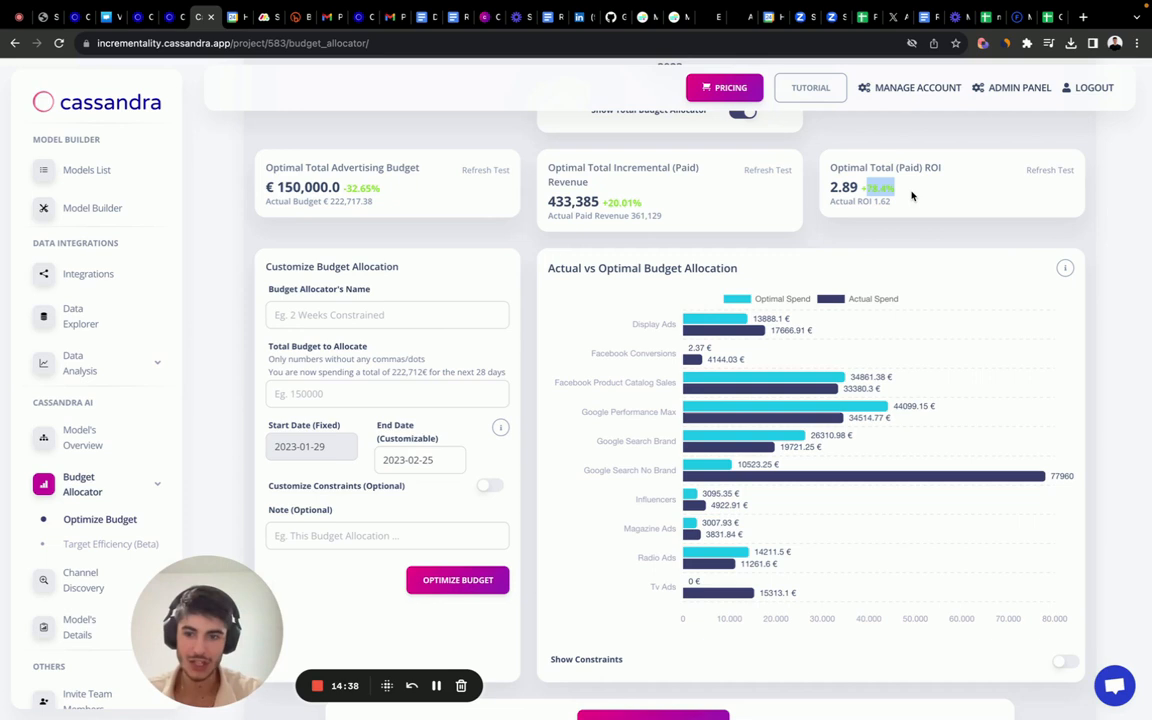
pyautogui.moveTo(690, 358)
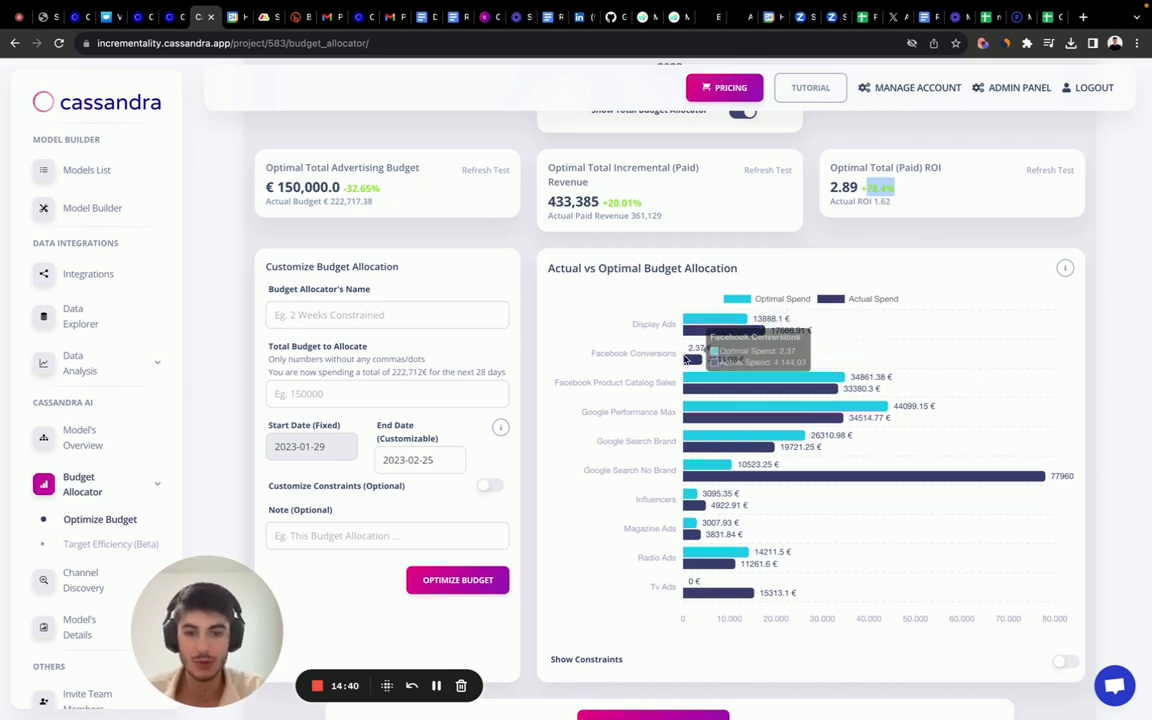
pyautogui.moveTo(692, 536)
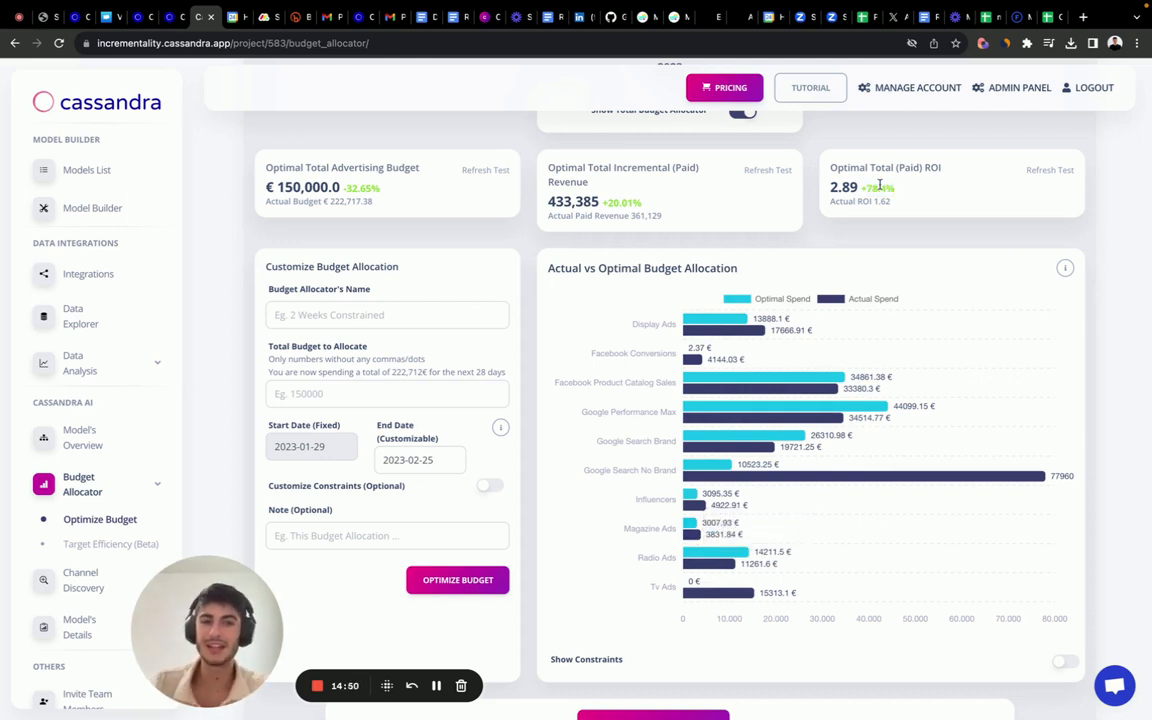
pyautogui.moveTo(916, 204)
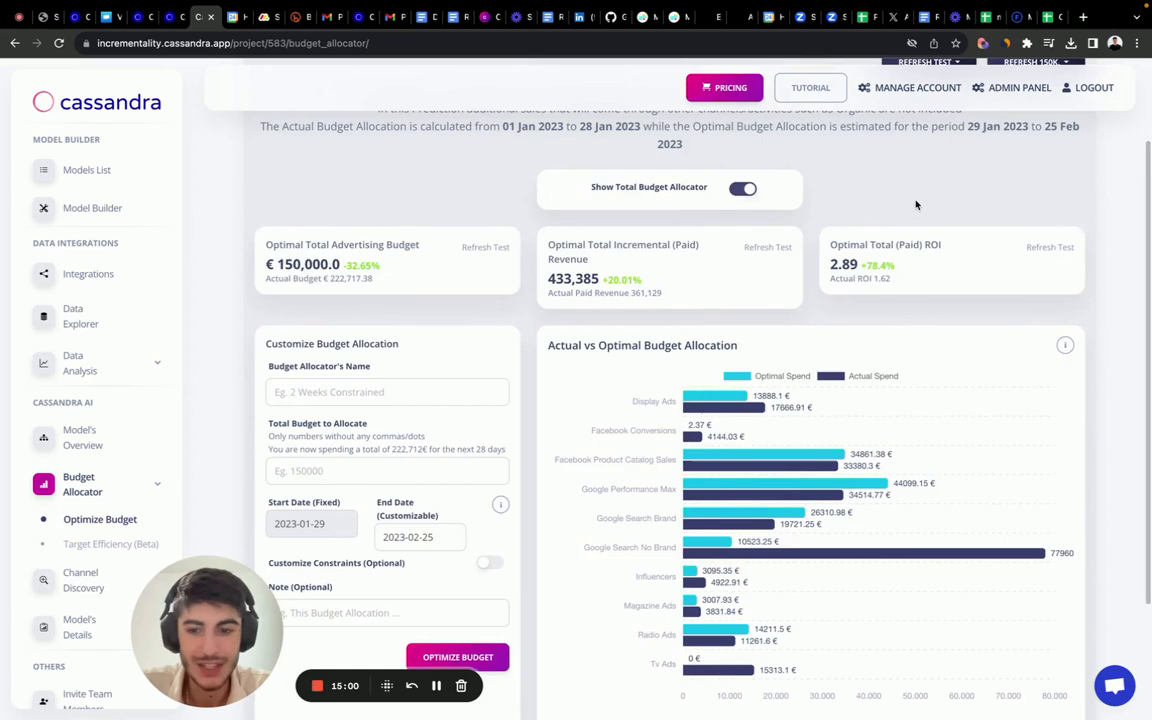
pyautogui.scroll(-3)
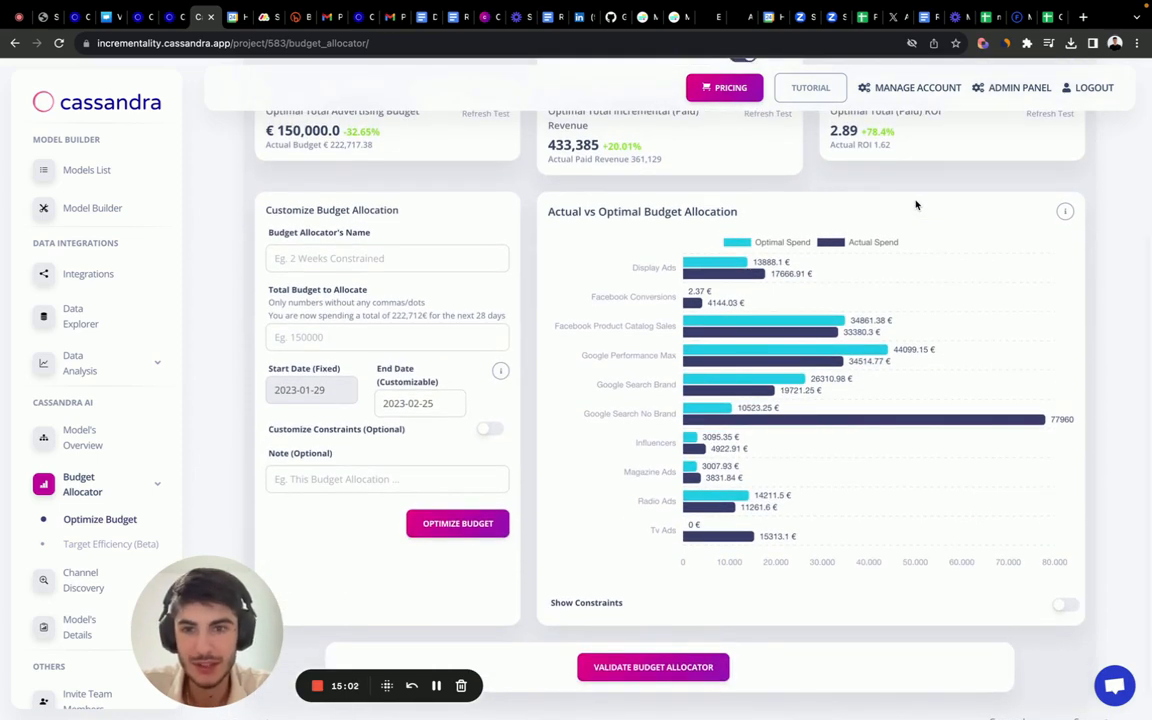
pyautogui.scroll(-3)
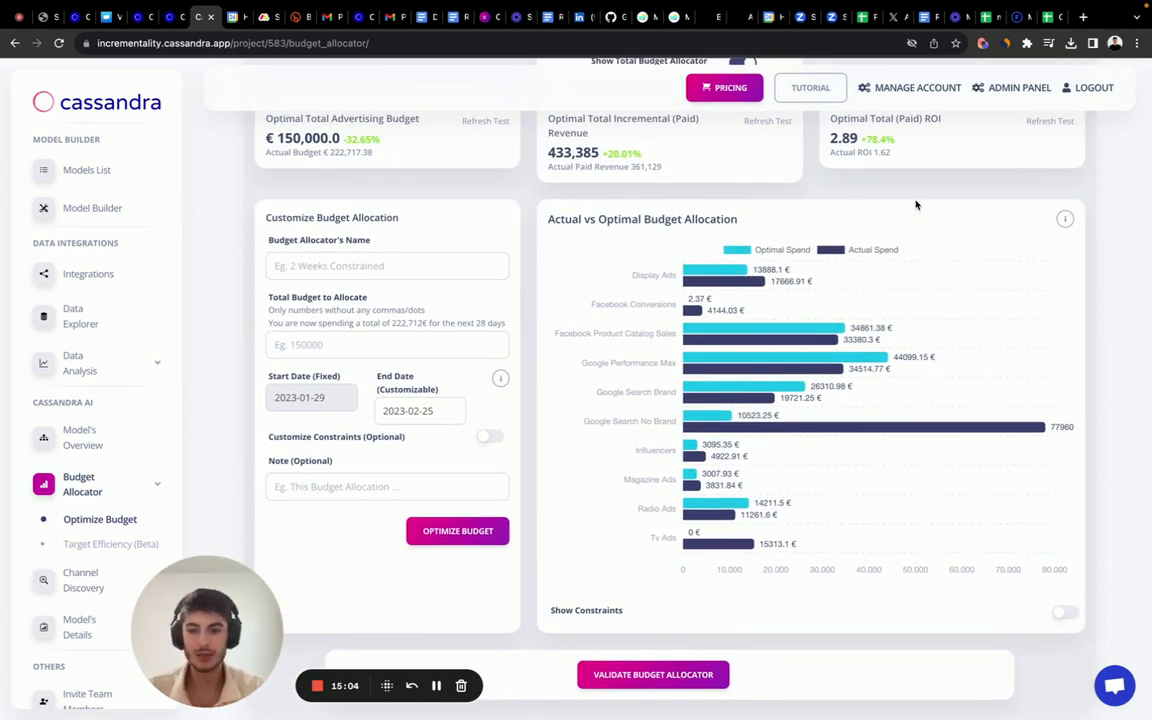